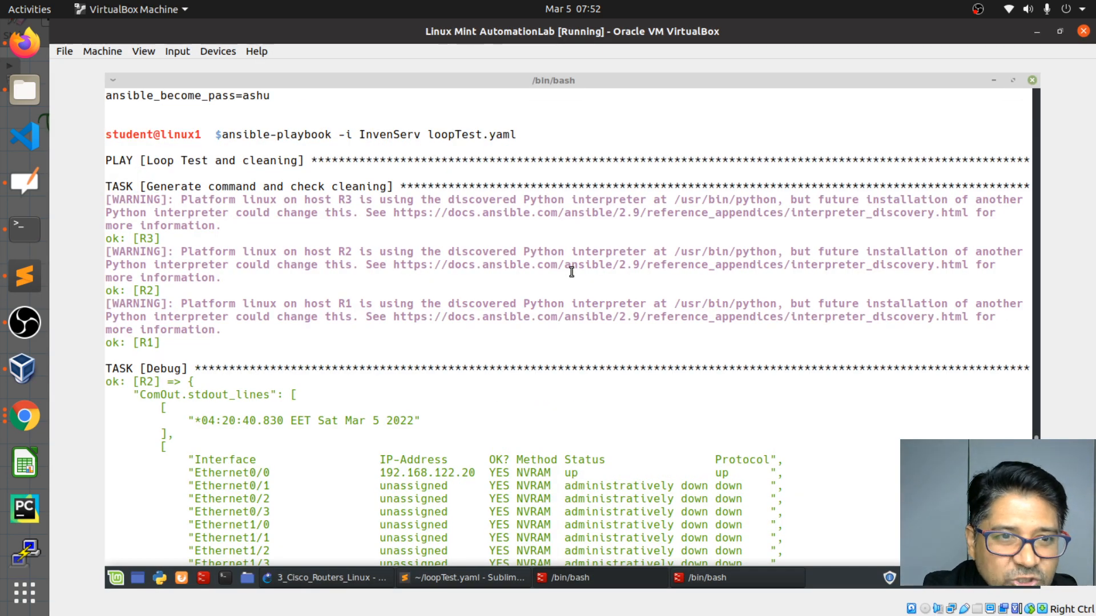
# Highlight the inventory name InvenServ and playbook name loopTest.yaml in the run command
pyautogui.scroll(3)
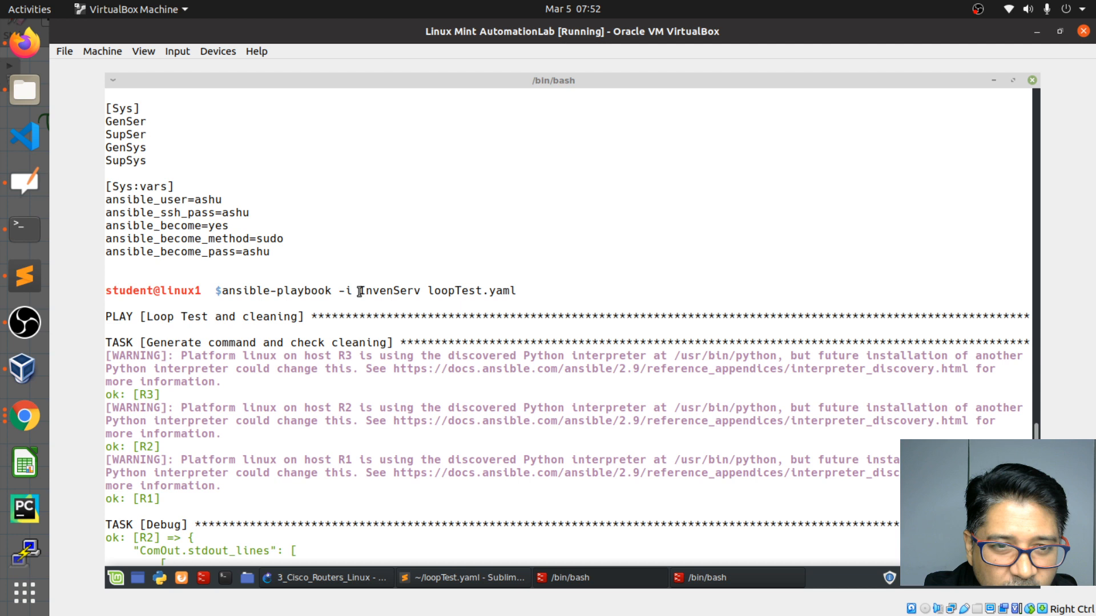
pyautogui.doubleClick(388, 290)
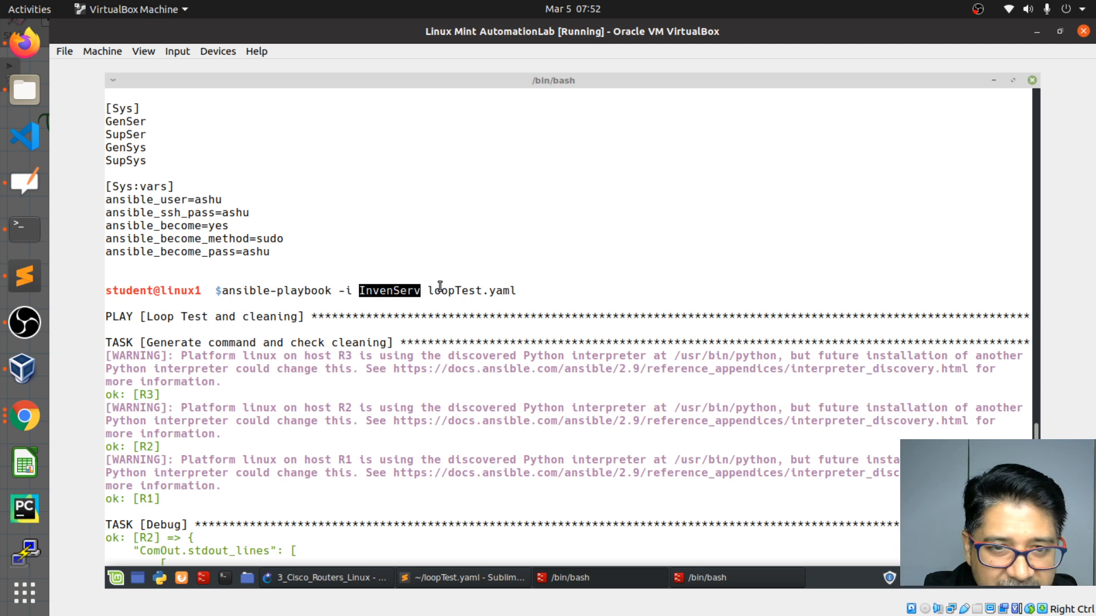
pyautogui.doubleClick(461, 290)
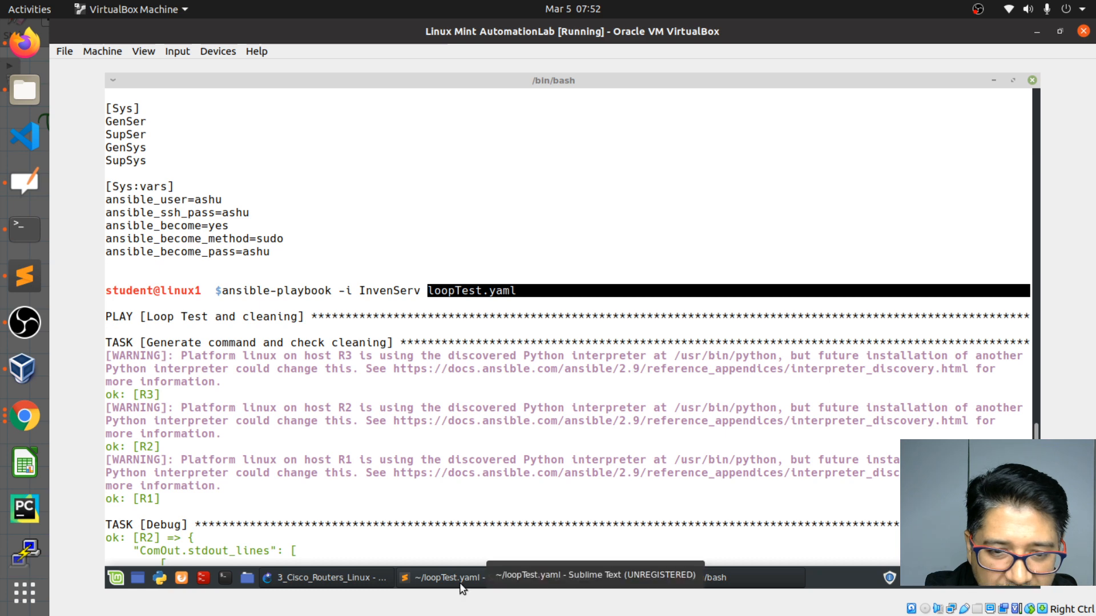
pyautogui.click(448, 577)
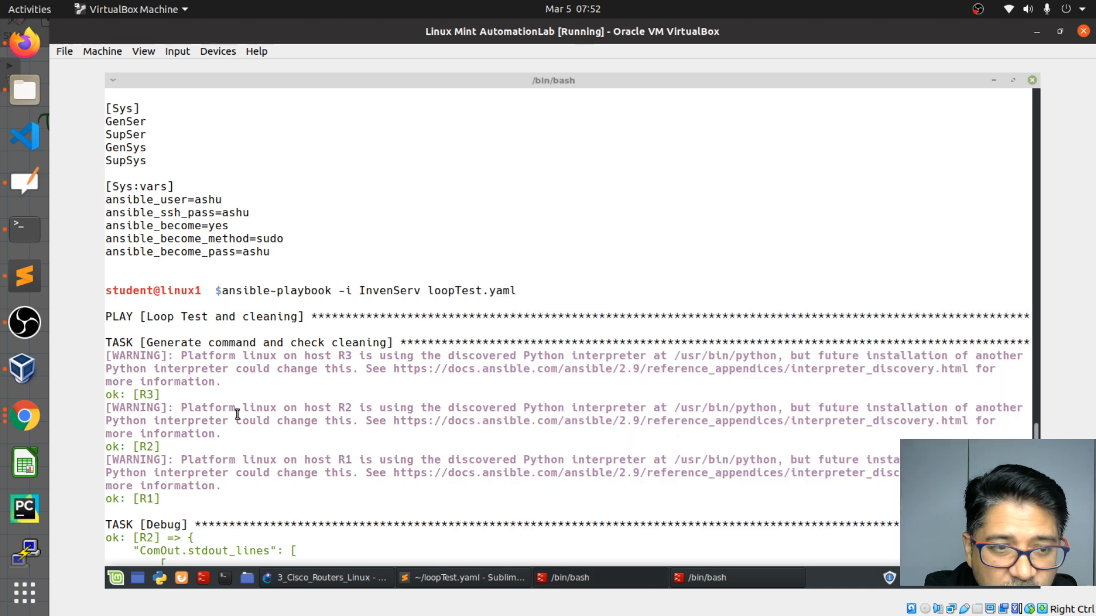
# Scroll back and forth through the playbook run's task output
pyautogui.scroll(-3)
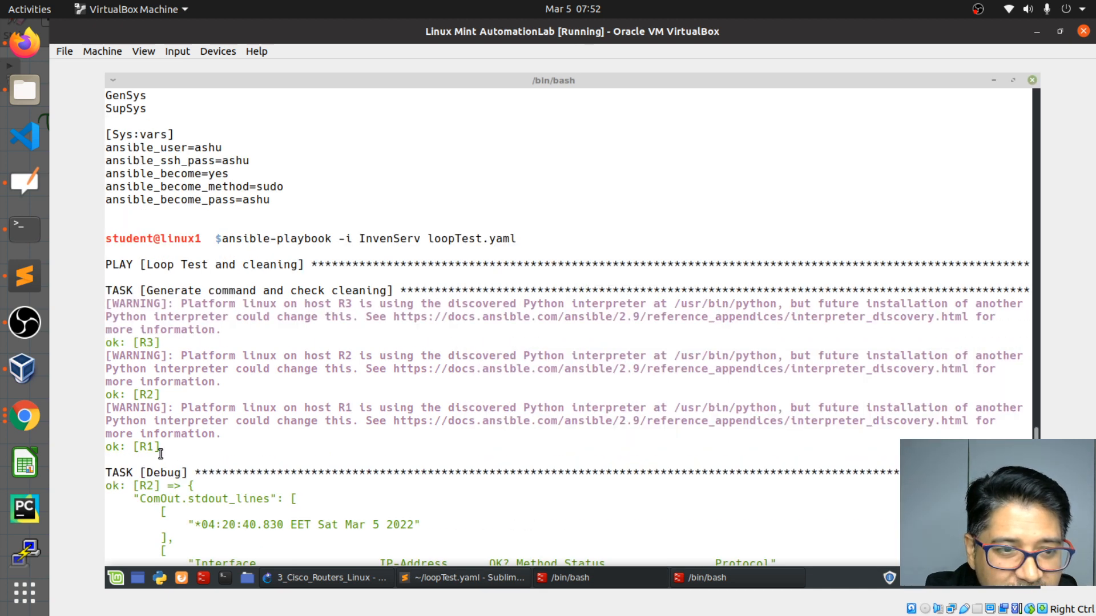
pyautogui.scroll(3)
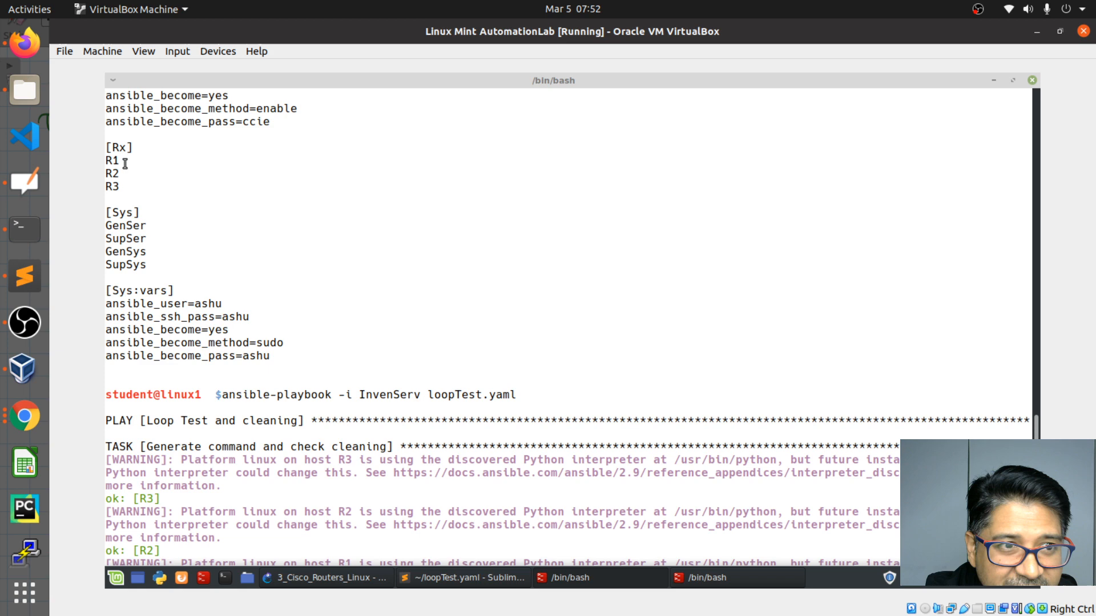
pyautogui.moveTo(166, 434)
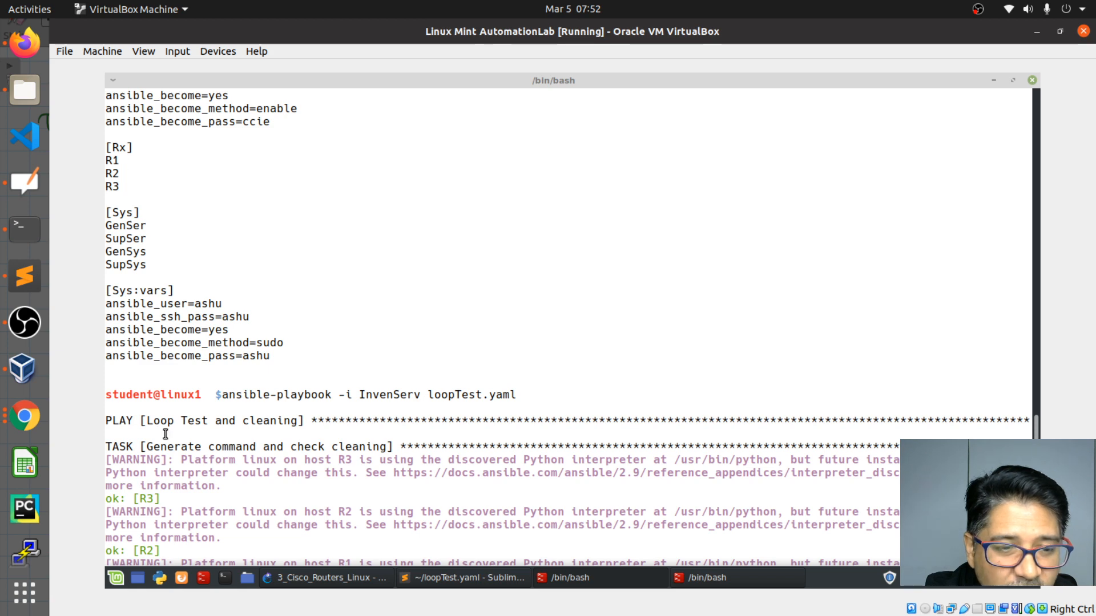
pyautogui.scroll(-3)
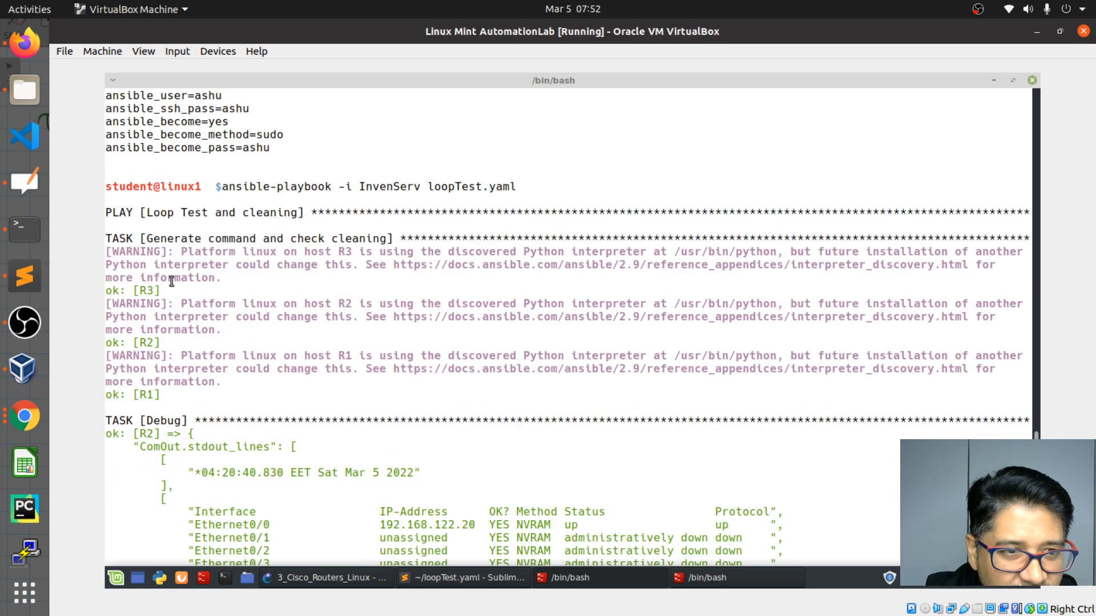
pyautogui.scroll(-3)
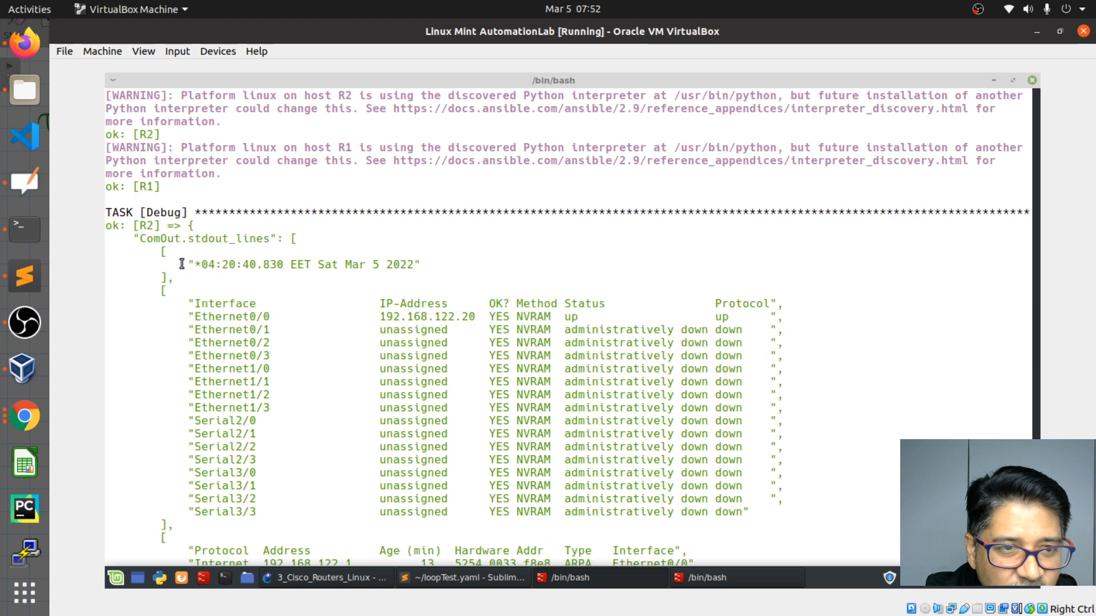
pyautogui.moveTo(199, 250)
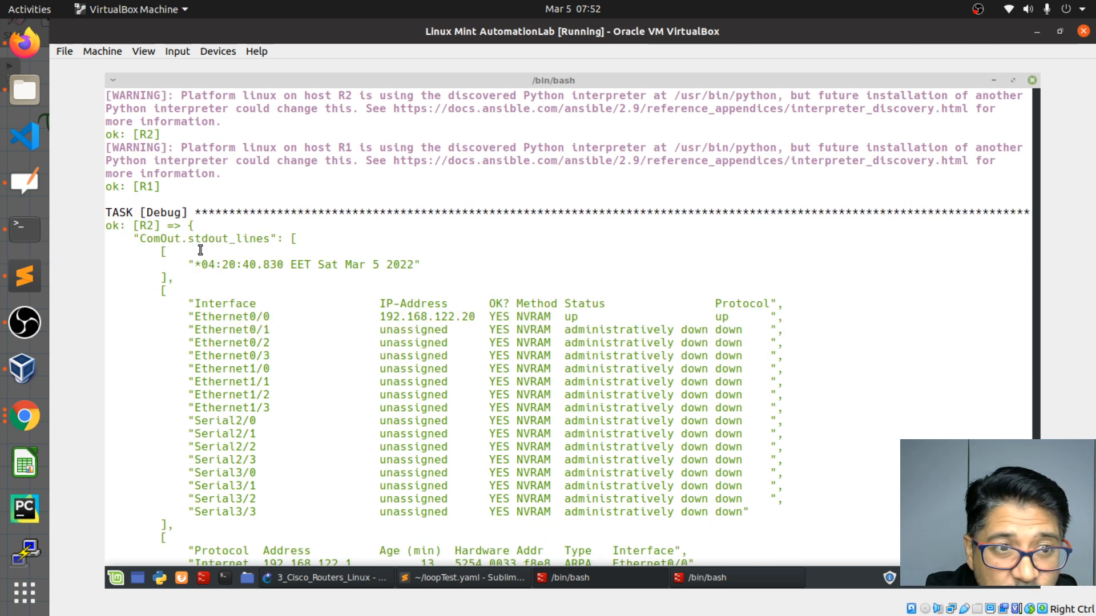
pyautogui.moveTo(442, 560)
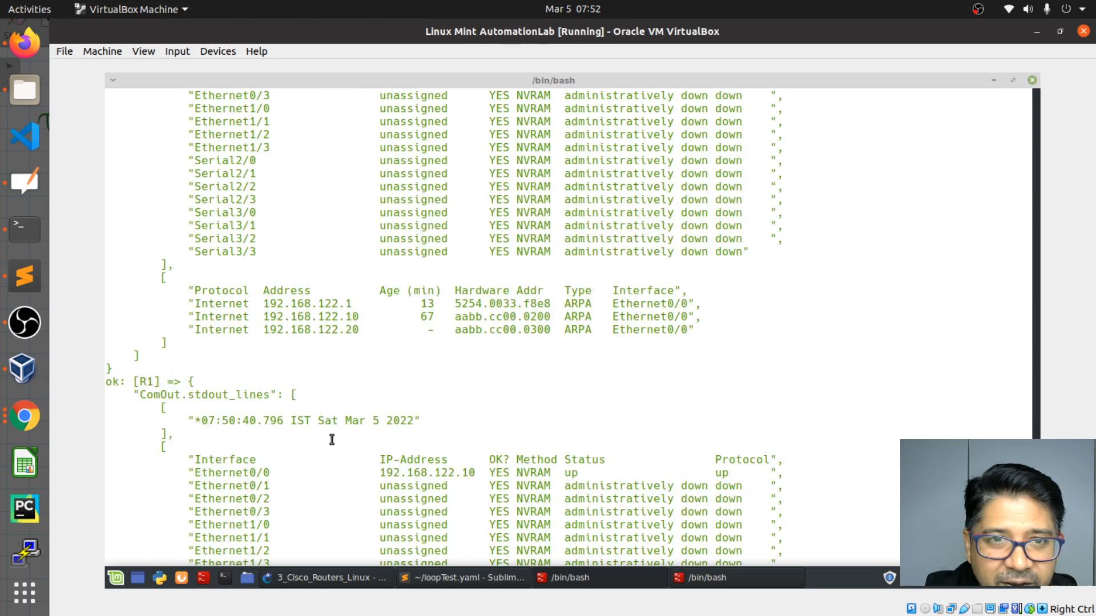
pyautogui.scroll(3)
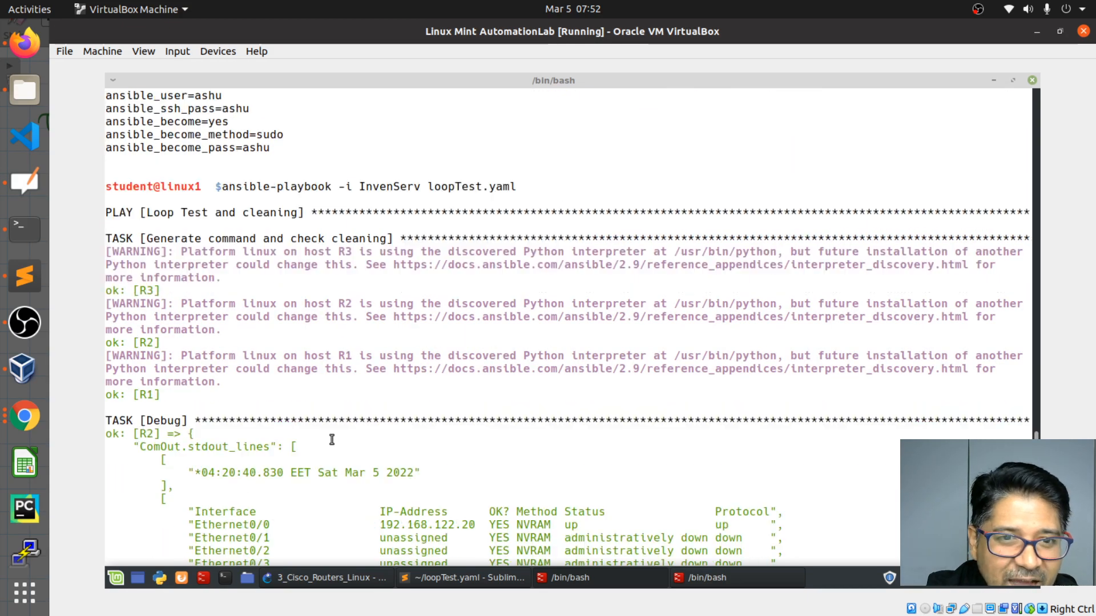
pyautogui.scroll(-3)
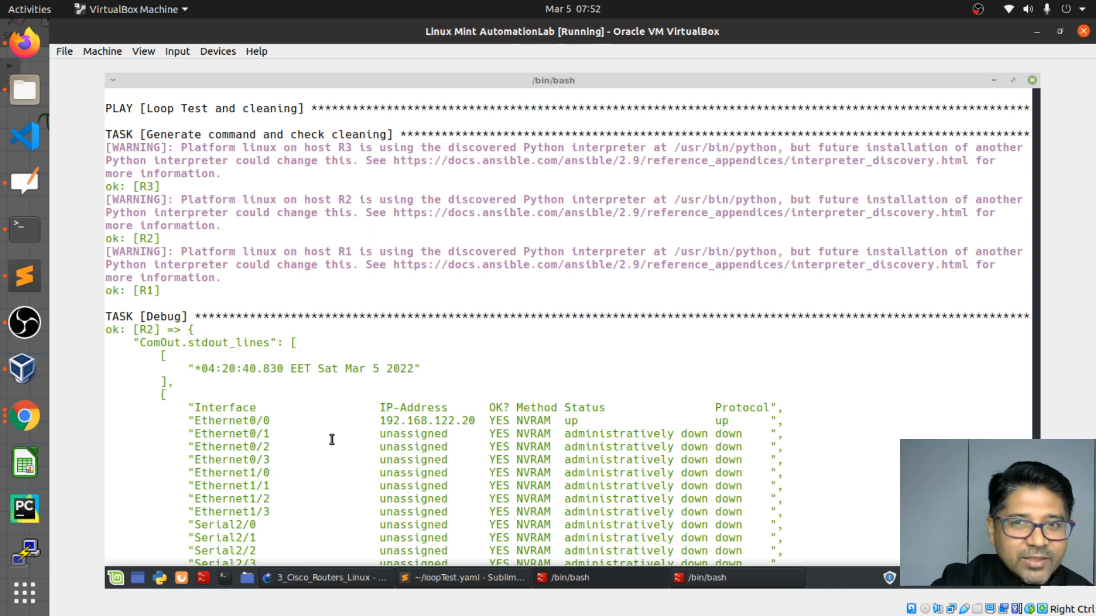
pyautogui.scroll(-3)
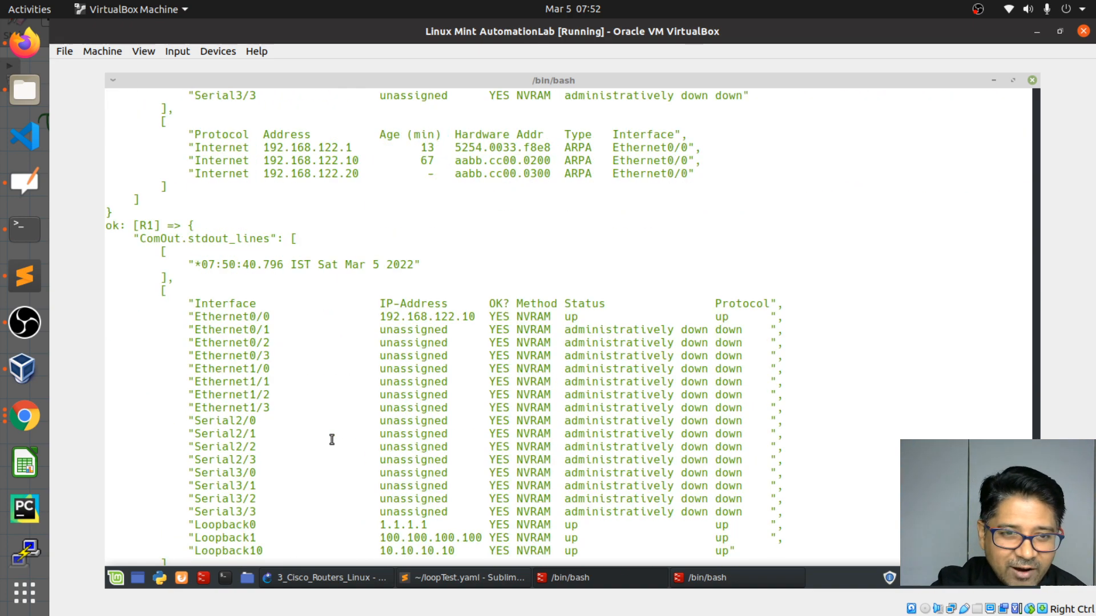
pyautogui.scroll(-3)
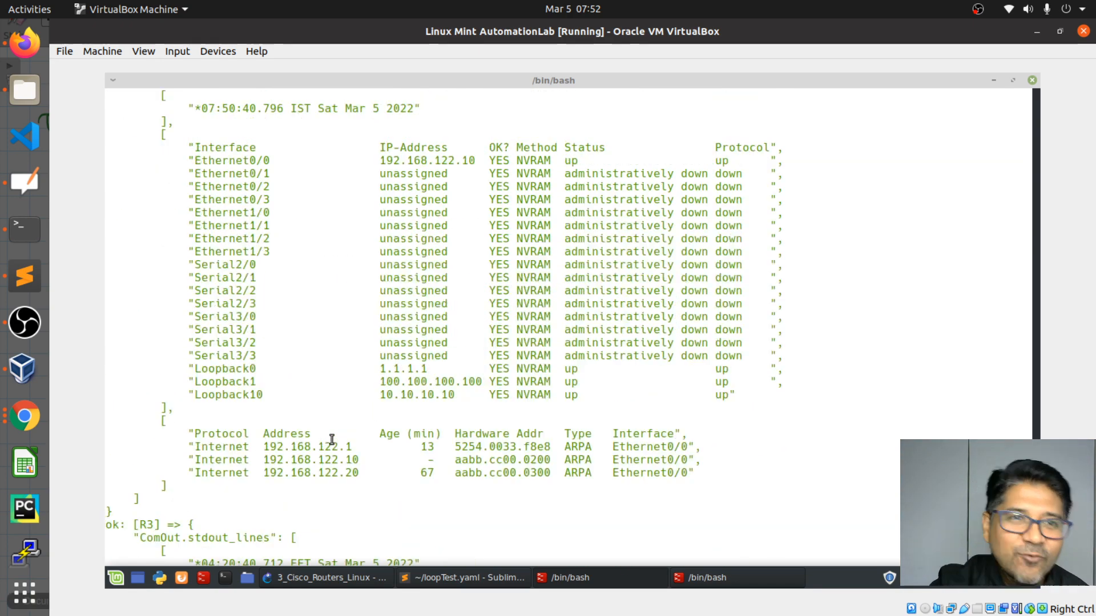
pyautogui.scroll(3)
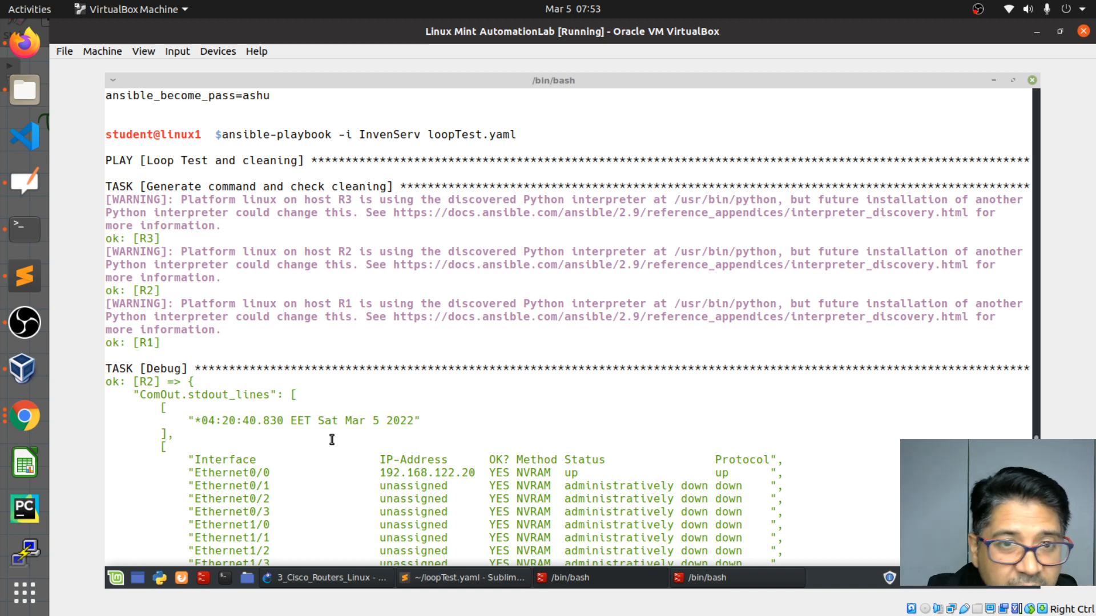
pyautogui.moveTo(525, 343)
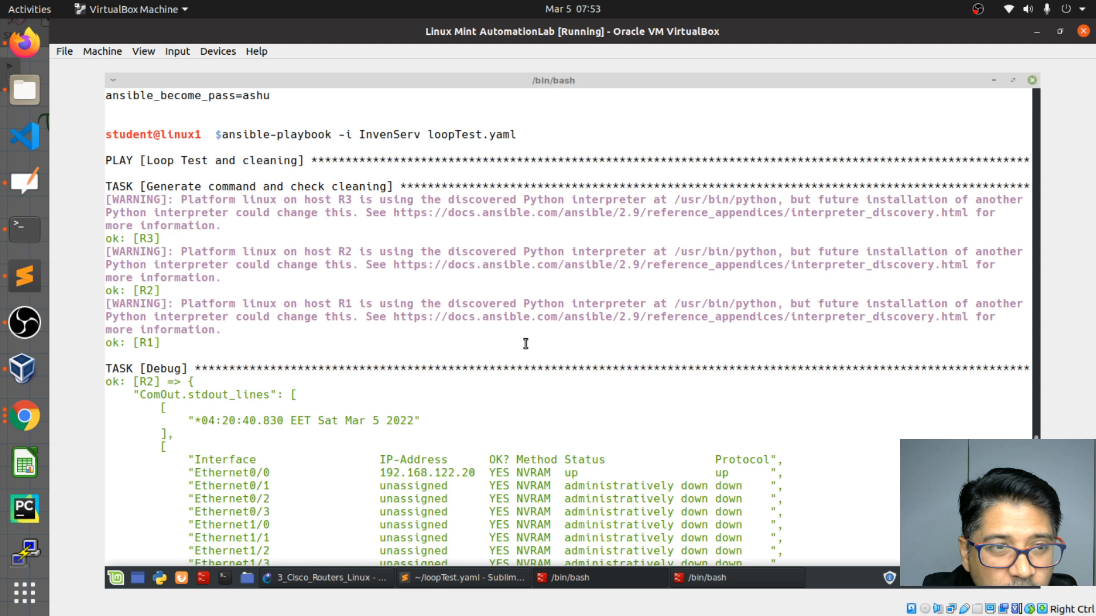
pyautogui.moveTo(211, 226)
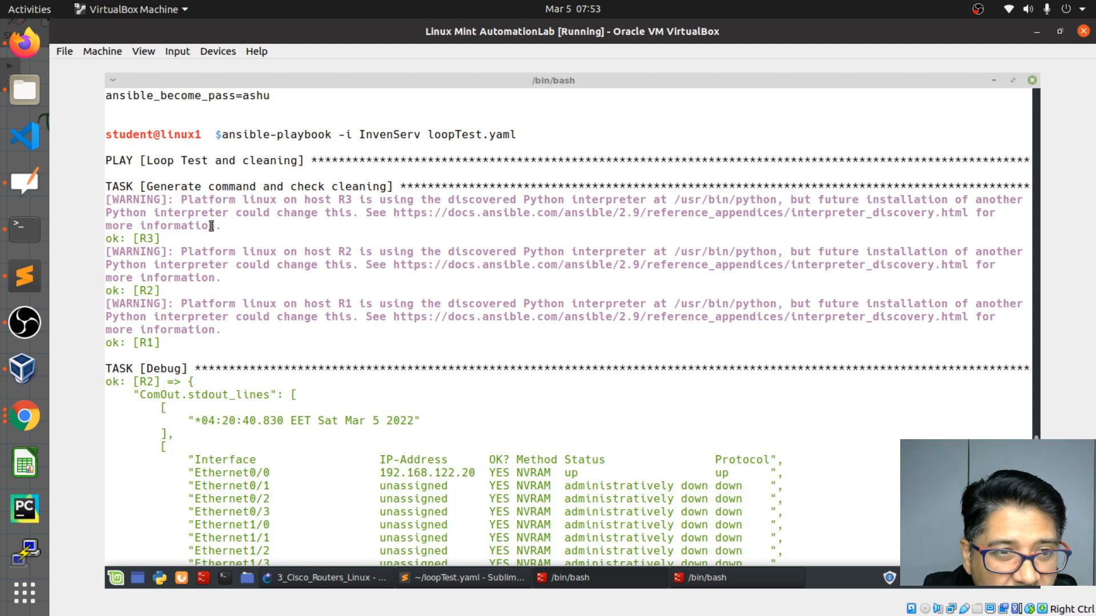
pyautogui.moveTo(166, 217)
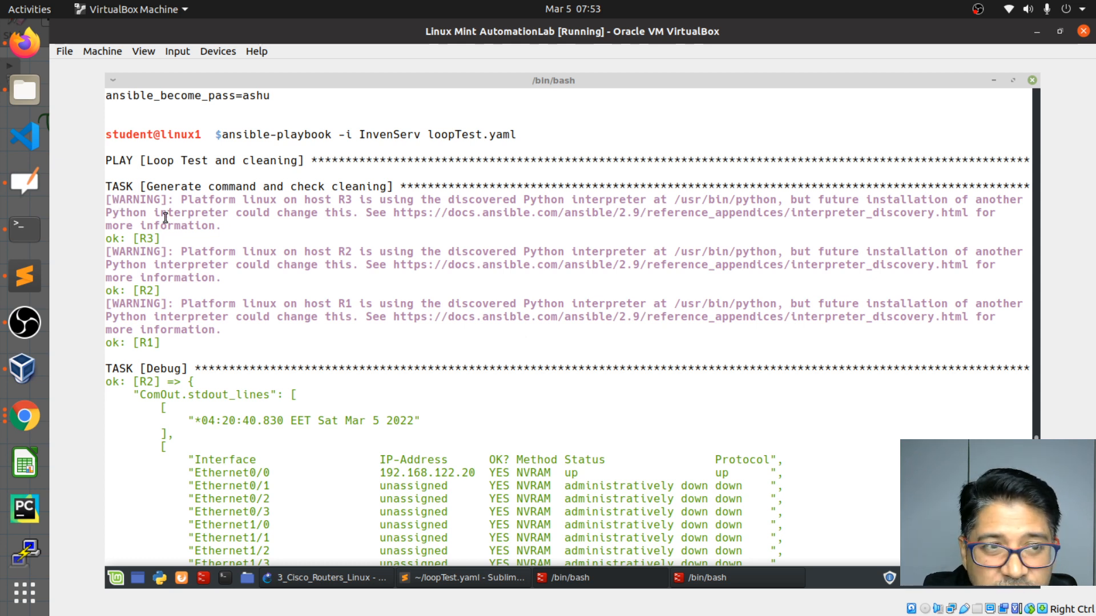
pyautogui.moveTo(136, 234)
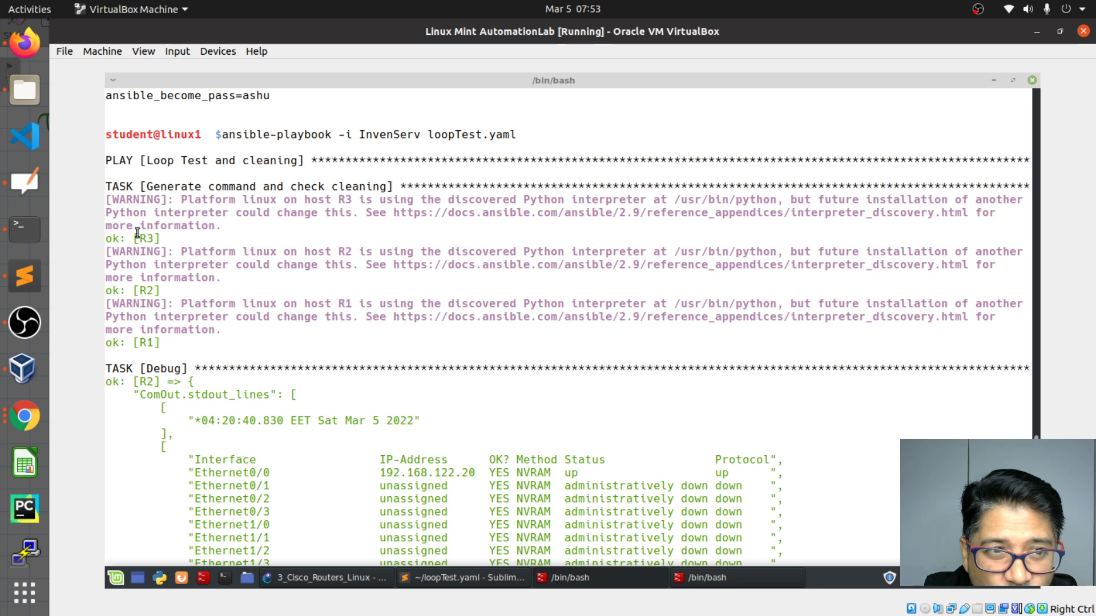
pyautogui.moveTo(140, 299)
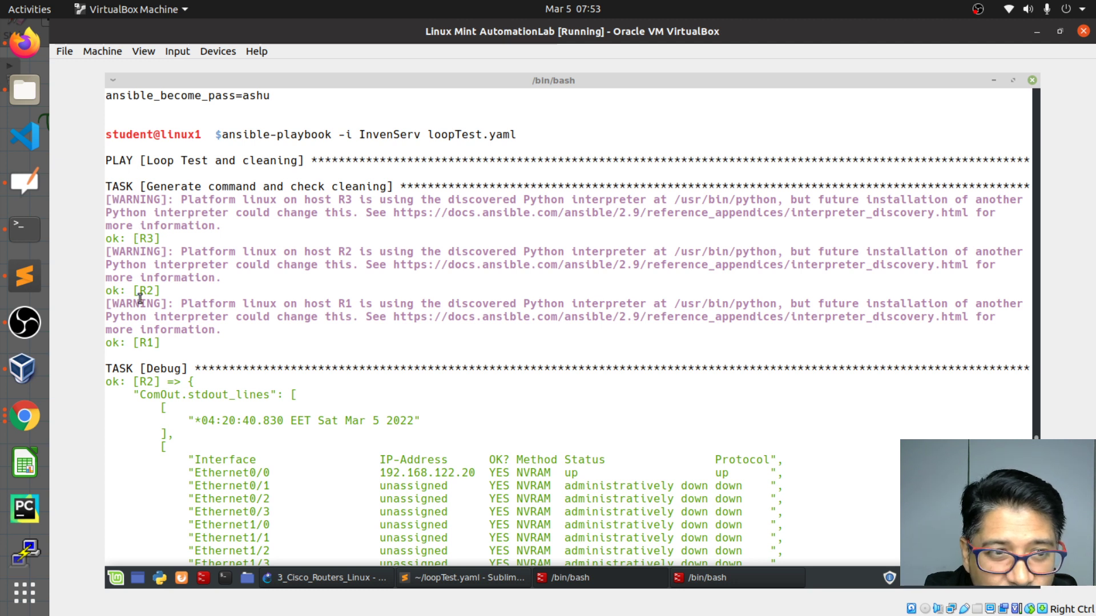
pyautogui.moveTo(135, 265)
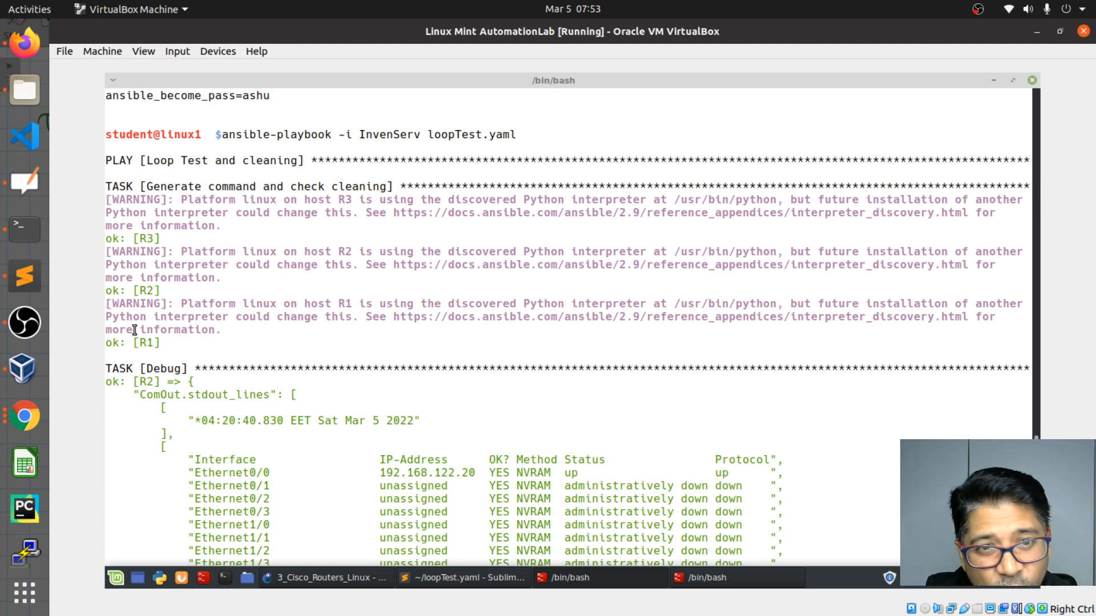
pyautogui.moveTo(597, 259)
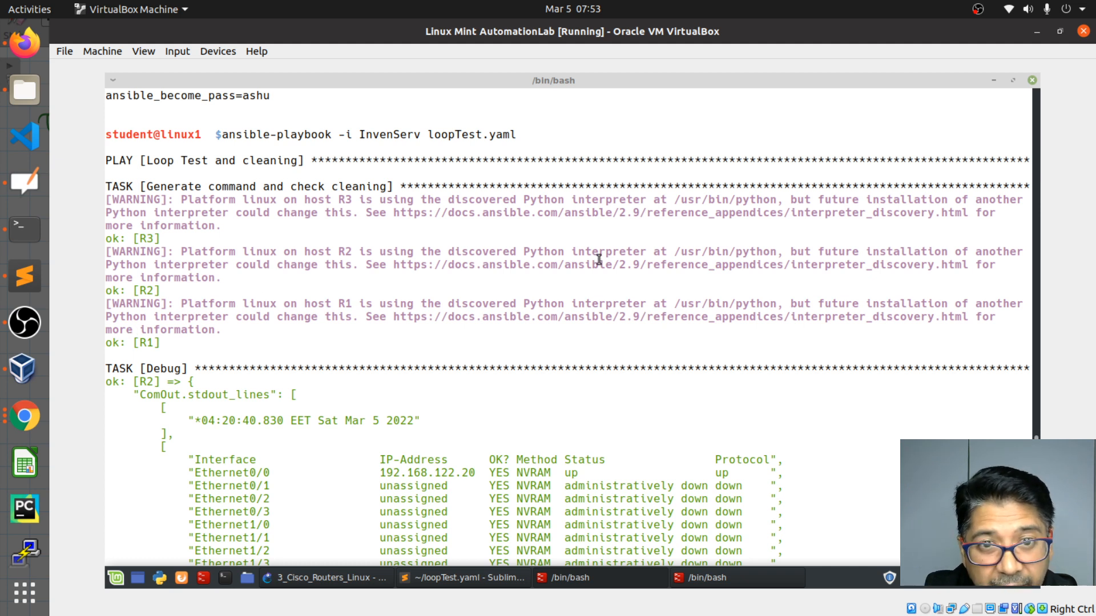
pyautogui.moveTo(367, 269)
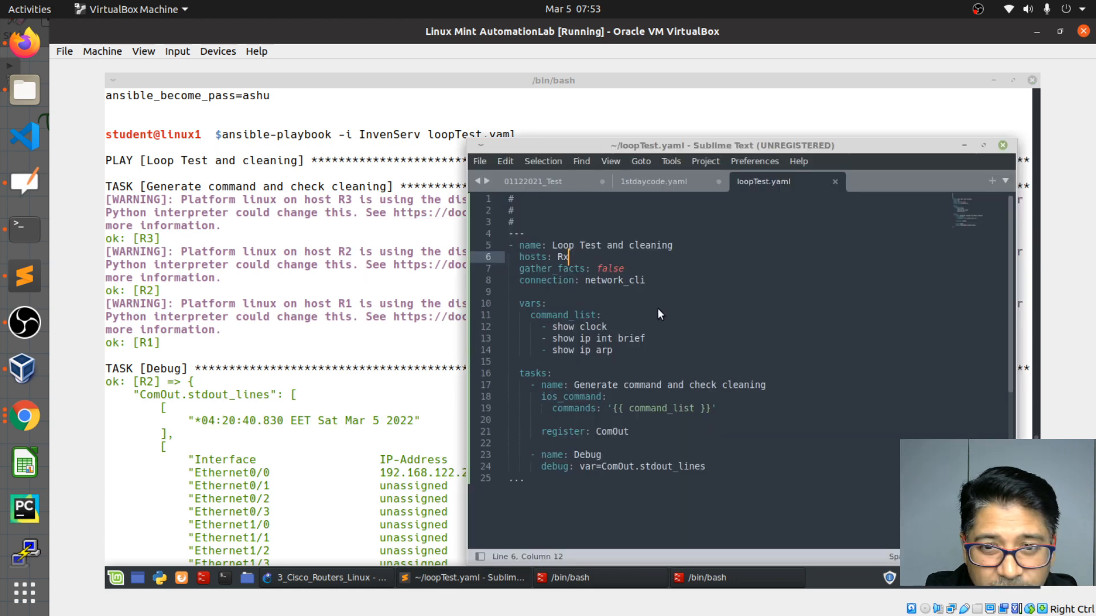
pyautogui.moveTo(634, 296)
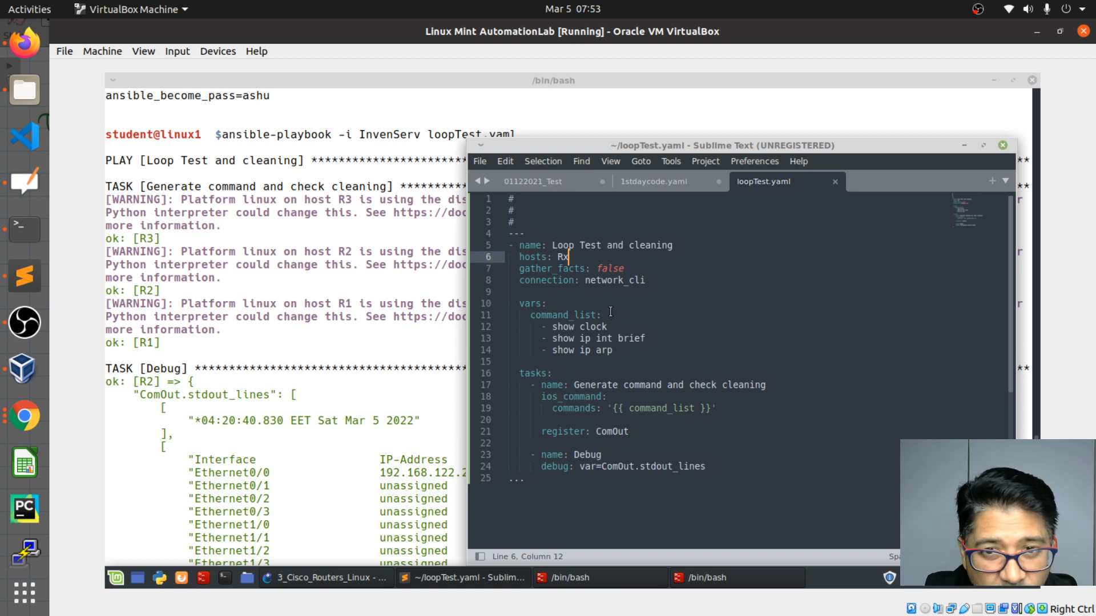
# Scroll past R3's interfaces and ARP entries to the recap showing R1–R3 ok=2, failed=0
pyautogui.doubleClick(616, 280)
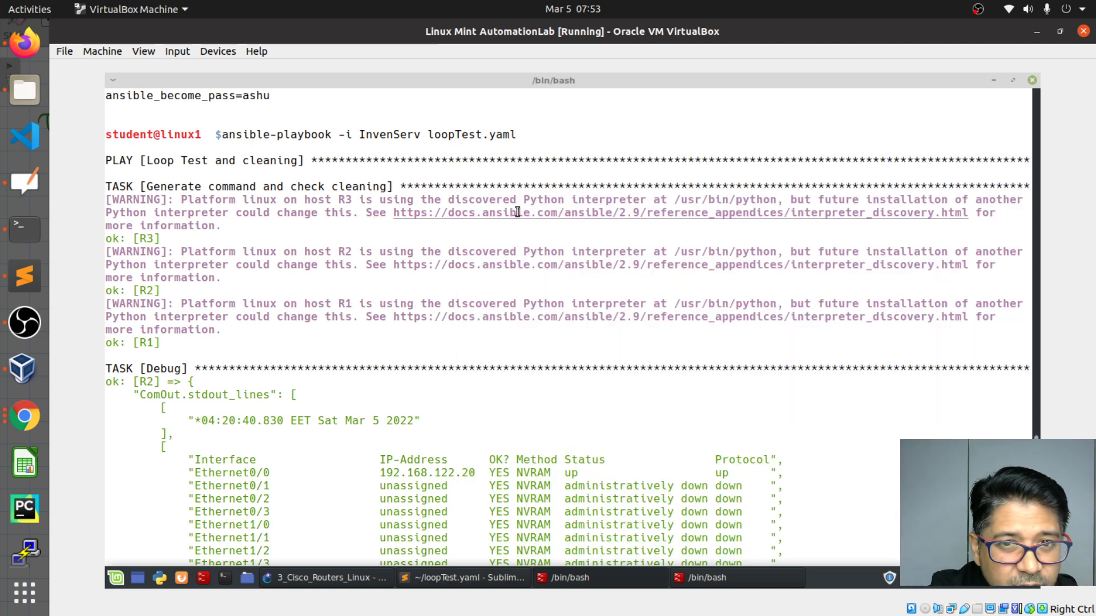
pyautogui.moveTo(713, 212)
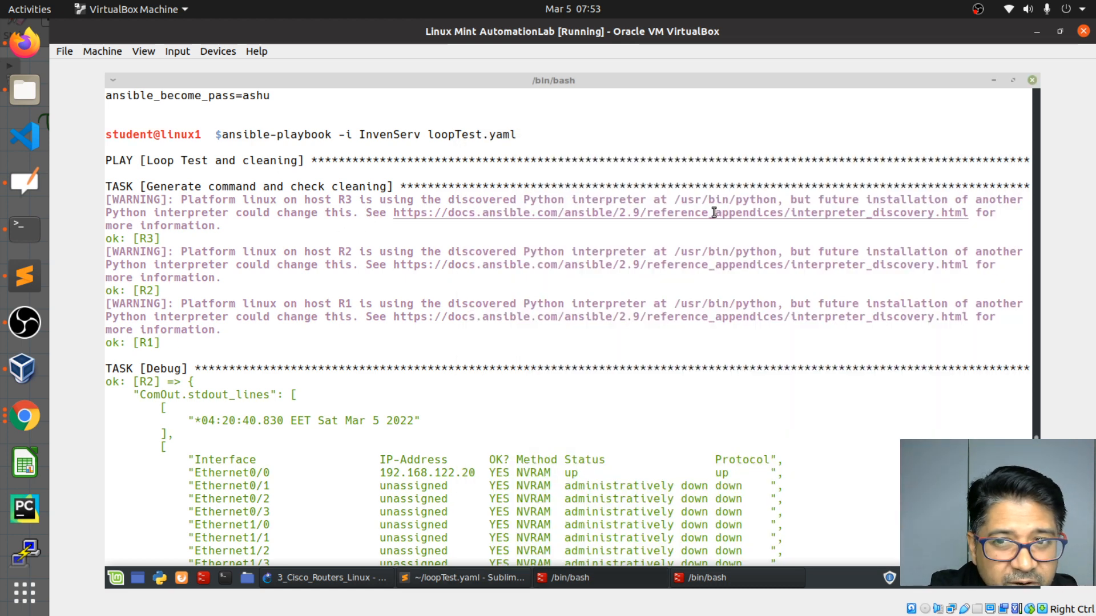
pyautogui.moveTo(869, 221)
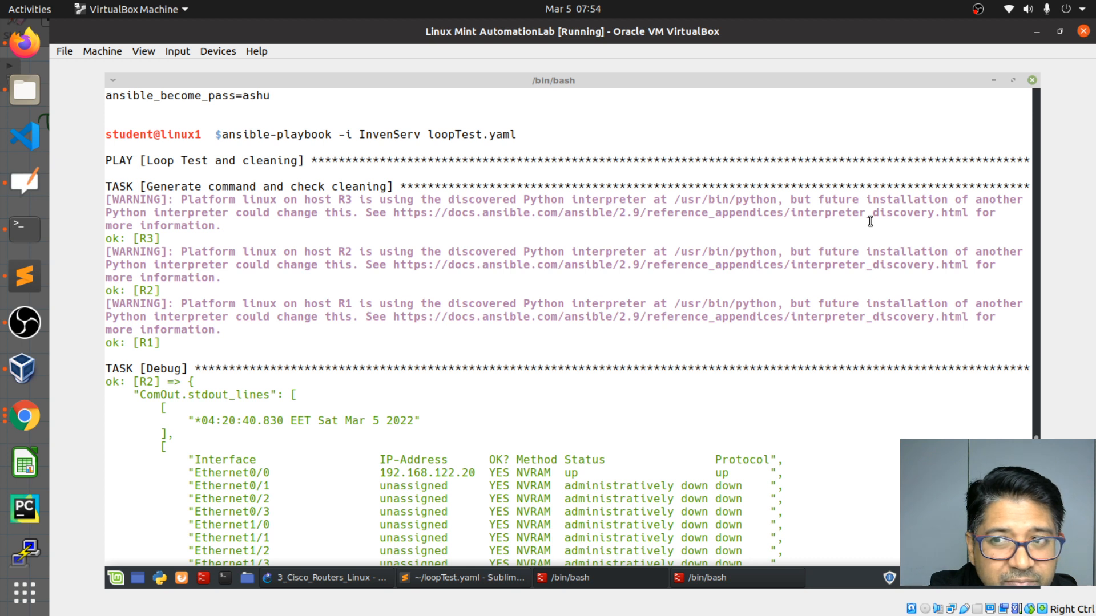
pyautogui.moveTo(527, 227)
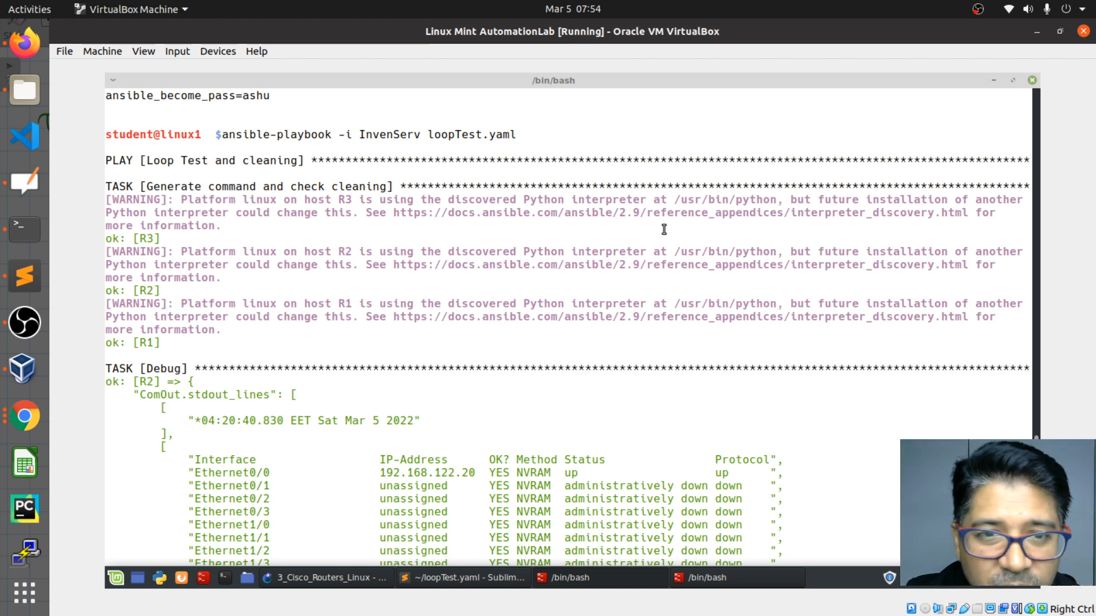
pyautogui.scroll(-3)
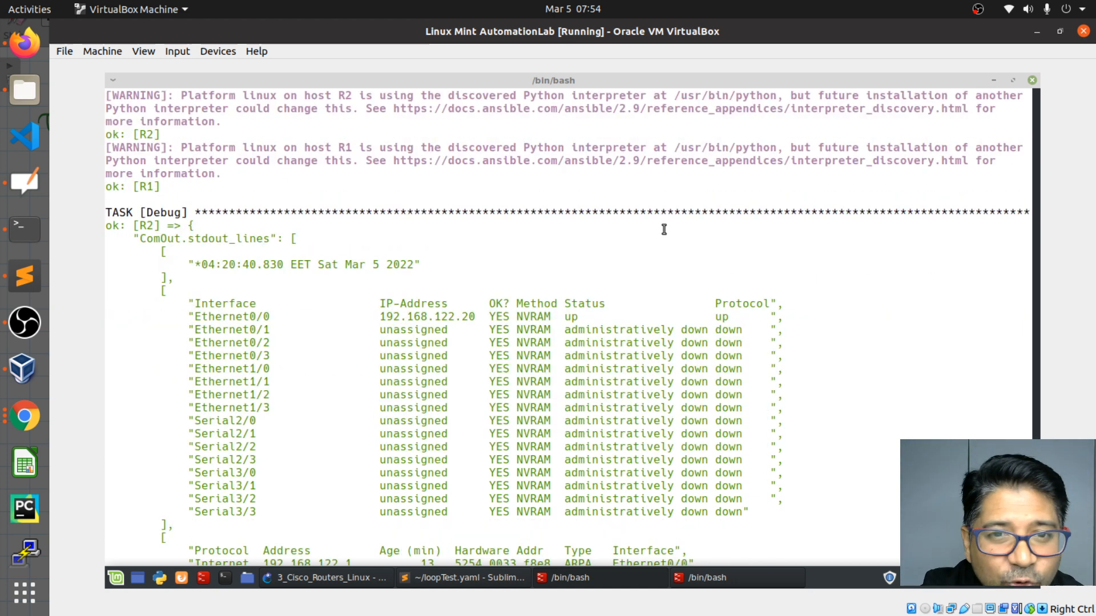
pyautogui.scroll(-3)
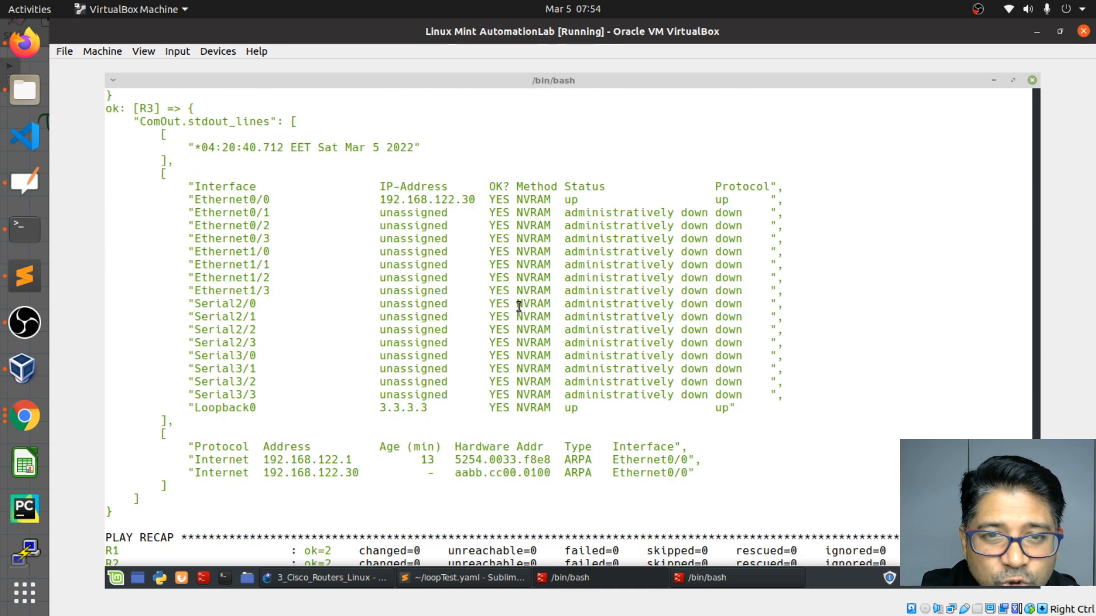
pyautogui.scroll(-3)
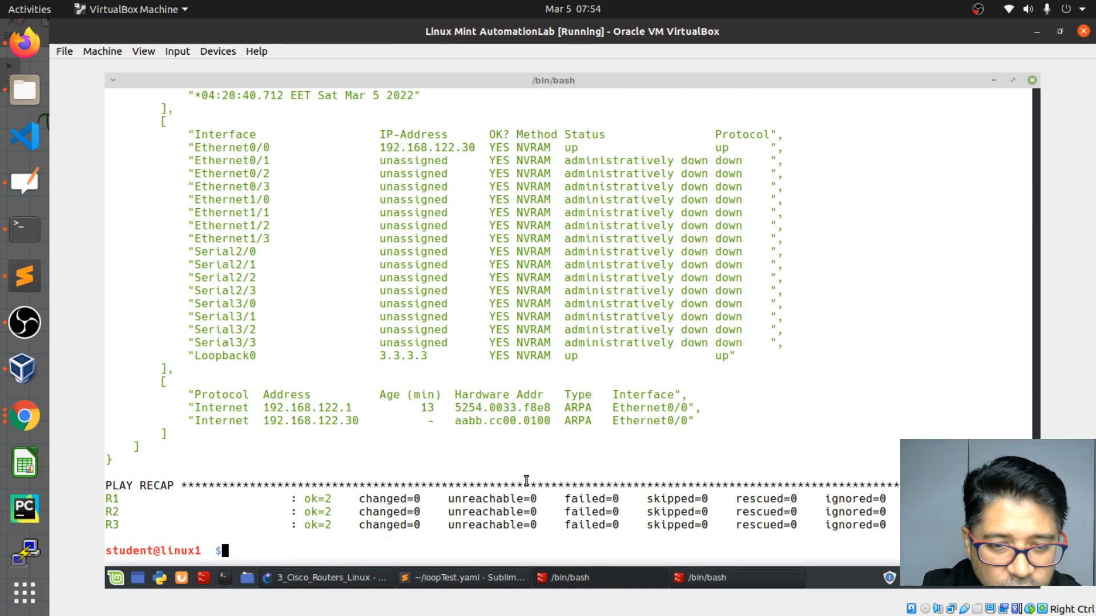
# Bring loopTest.yaml forward to read its show clock, show ip int brief and show ip arp commands
pyautogui.click(461, 577)
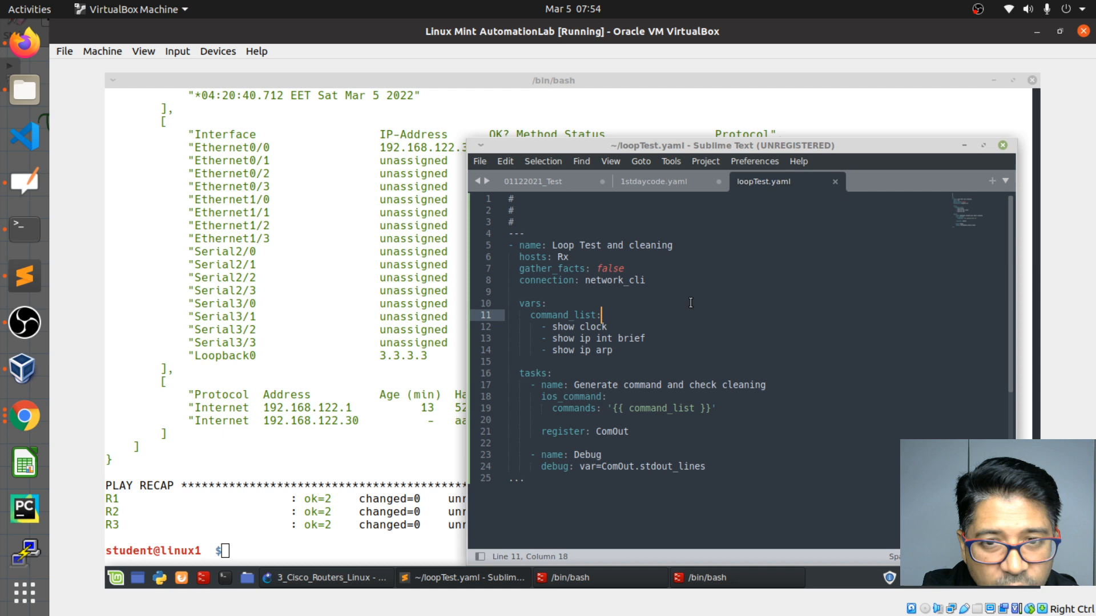
pyautogui.moveTo(725, 281)
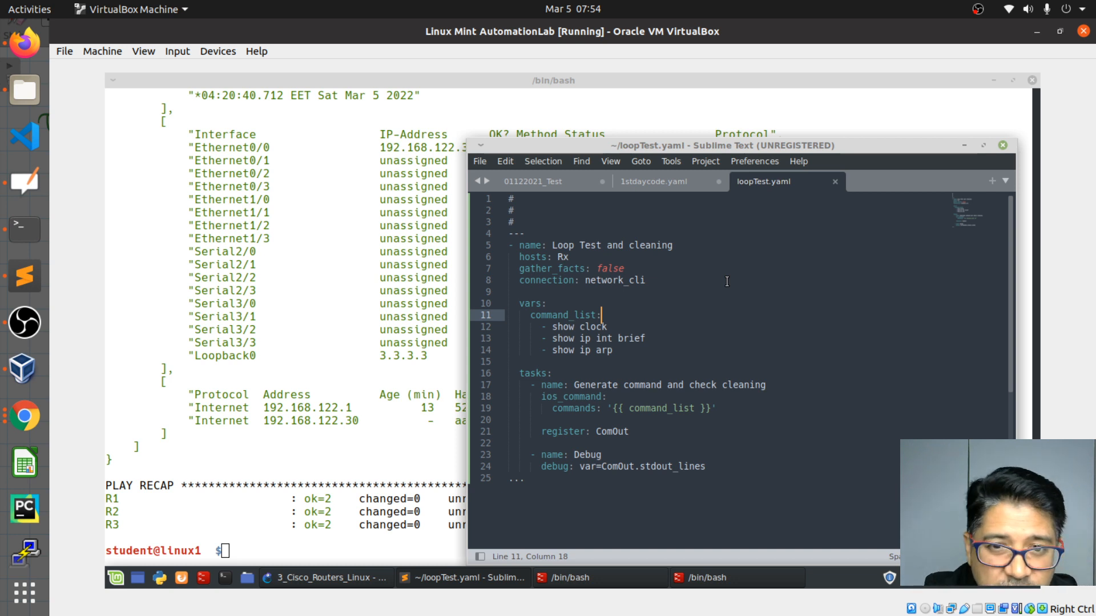
pyautogui.moveTo(719, 295)
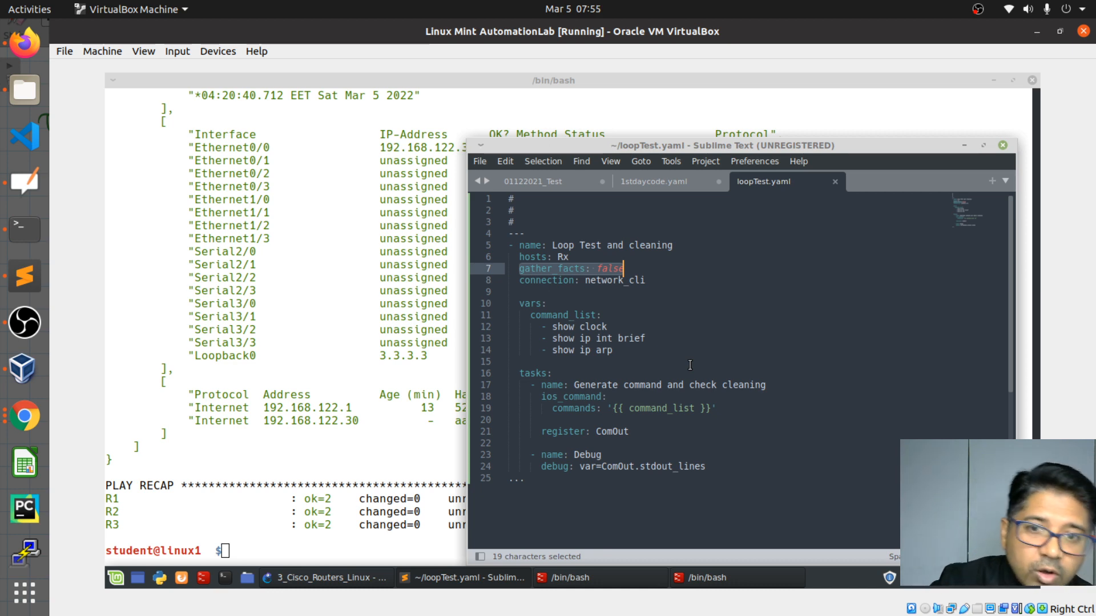
pyautogui.moveTo(25, 275)
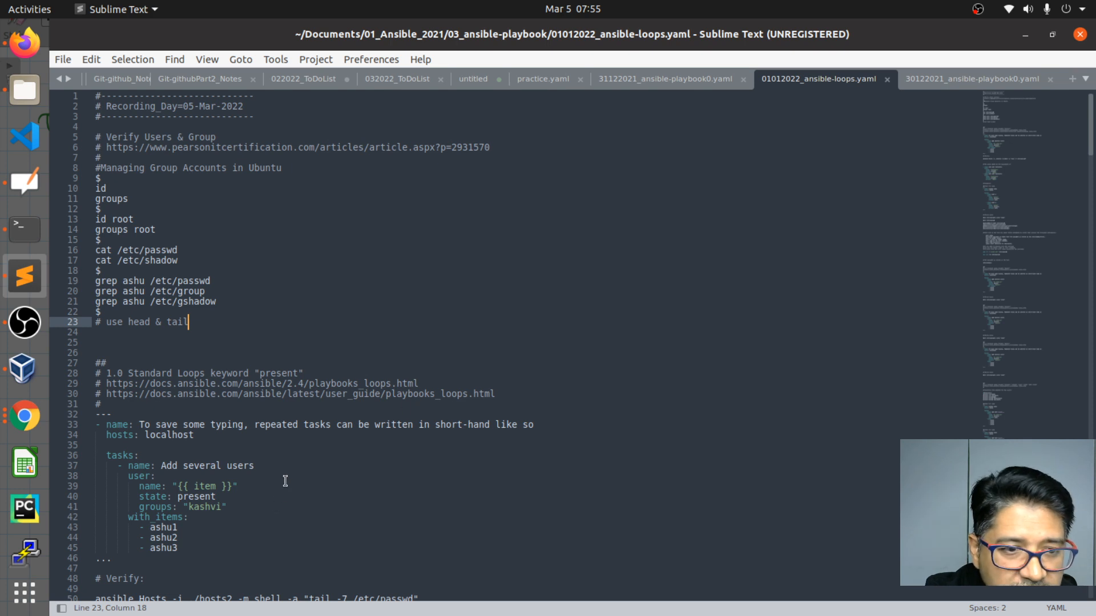
pyautogui.moveTo(979, 79)
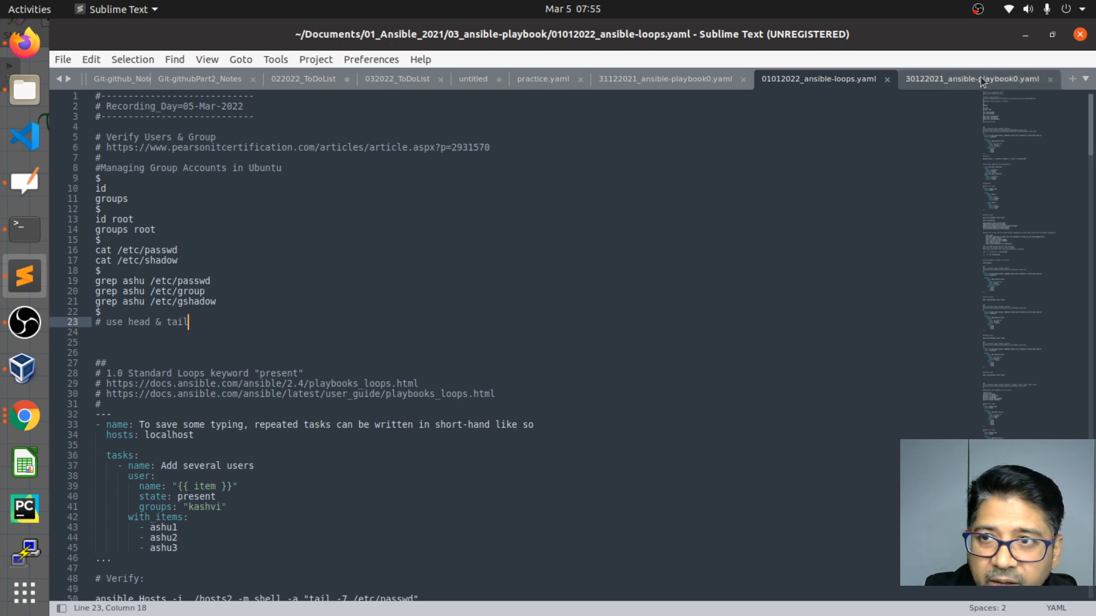
# Copy the [defaults] and interpreter_python=auto_silent lines from section 5.0 of 30122021_ansible-playbook0.yaml
pyautogui.click(974, 78)
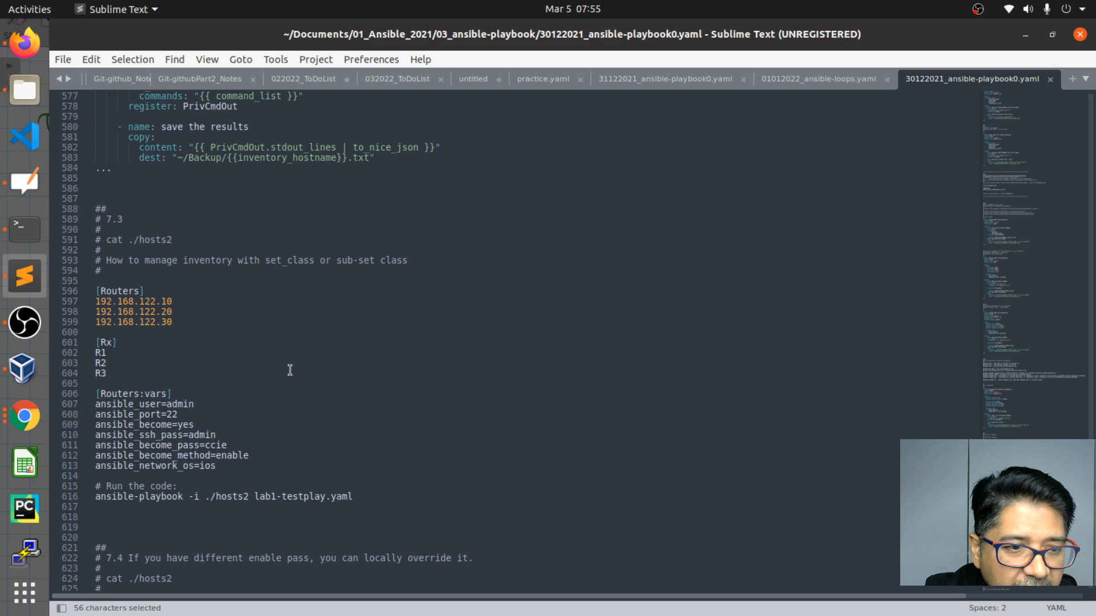
pyautogui.scroll(3)
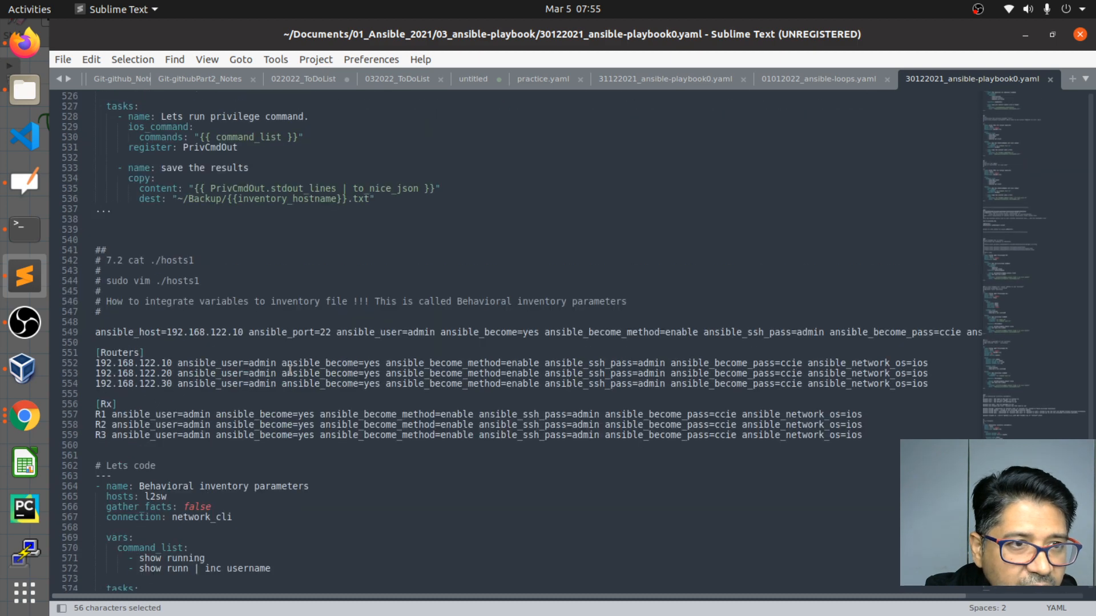
pyautogui.scroll(3)
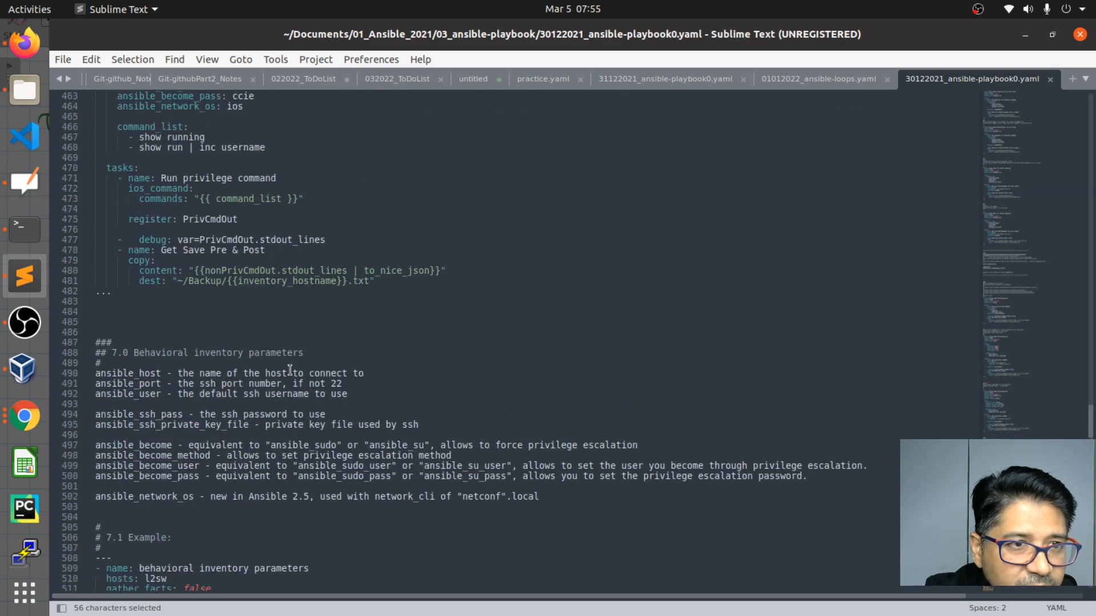
pyautogui.scroll(3)
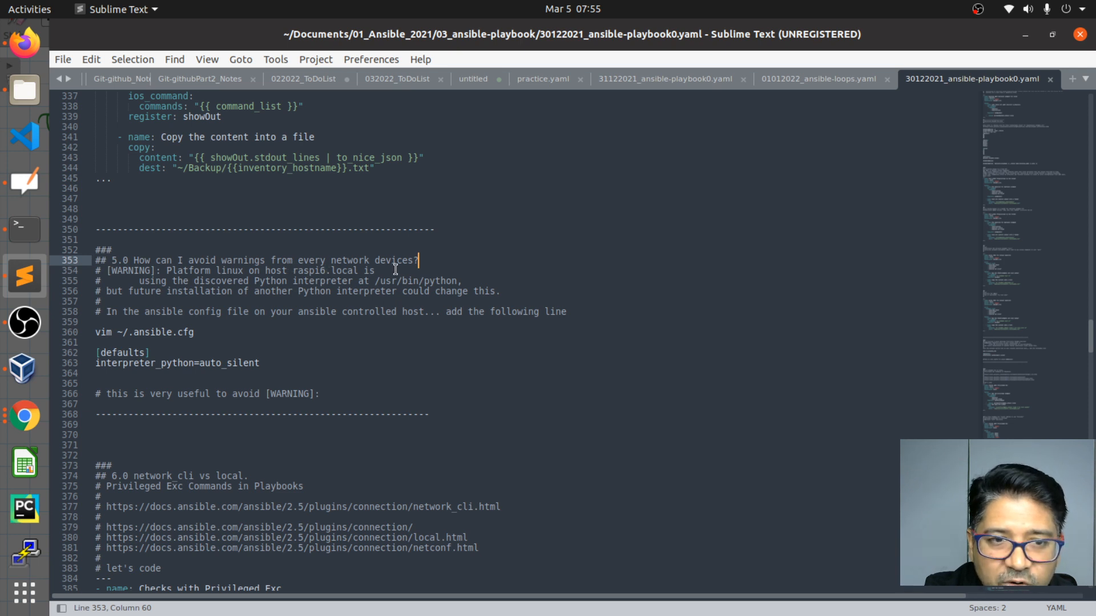
pyautogui.moveTo(215, 323)
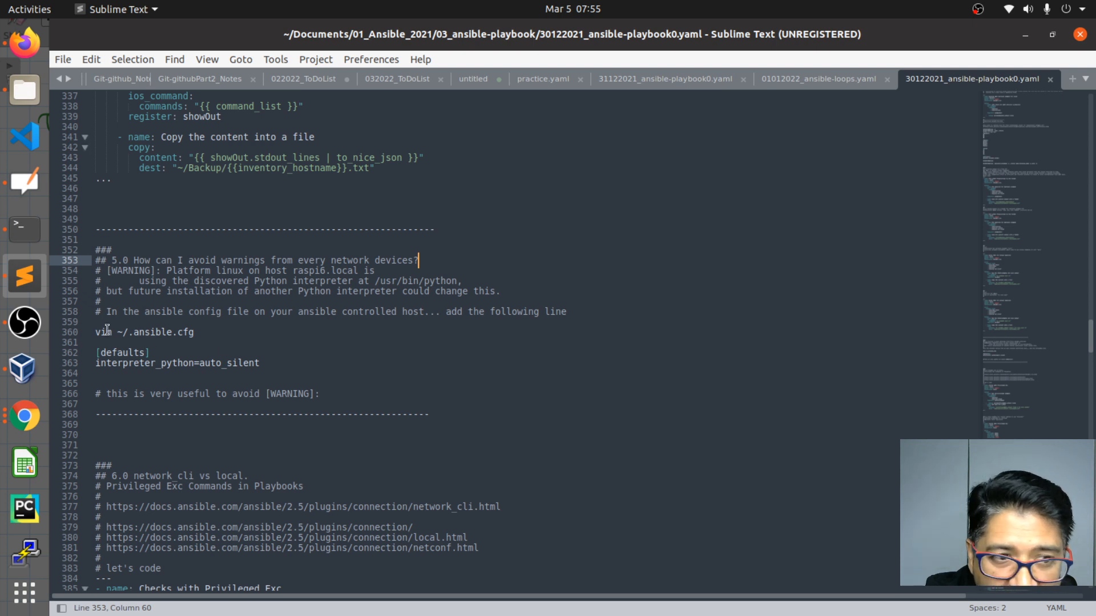
pyautogui.moveTo(212, 332)
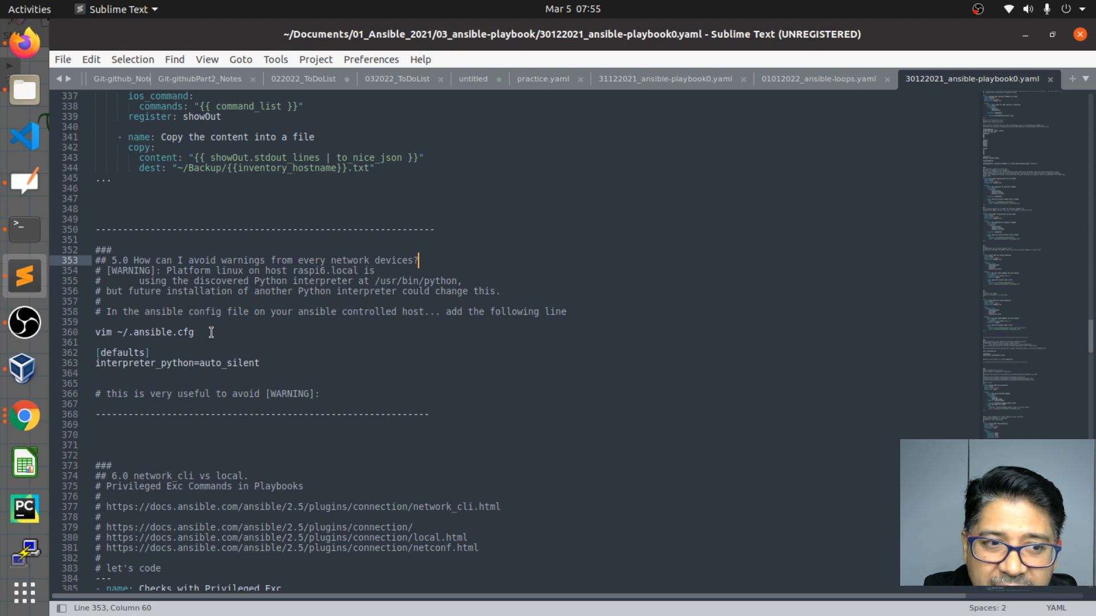
pyautogui.moveTo(99, 363)
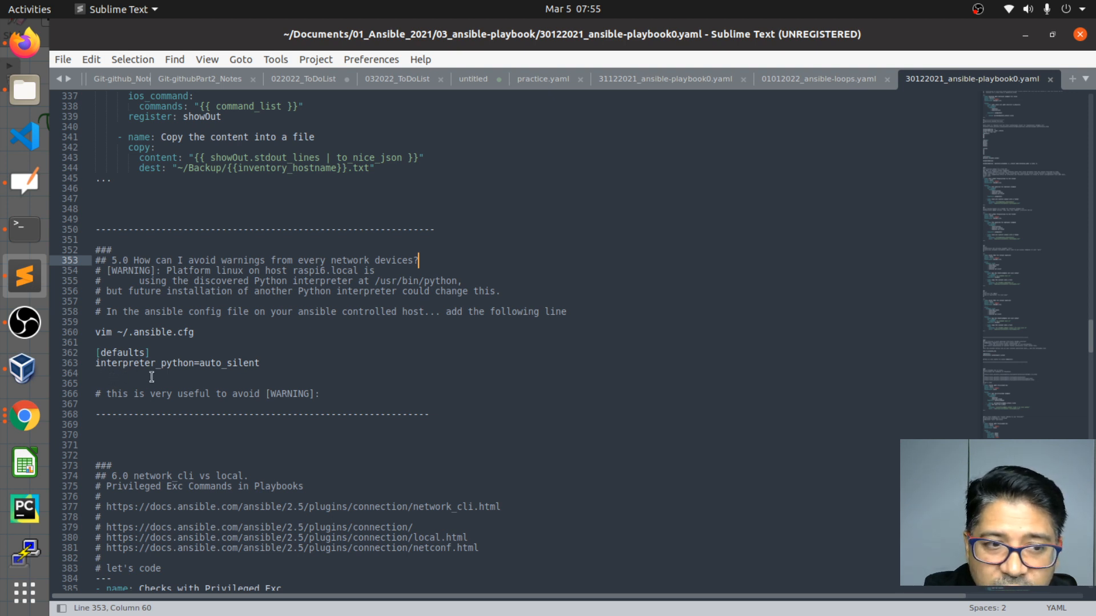
pyautogui.moveTo(183, 377)
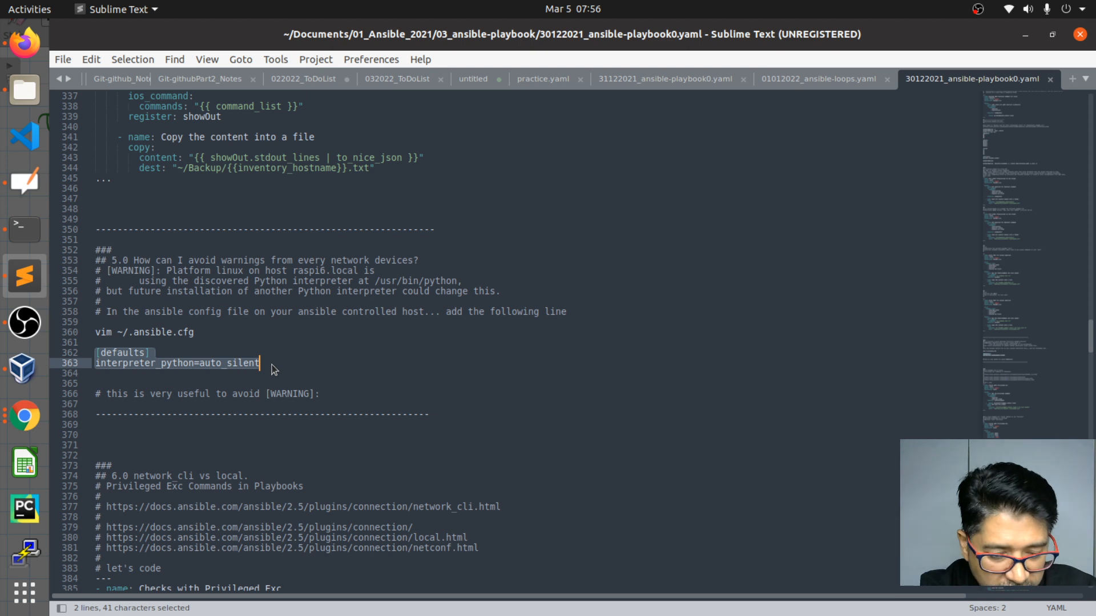
pyautogui.press('ctrl+c')
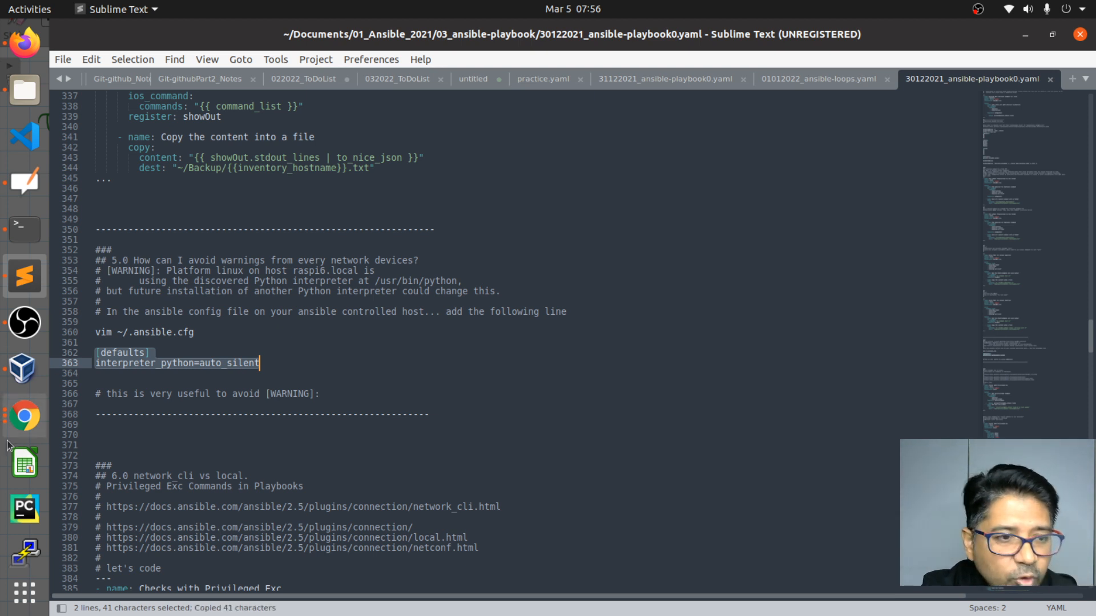
pyautogui.moveTo(159, 364)
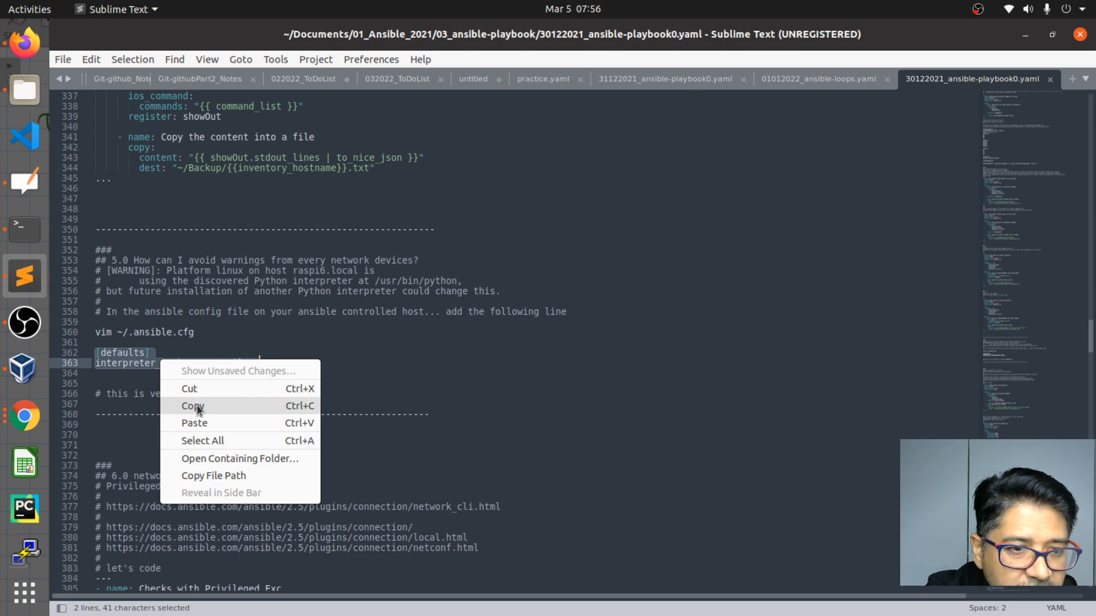
pyautogui.click(191, 406)
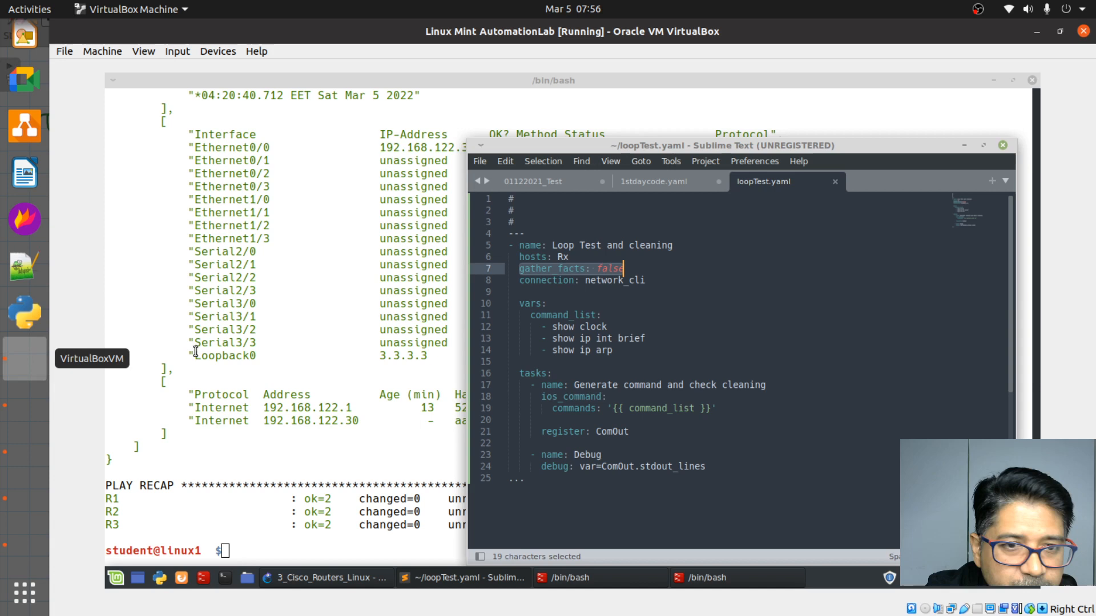
pyautogui.moveTo(594, 535)
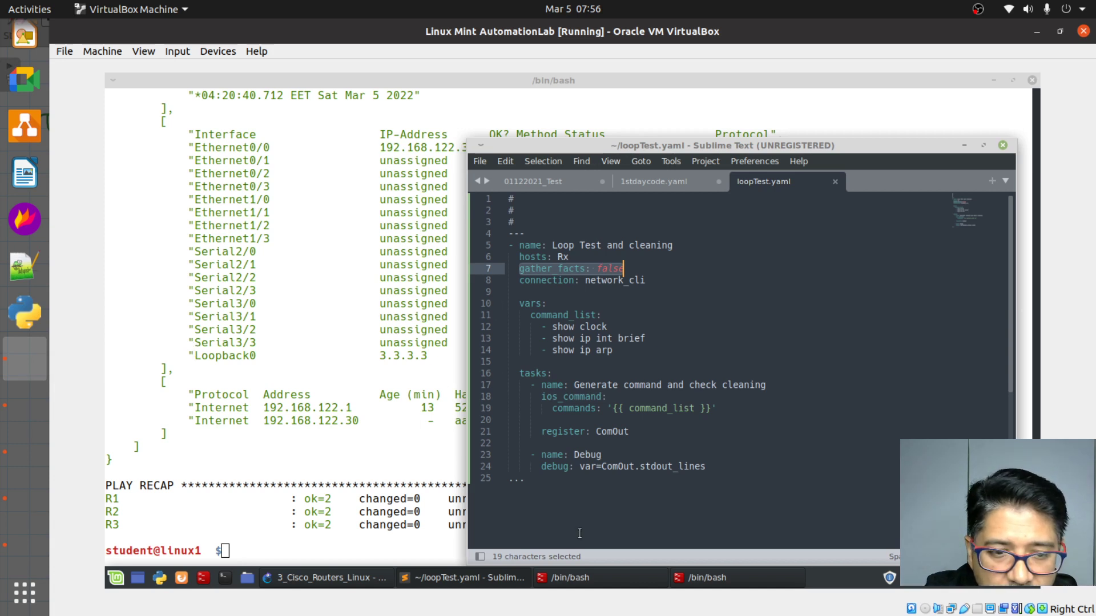
pyautogui.moveTo(61, 470)
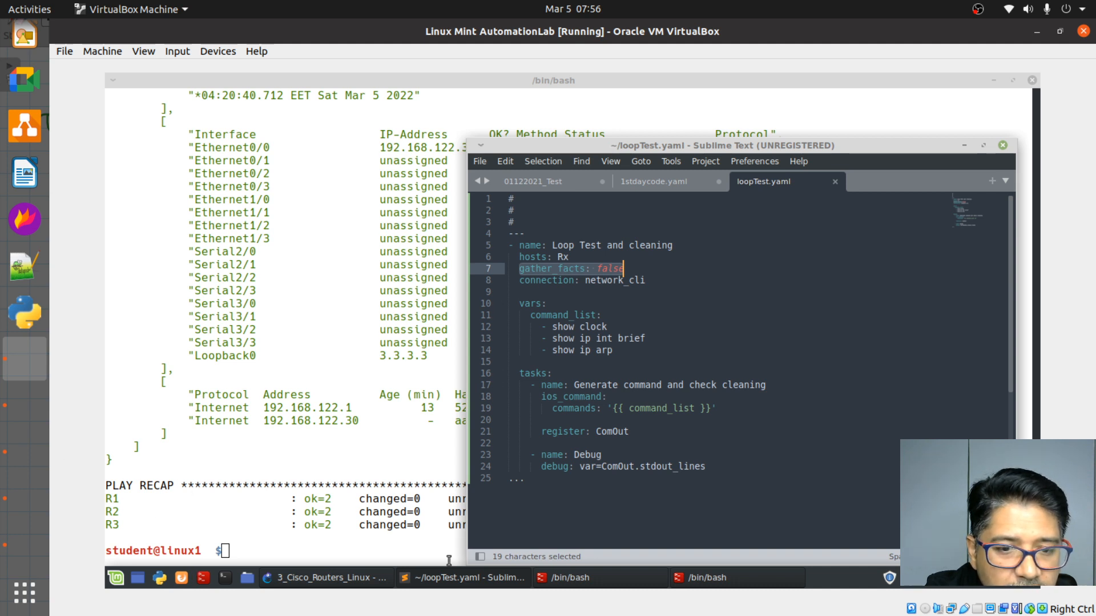
pyautogui.moveTo(28, 552)
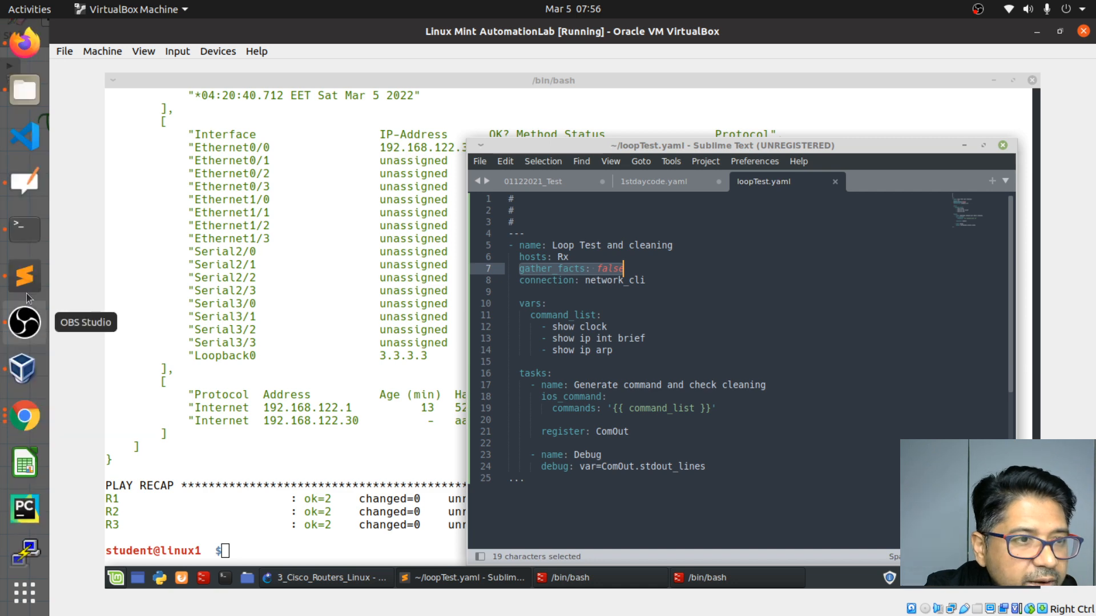
# Switch from the VM to the Google Meet call in Chrome
pyautogui.click(25, 416)
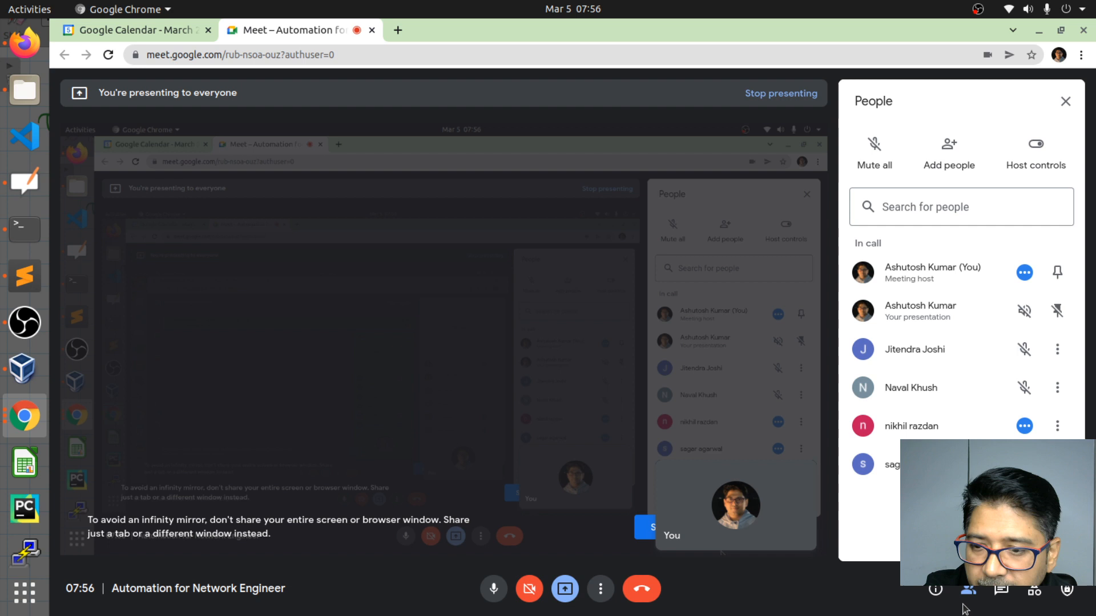
# Open Meet's in-call messages to read the posted 'args: warn: false' snippet
pyautogui.click(1001, 591)
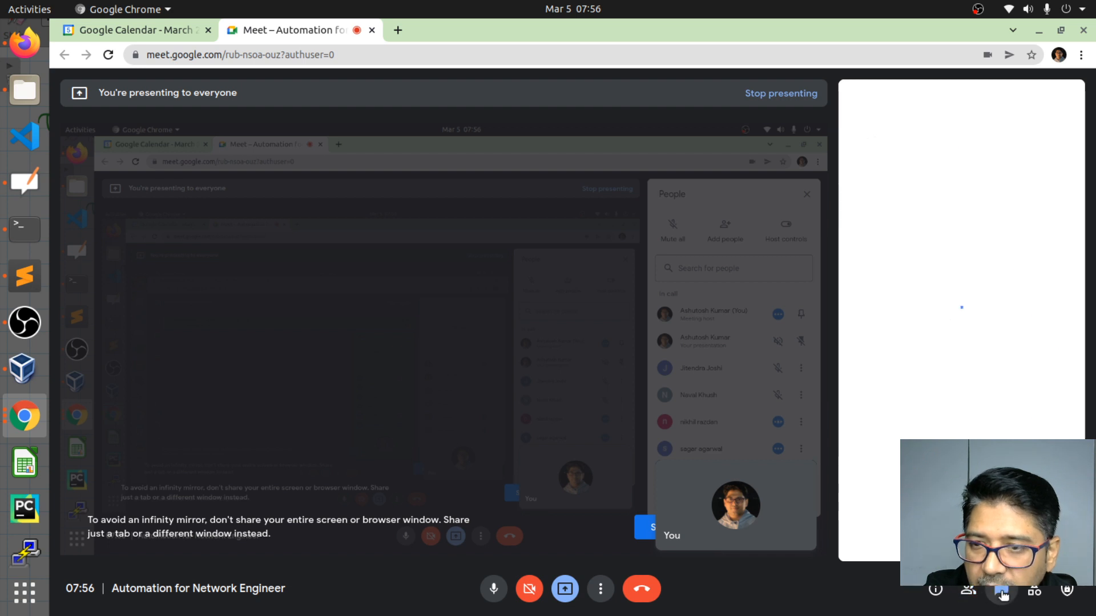
pyautogui.click(1001, 589)
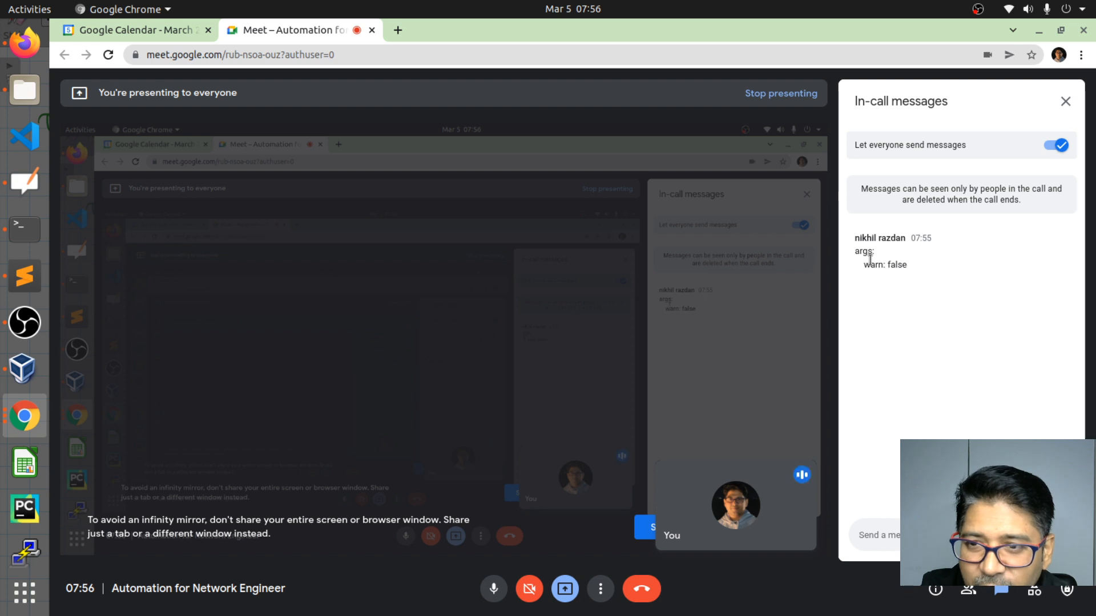
pyautogui.moveTo(872, 285)
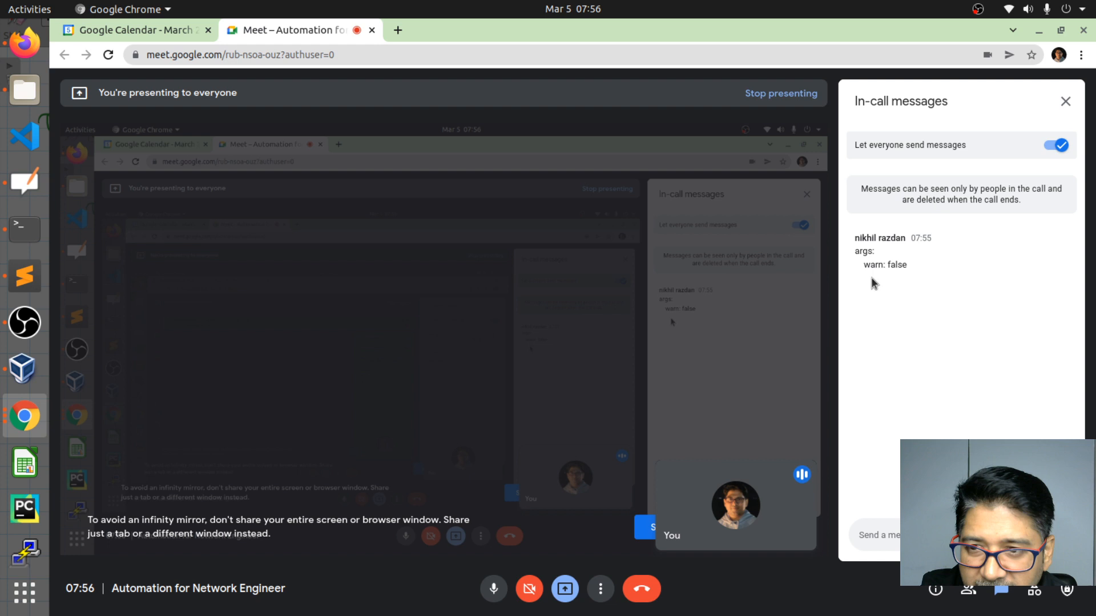
pyautogui.moveTo(881, 570)
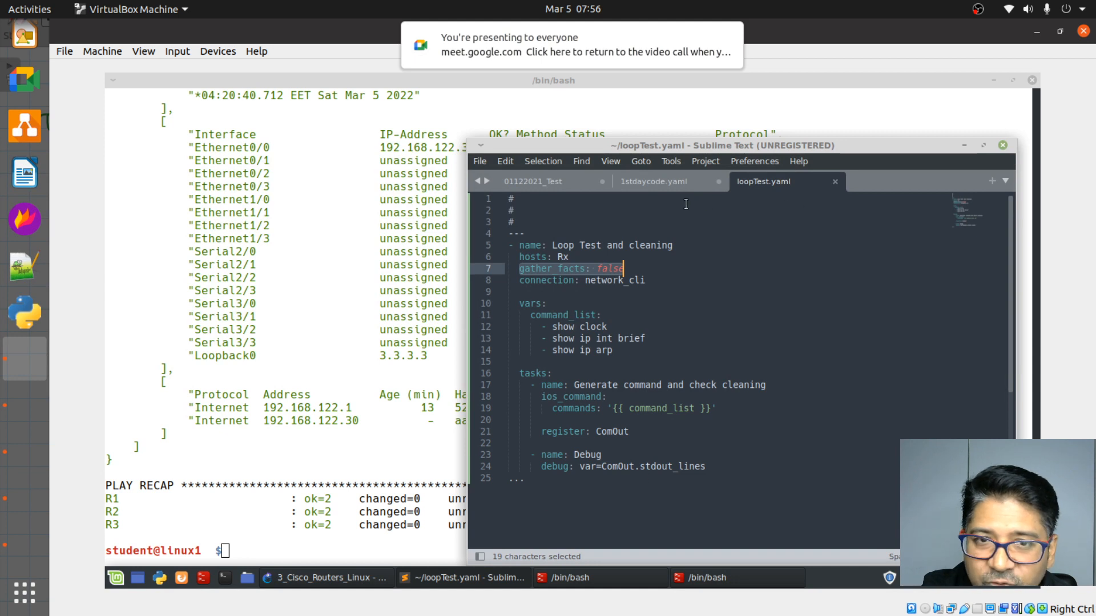
pyautogui.moveTo(494, 190)
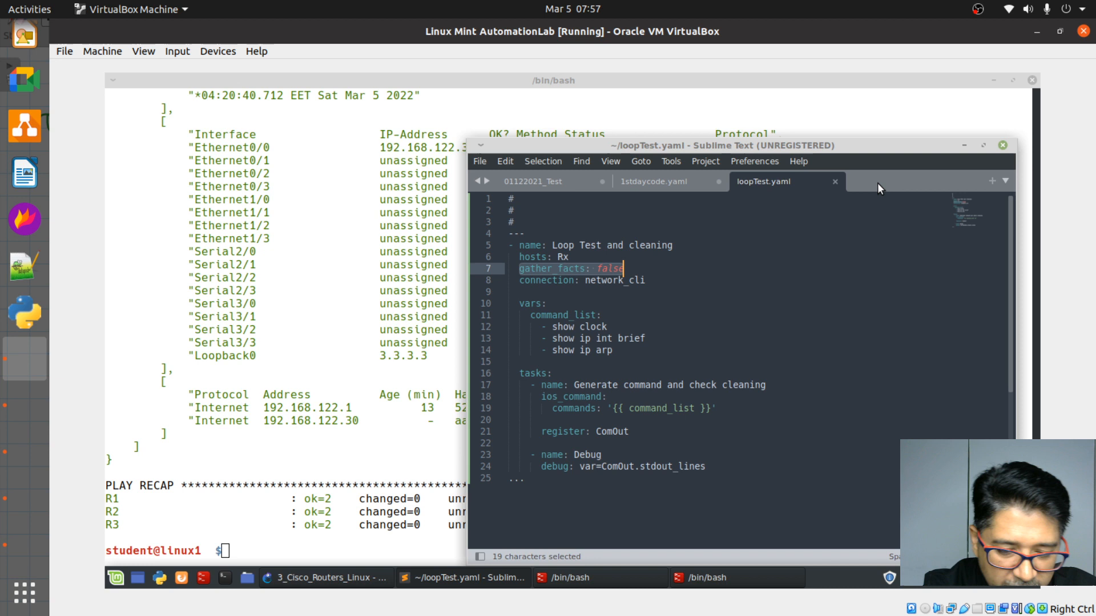
# Paste the [defaults] and interpreter_python=auto_silent lines into a new untitled scratch file
pyautogui.click(992, 181)
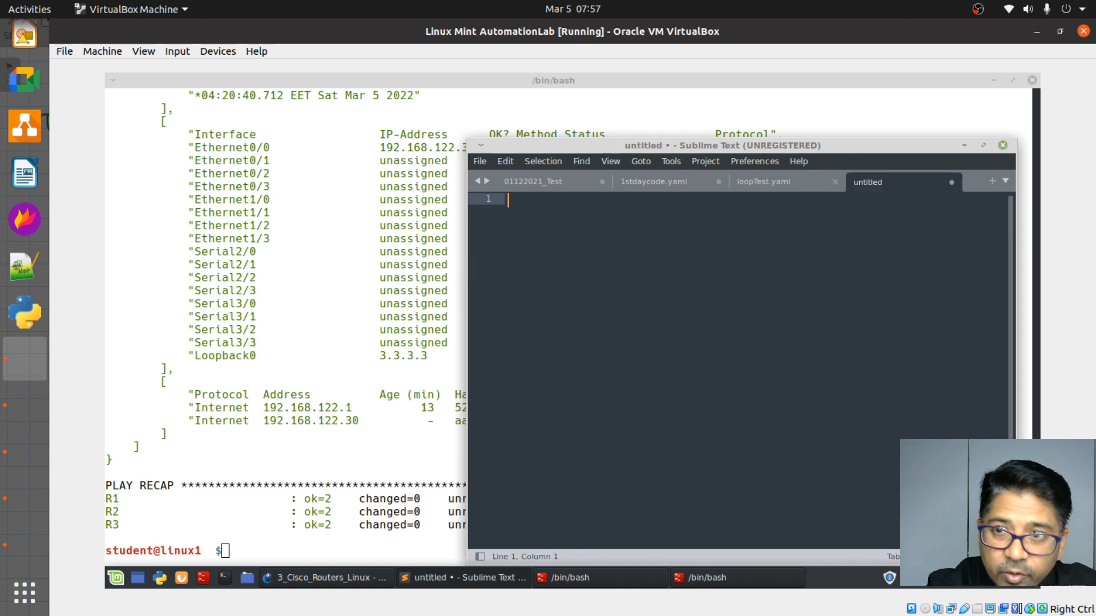
pyautogui.press('Return')
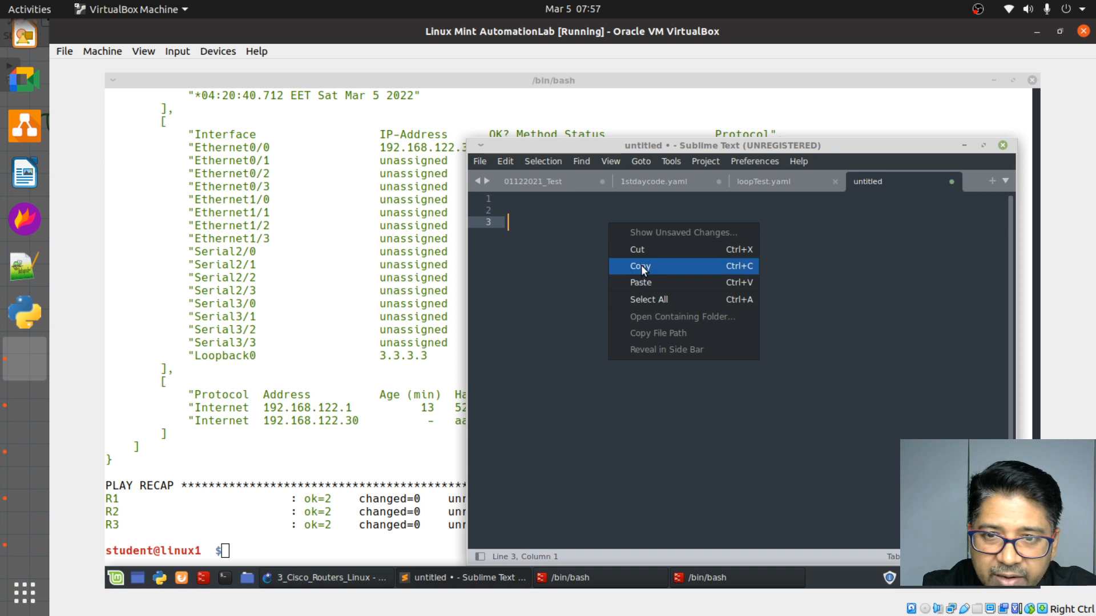
pyautogui.click(639, 266)
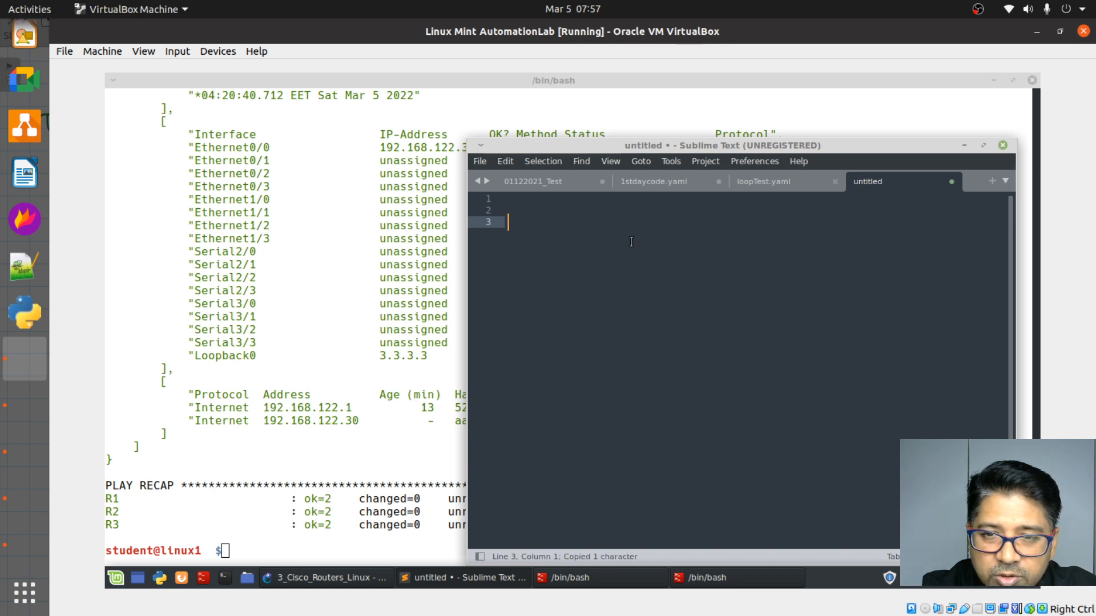
pyautogui.rightClick(629, 242)
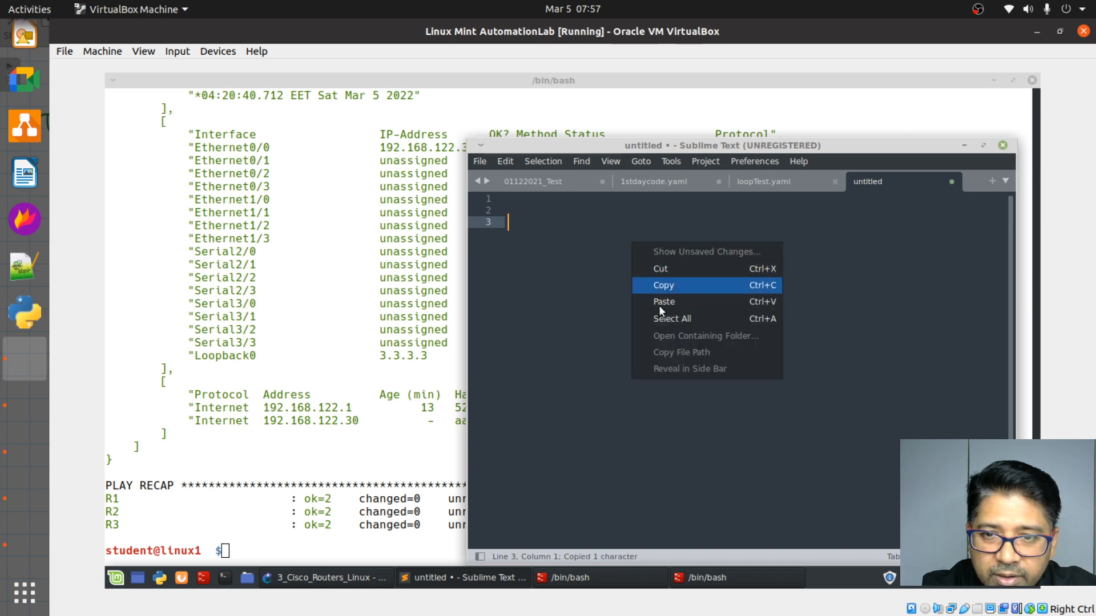
pyautogui.click(665, 302)
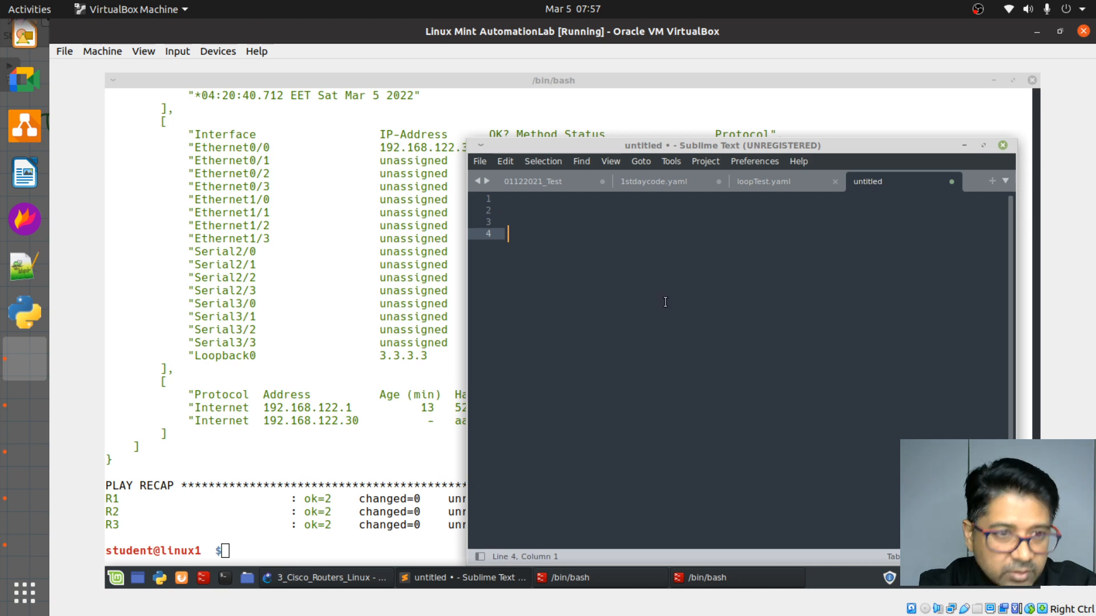
pyautogui.moveTo(24, 251)
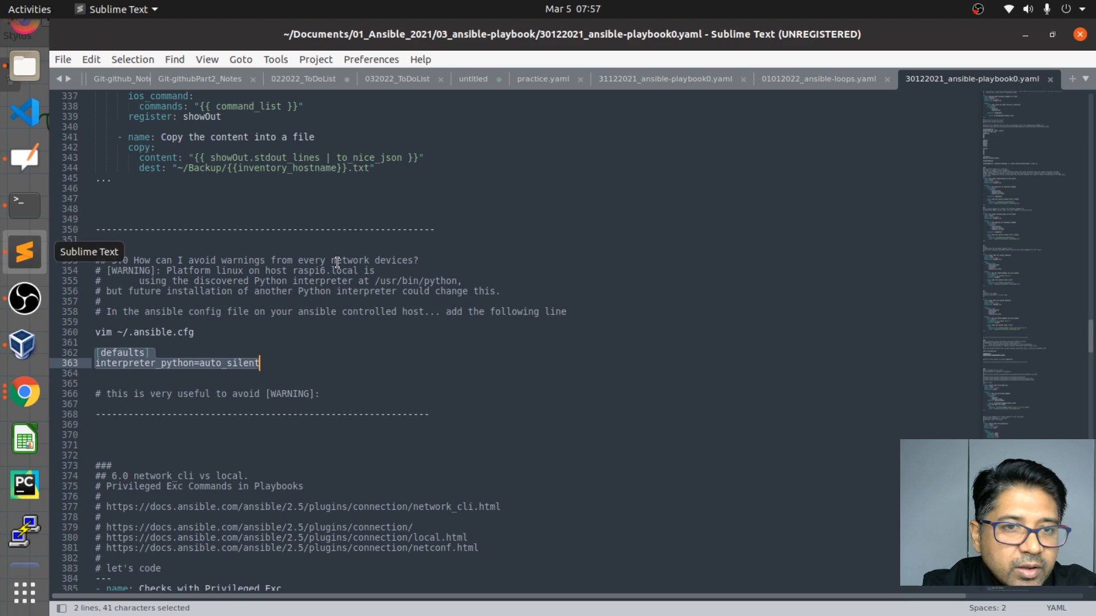
pyautogui.rightClick(144, 360)
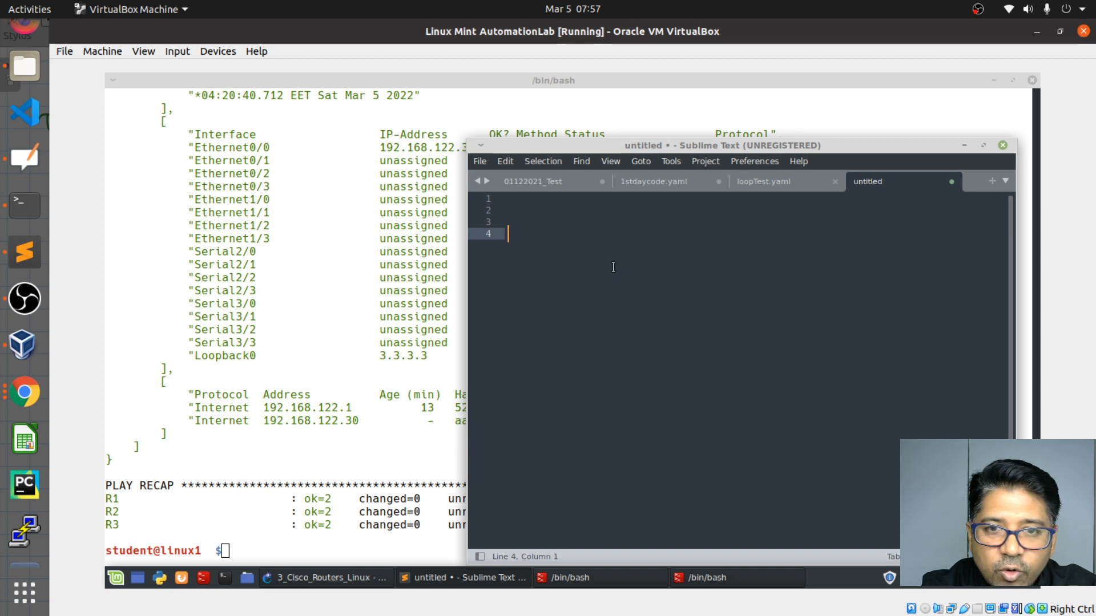
pyautogui.write('[defaults]')
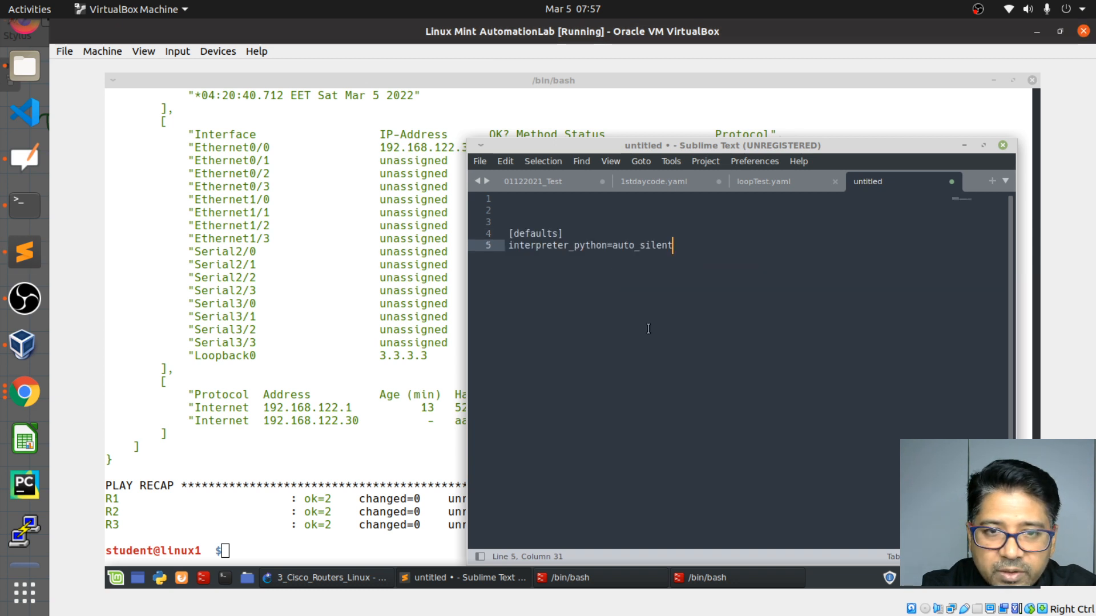
pyautogui.press('Return')
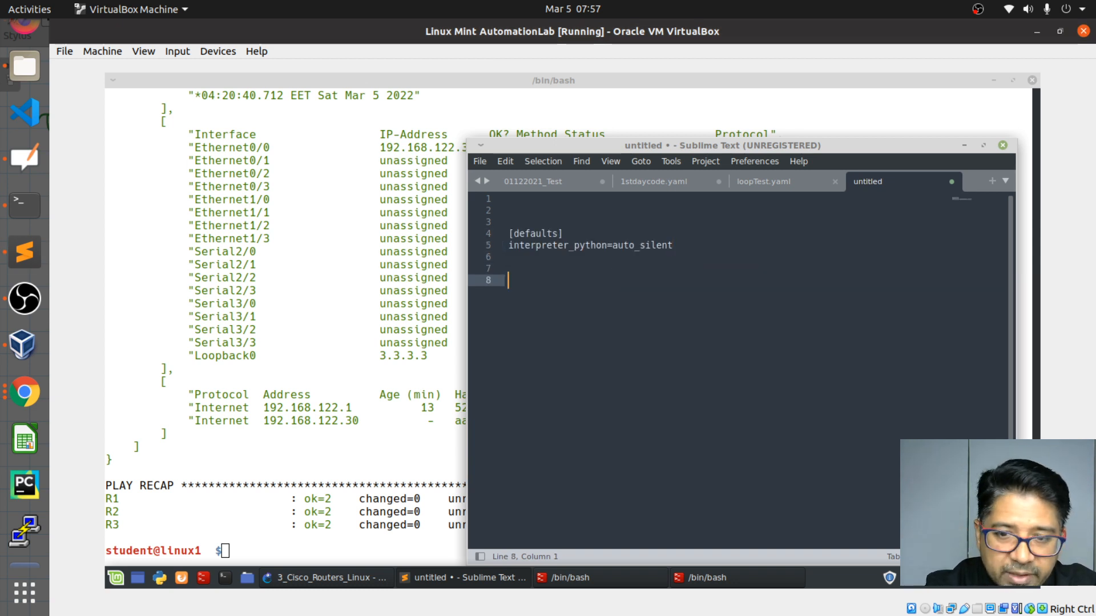
pyautogui.moveTo(40, 463)
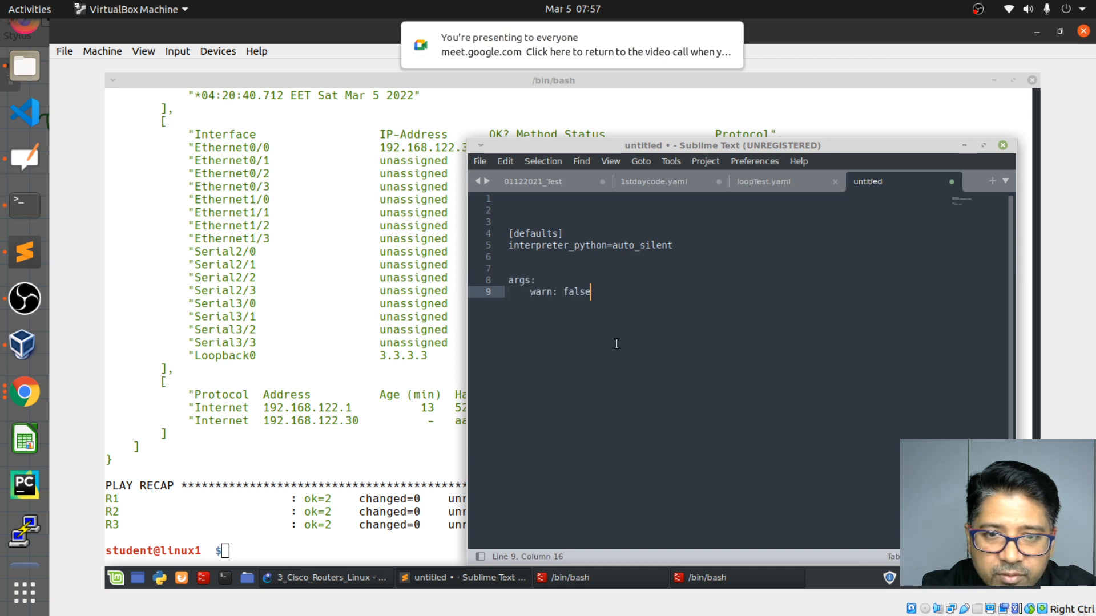
pyautogui.press('Return')
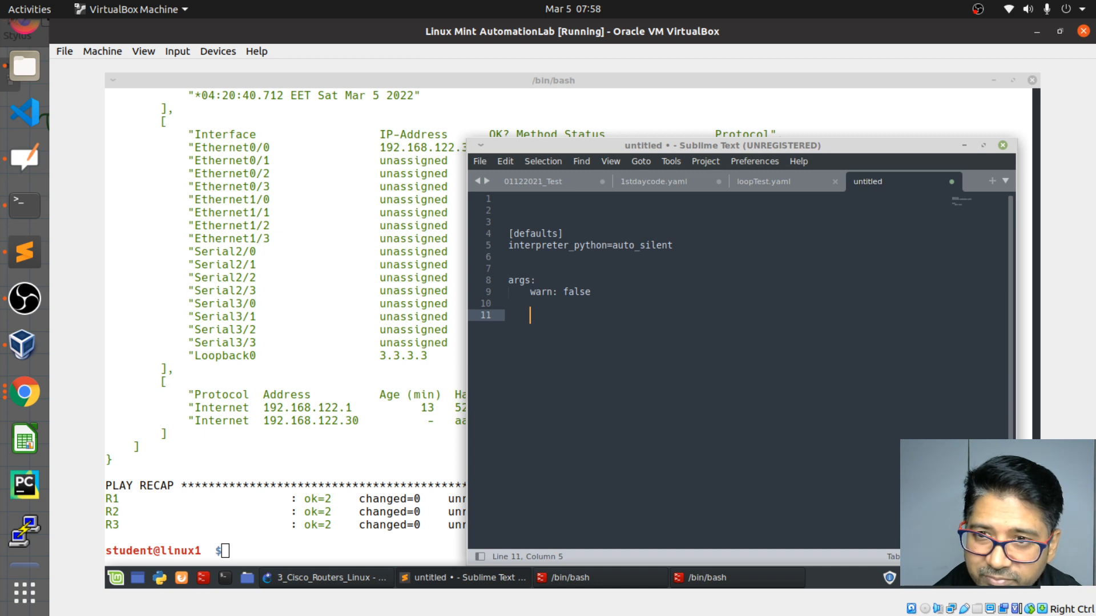
pyautogui.moveTo(790, 221)
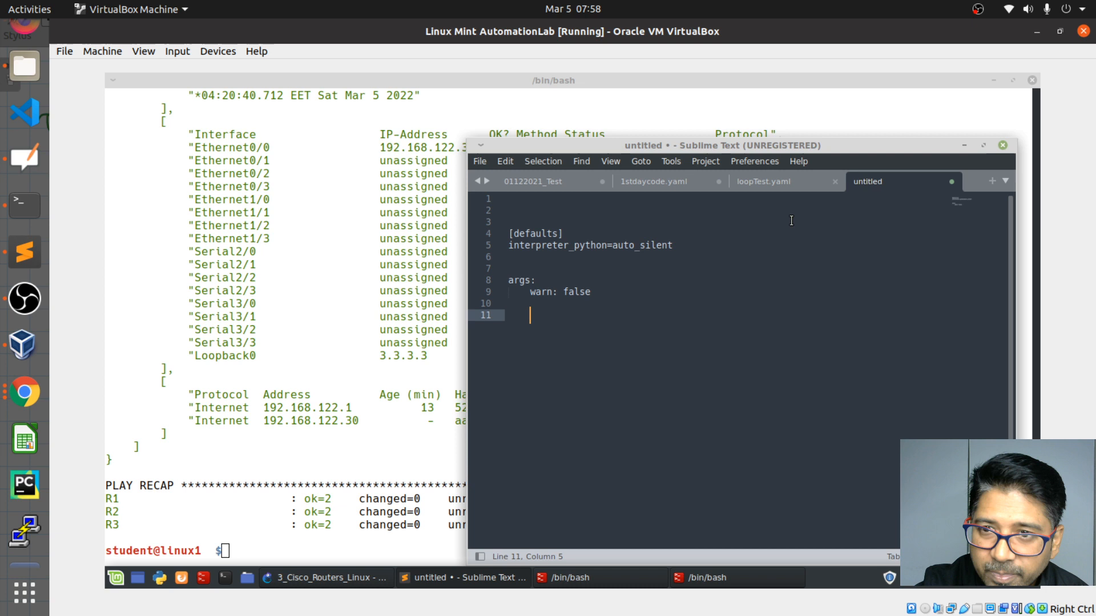
pyautogui.click(763, 181)
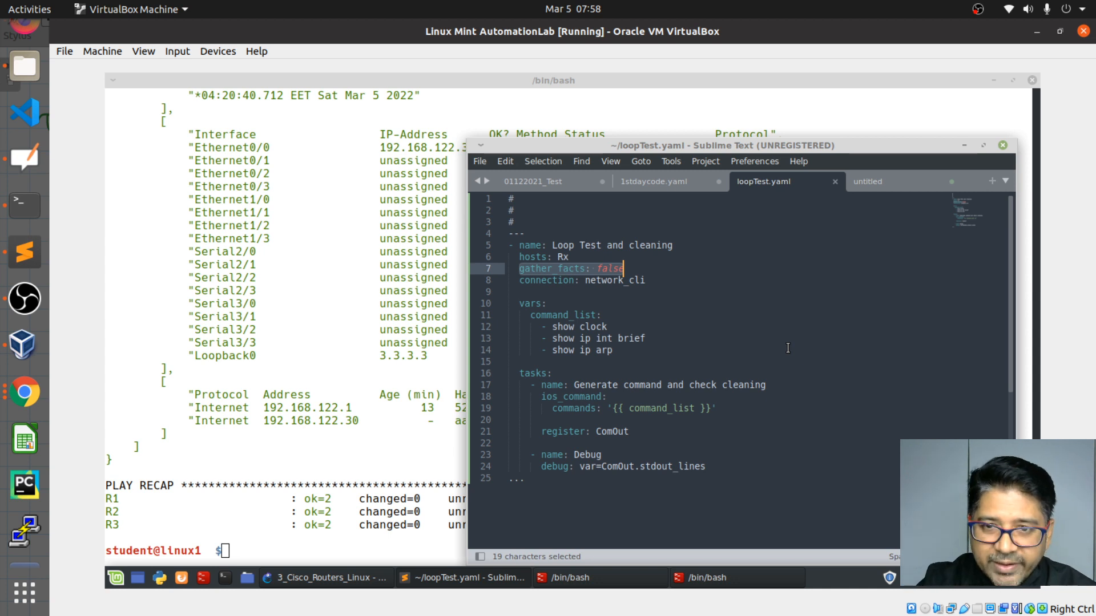
pyautogui.click(626, 269)
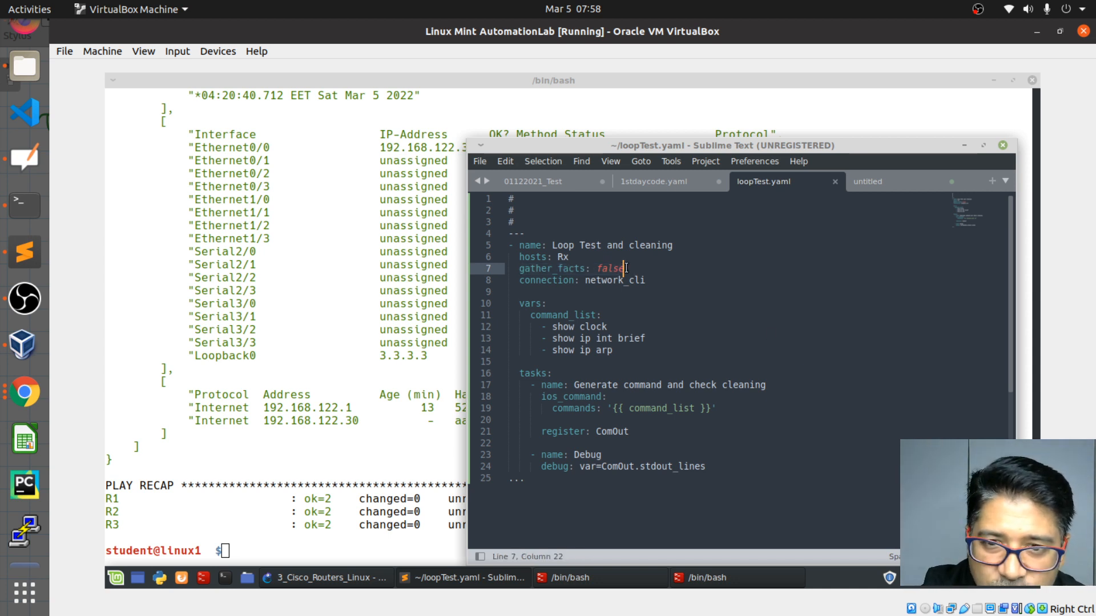
pyautogui.click(867, 181)
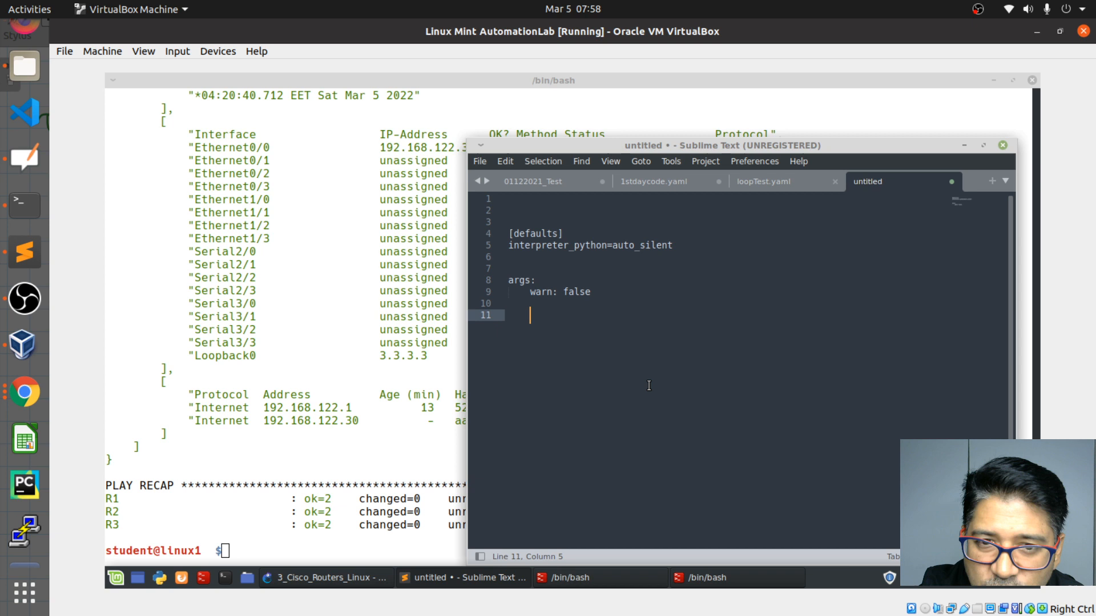
pyautogui.moveTo(509, 280)
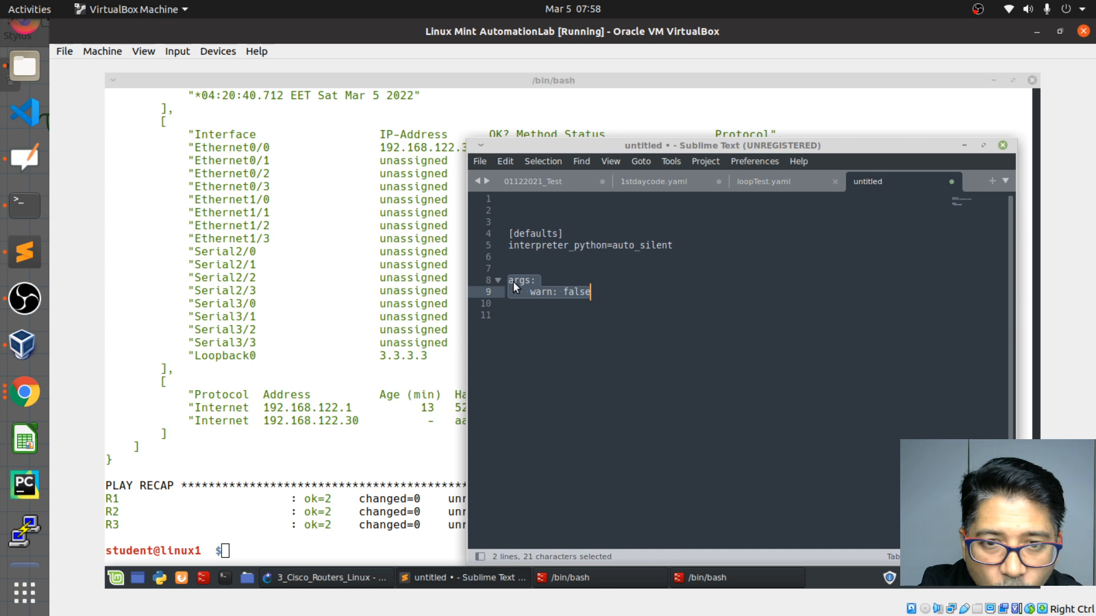
pyautogui.moveTo(545, 301)
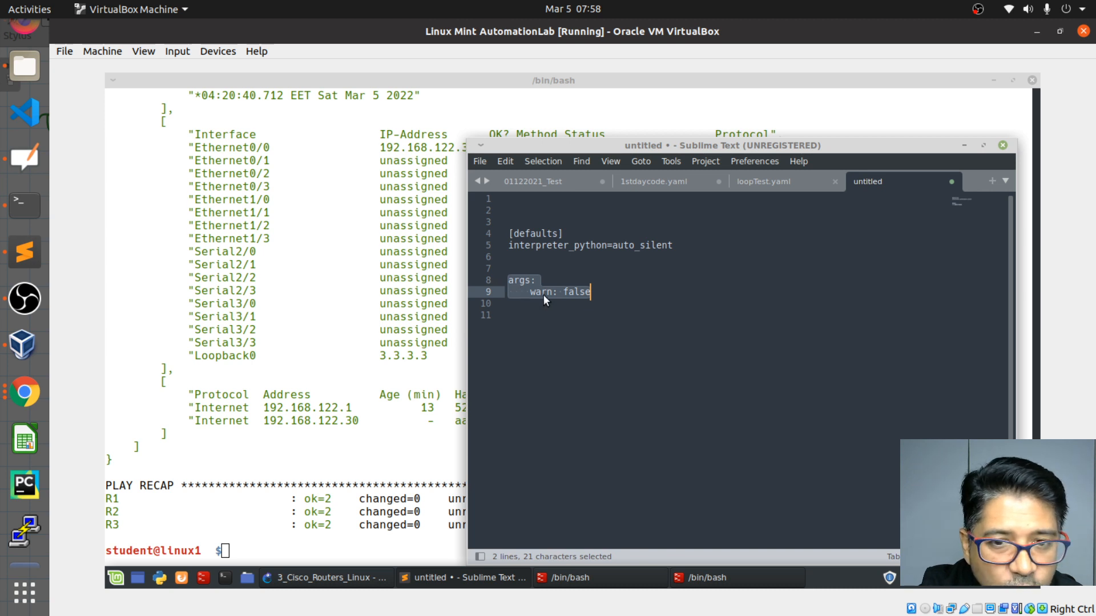
pyautogui.moveTo(579, 364)
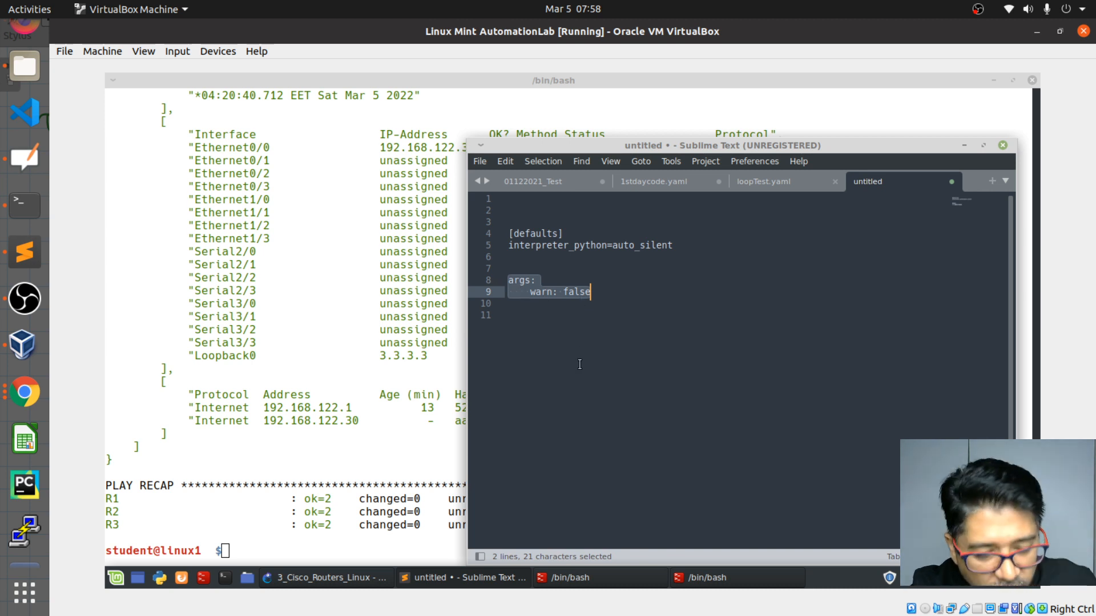
# Add an args: block with warn: false under gather_facts in loopTest.yaml and save it
pyautogui.press('ctrl+c')
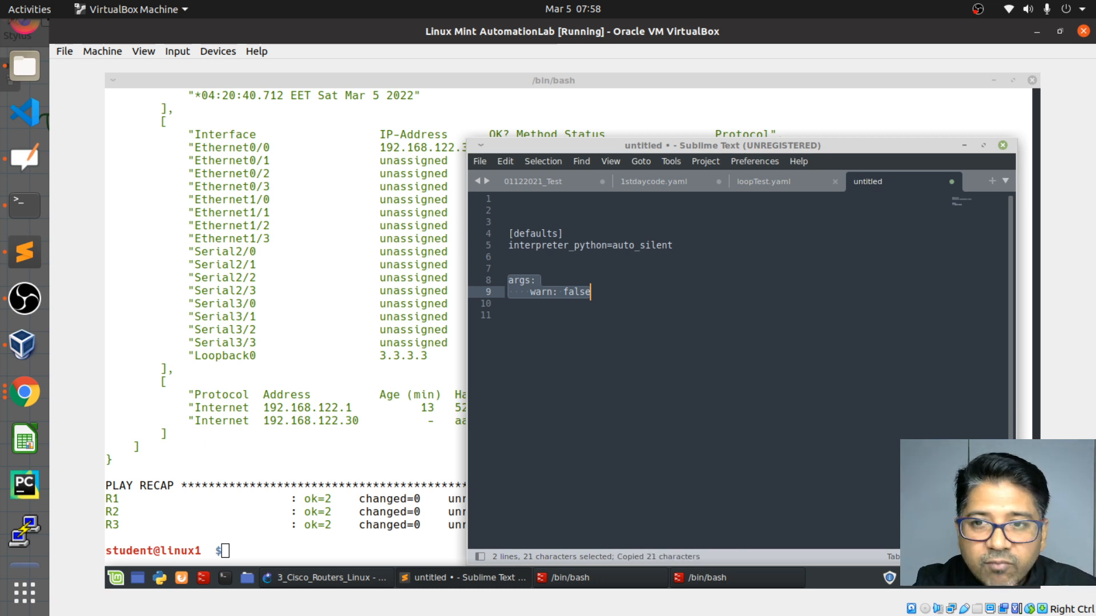
pyautogui.click(764, 181)
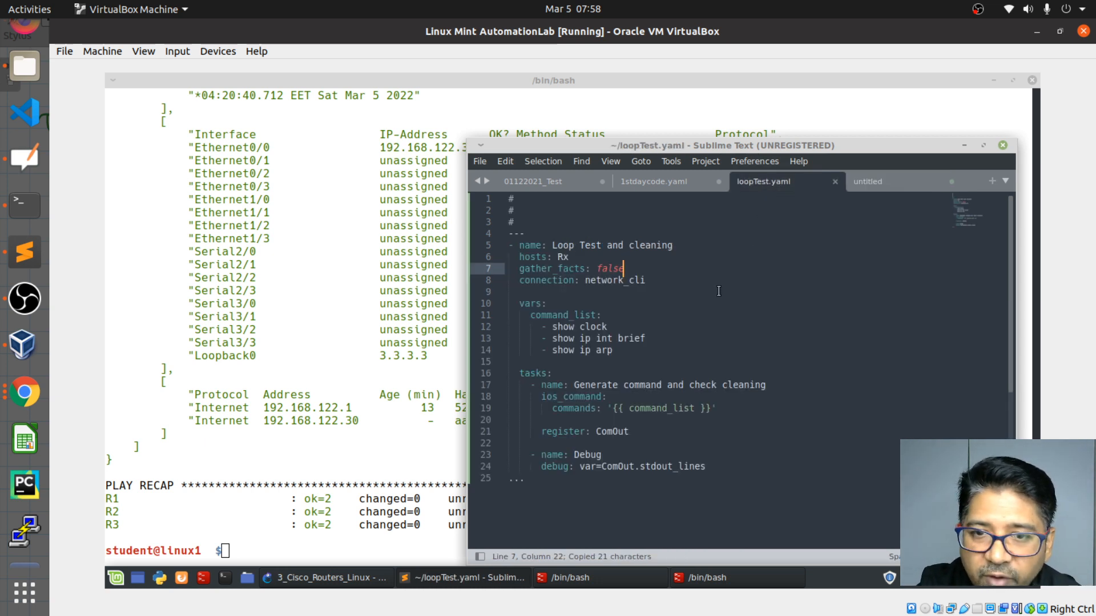
pyautogui.press('Enter')
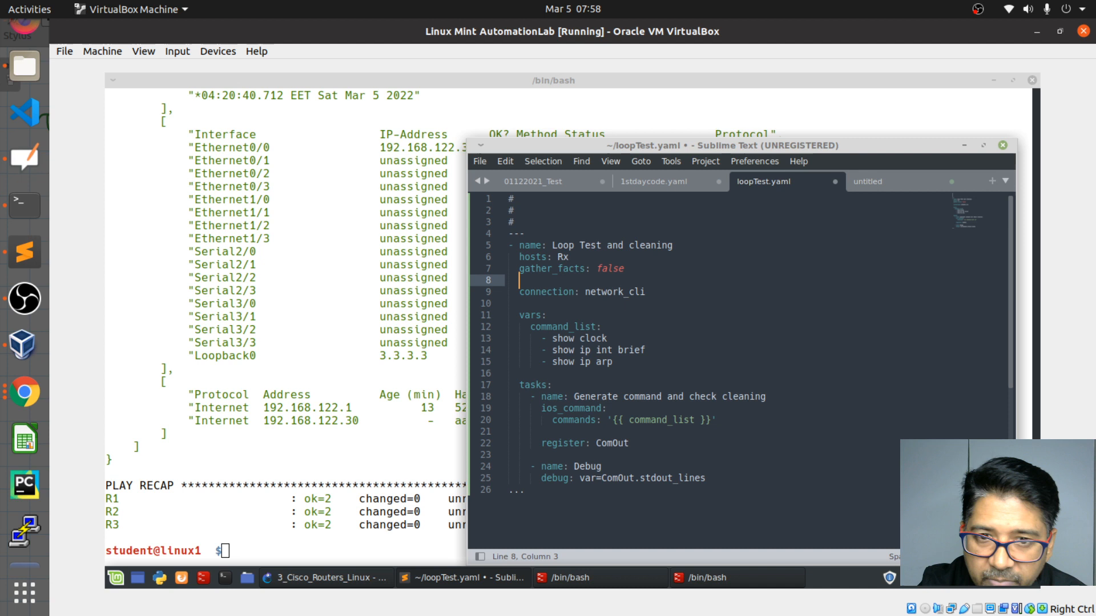
pyautogui.write('args:')
pyautogui.write('warn: false')
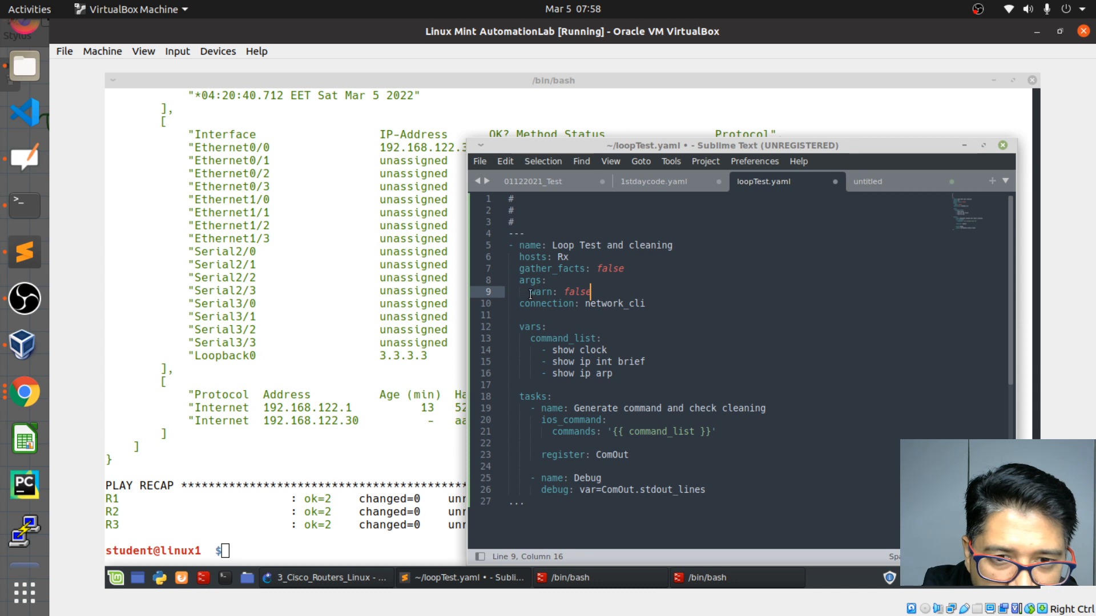
pyautogui.click(647, 303)
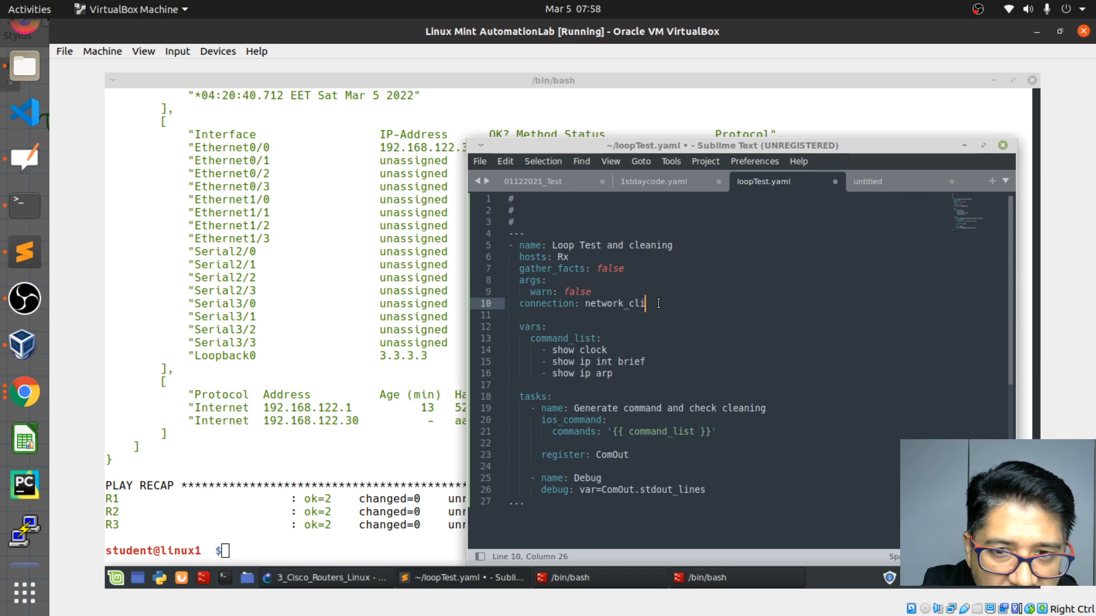
pyautogui.press('Return')
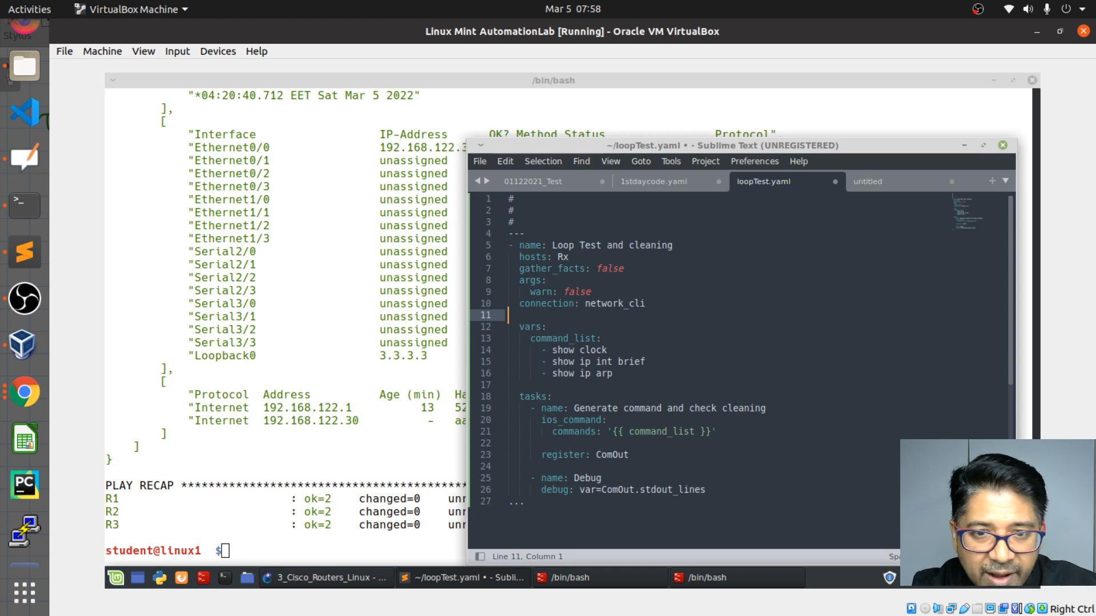
pyautogui.press('ctrl+s')
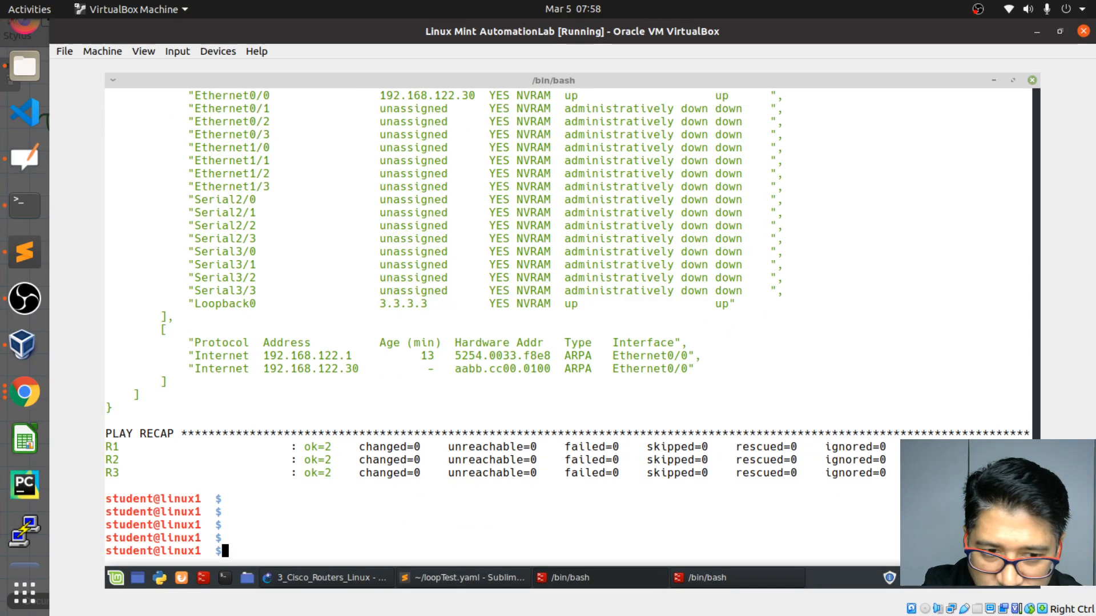
# Run ansible-playbook -i InvenServ loopTest.yaml, which errors: 'args' is not a valid Play attribute
pyautogui.write('ansible-playbook -i InvenServ loopTest.yaml')
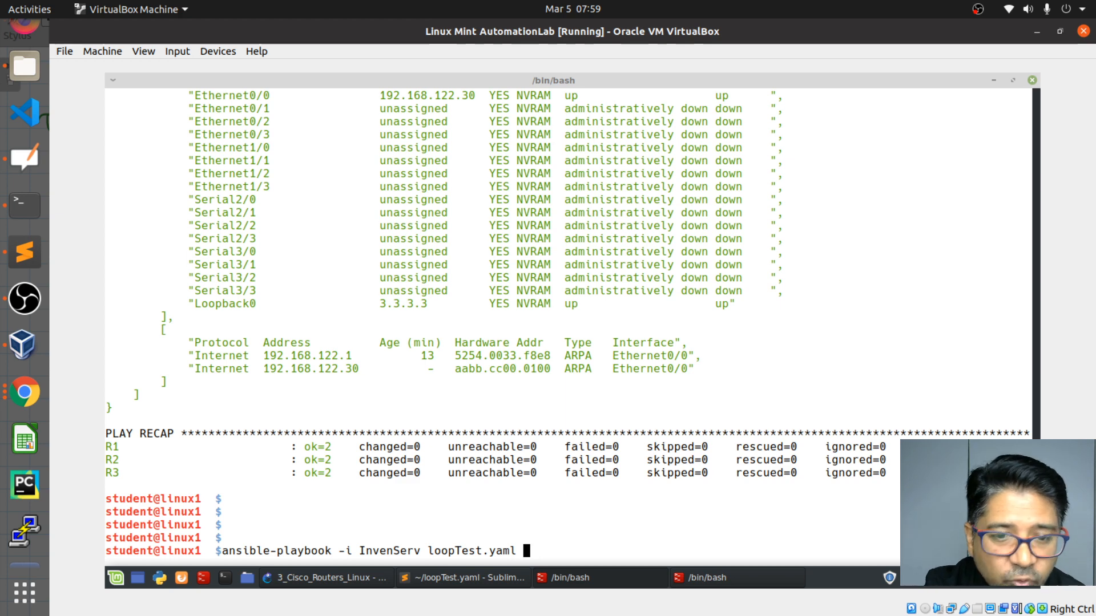
pyautogui.press('Return')
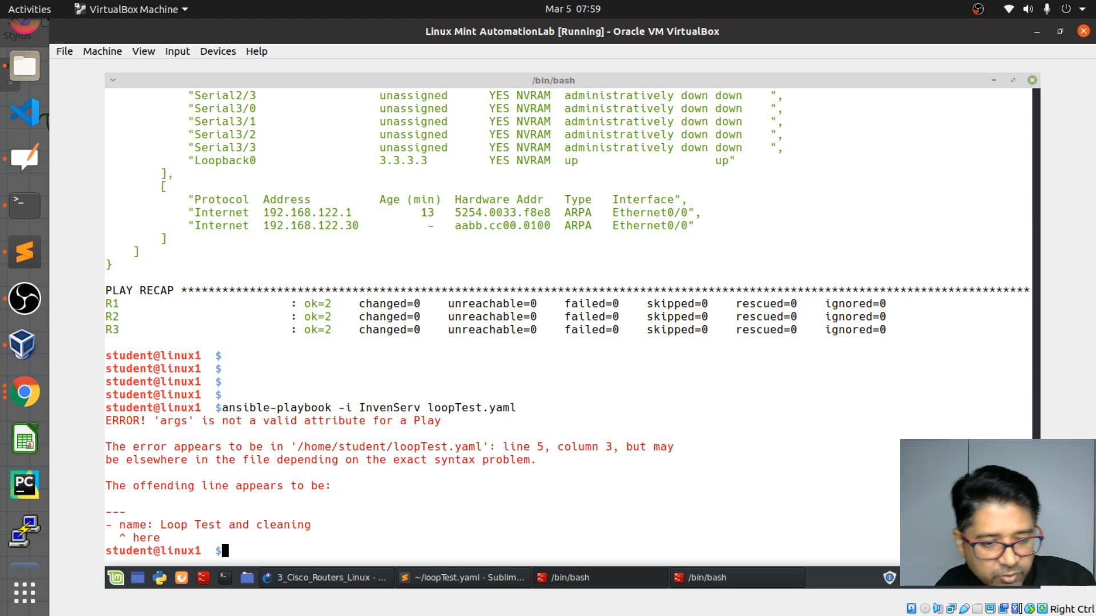
pyautogui.click(462, 577)
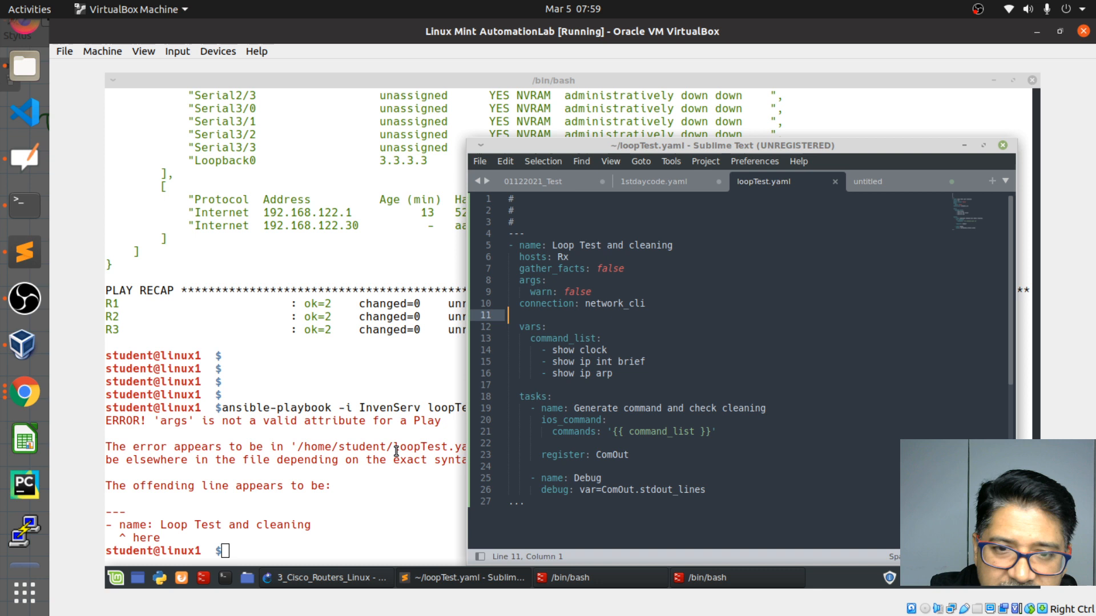
pyautogui.moveTo(521, 280)
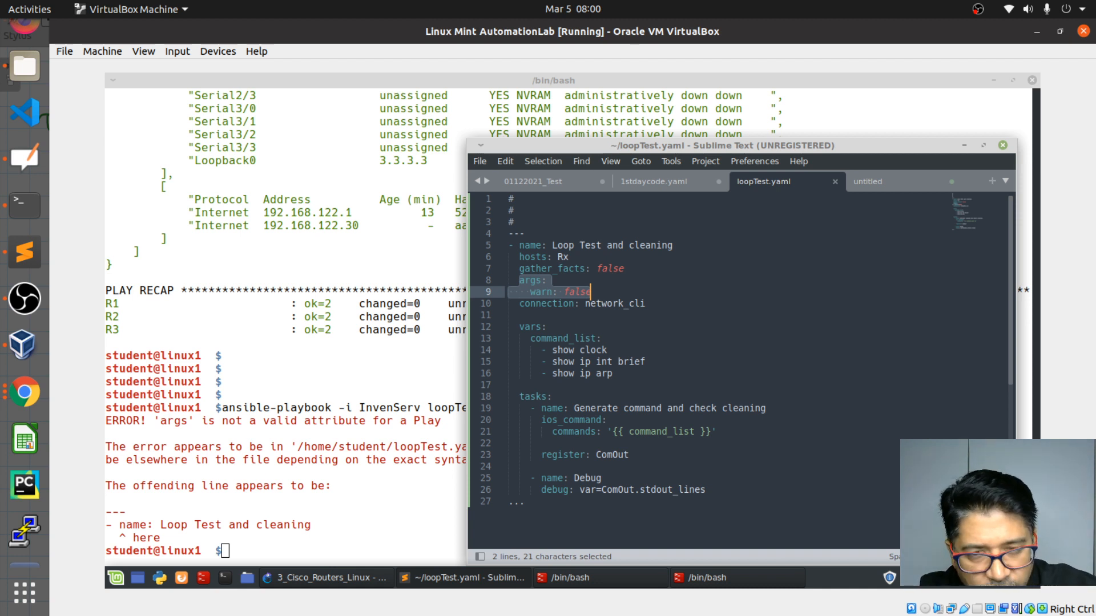
# Move the args warn: false block below the connection line, save, and rerun the playbook
pyautogui.press('ctrl+x')
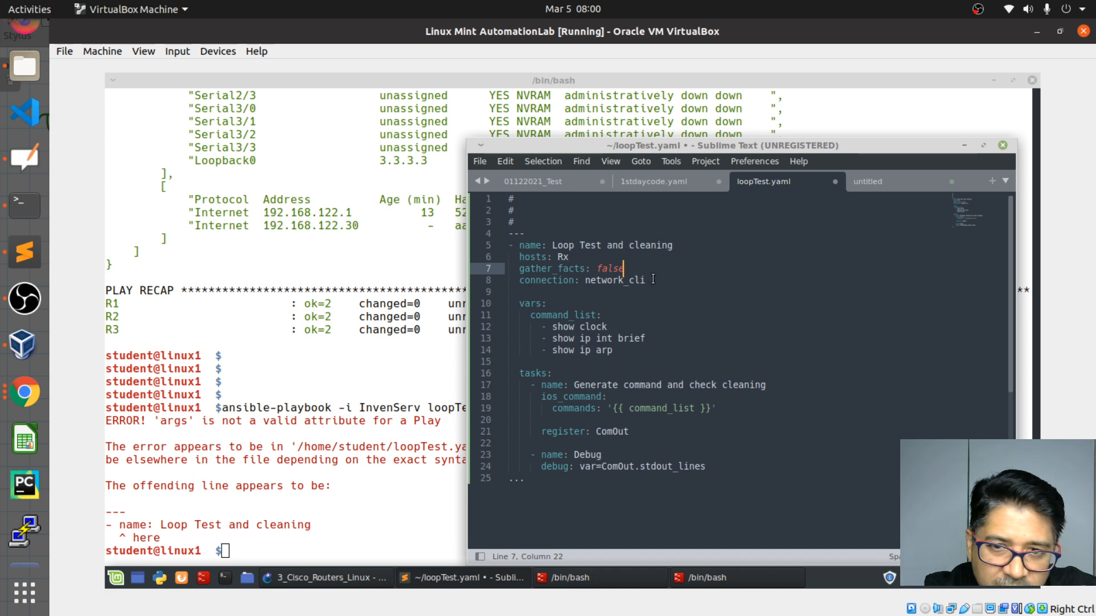
pyautogui.press('Return')
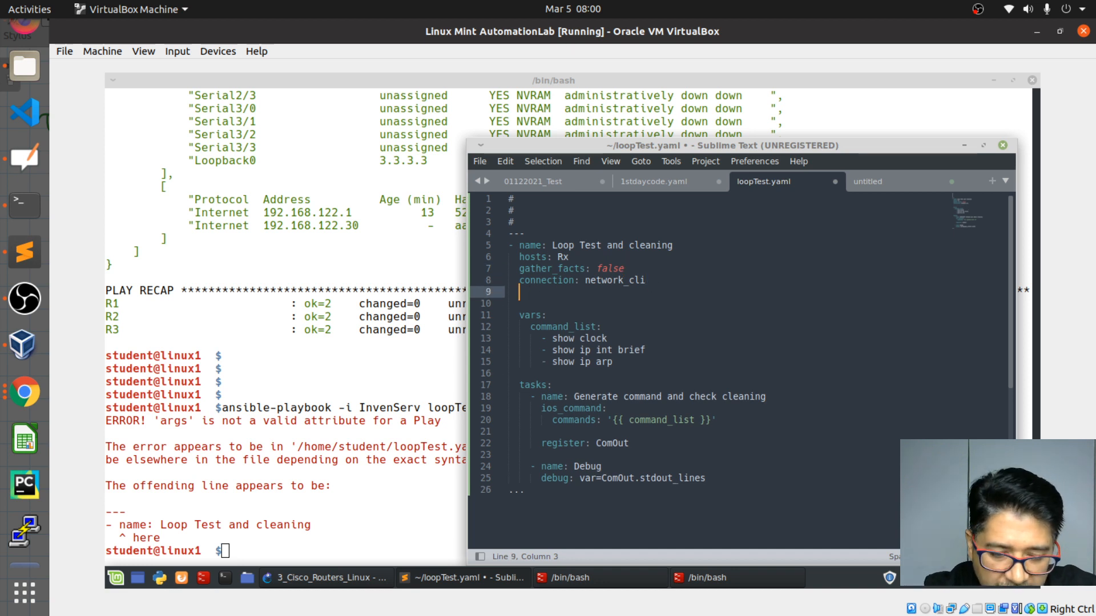
pyautogui.write('args:')
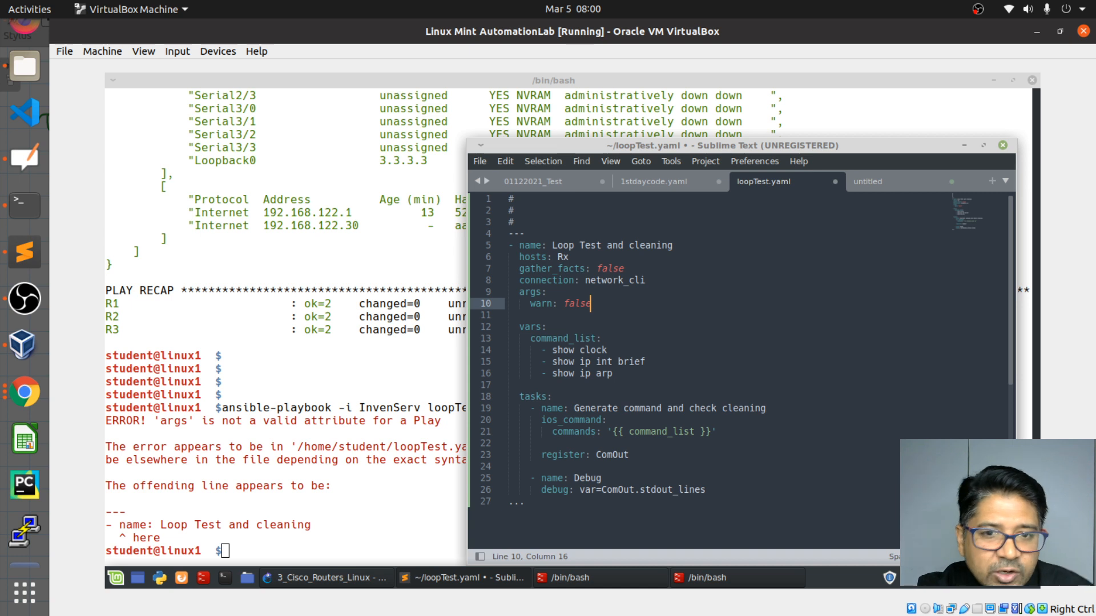
pyautogui.press('ctrl+s')
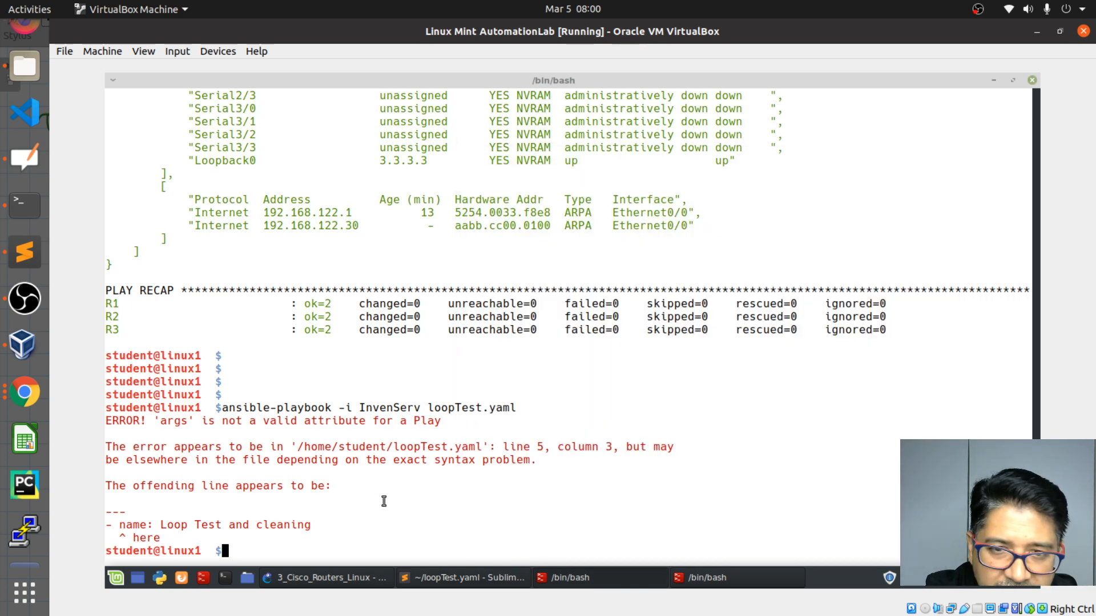
pyautogui.write('ansible-playbook -i InvenServ loopTest.yaml')
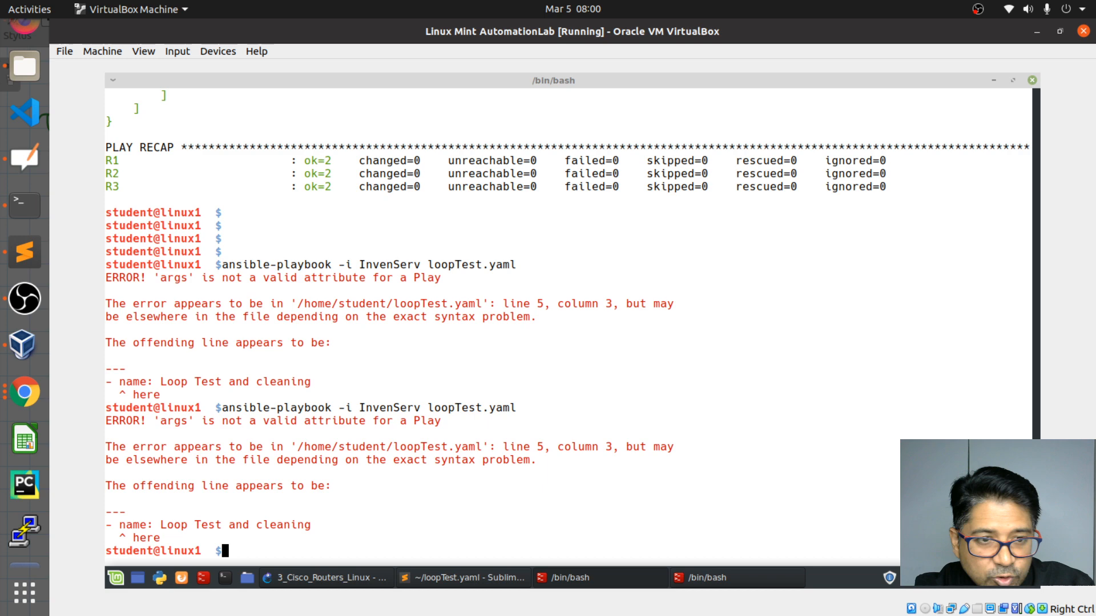
pyautogui.click(462, 577)
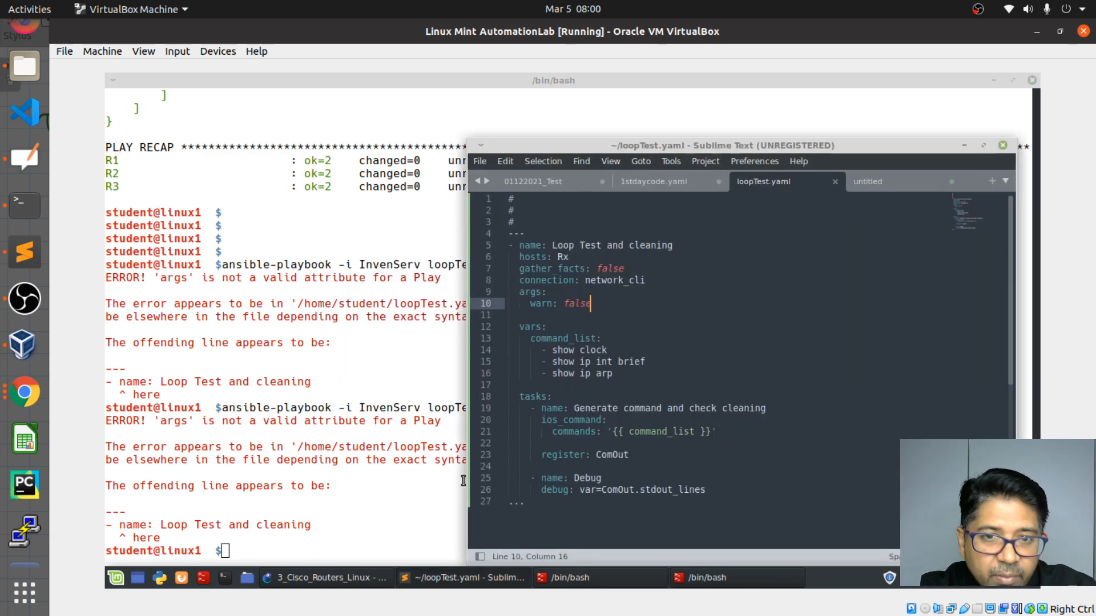
pyautogui.moveTo(514, 245)
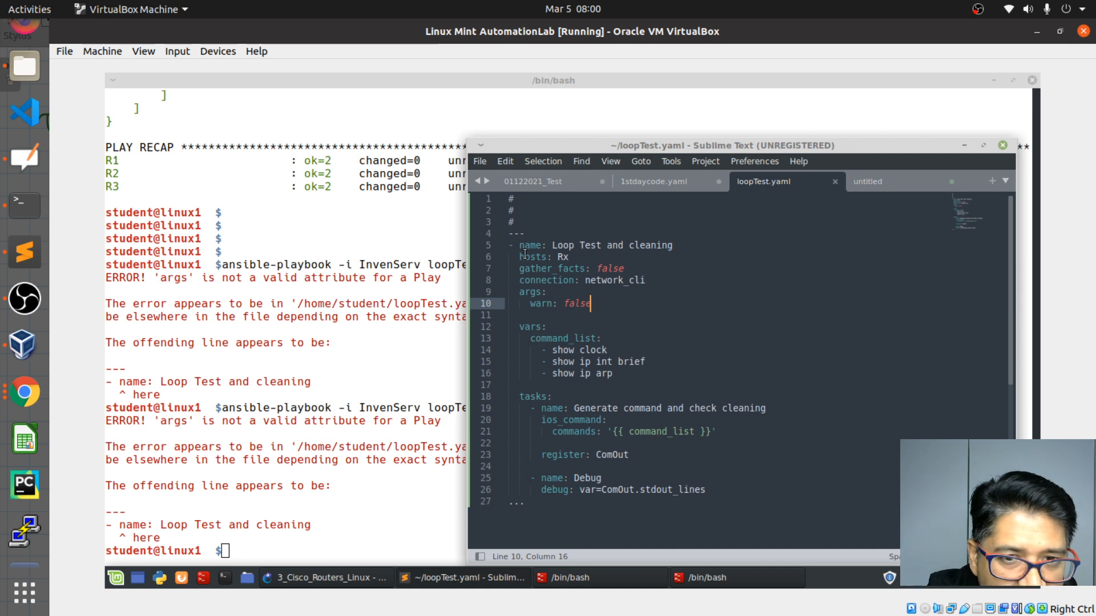
pyautogui.moveTo(522, 334)
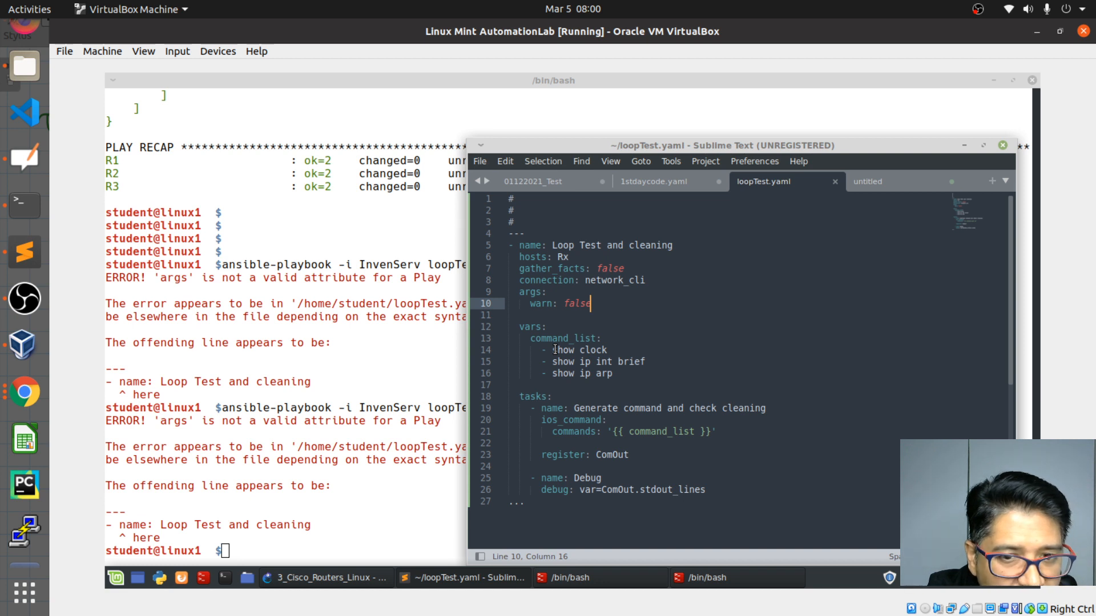
pyautogui.moveTo(545, 308)
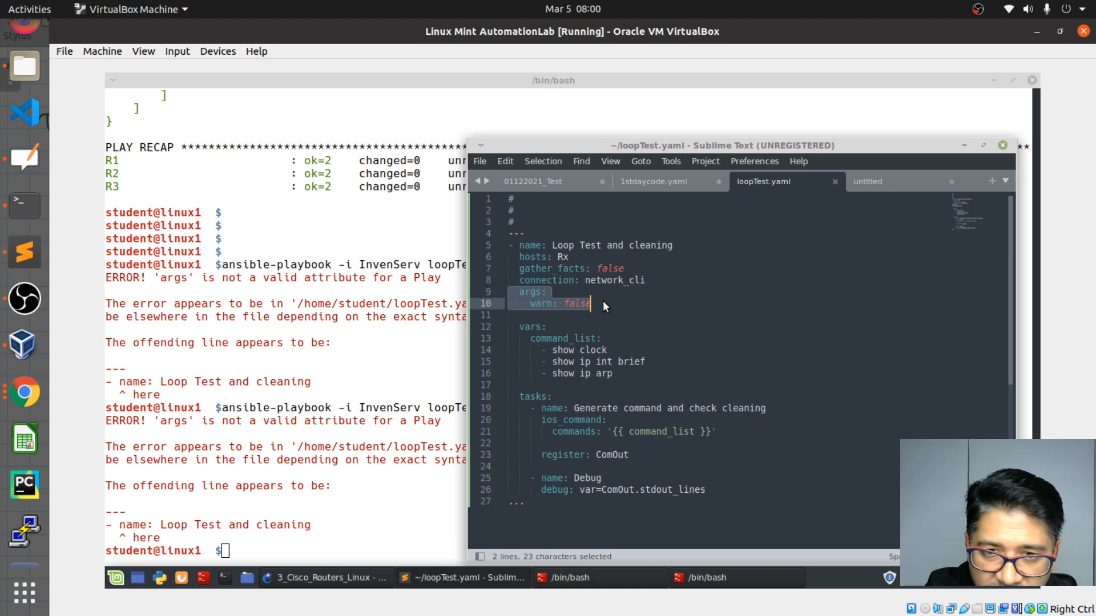
# Delete the args/warn: false lines from loopTest.yaml, save, and switch to the untitled note
pyautogui.press('Delete')
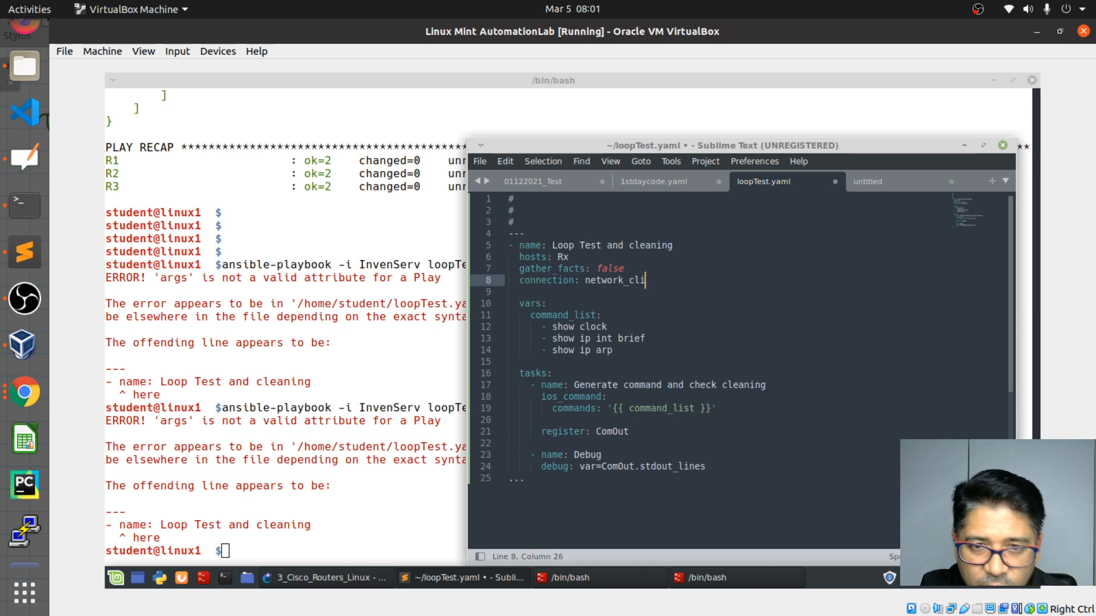
pyautogui.press('ctrl+s')
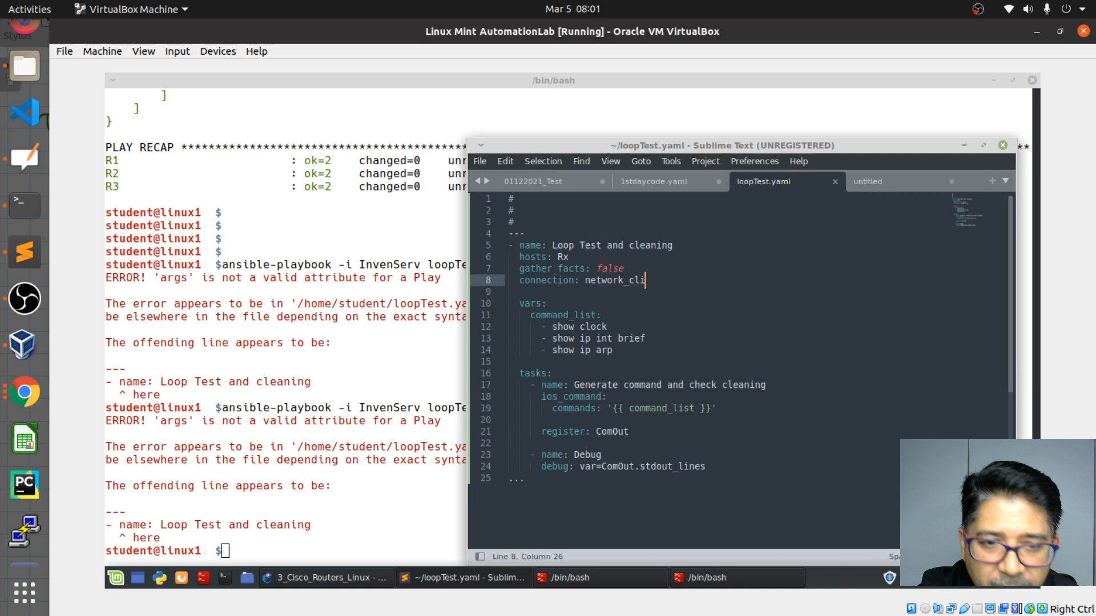
pyautogui.click(868, 181)
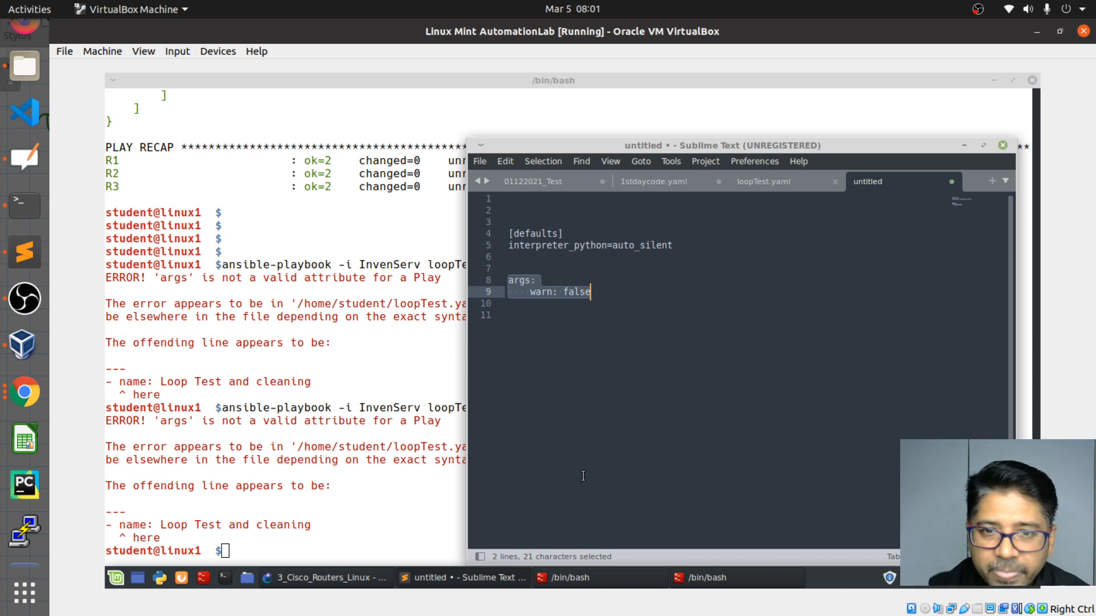
pyautogui.moveTo(515, 261)
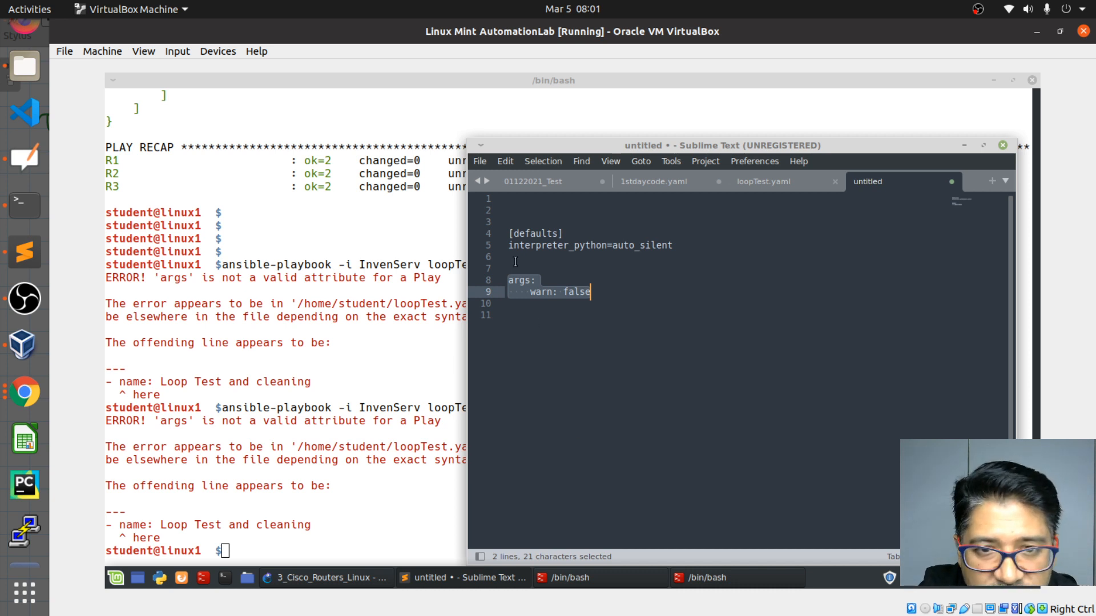
# Focus the untitled scratch note in Sublime Text, below the interpreter line
pyautogui.click(513, 257)
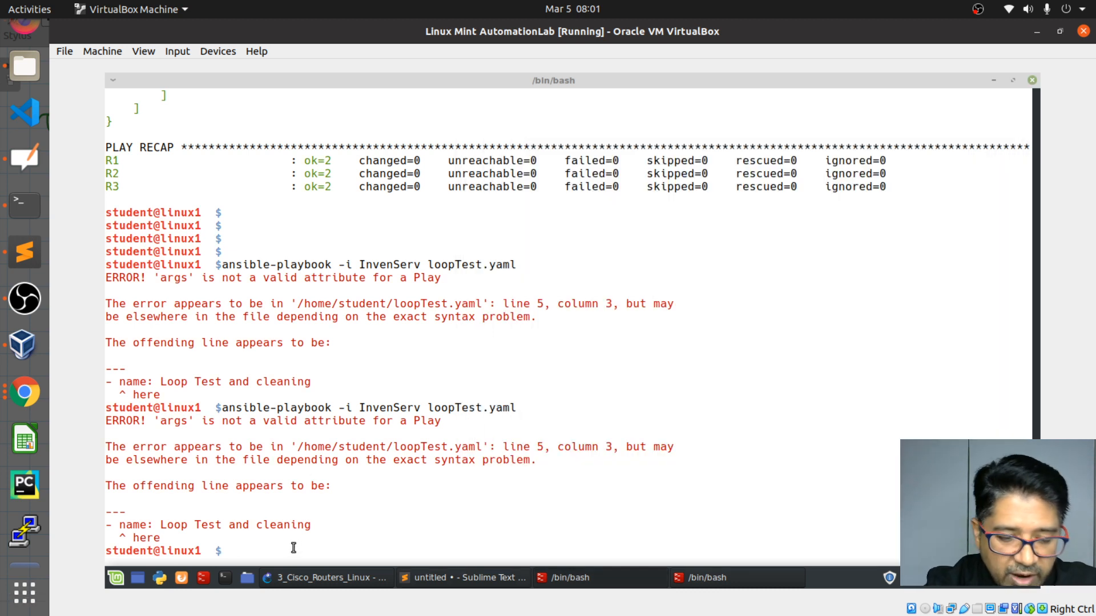
# Print /etc/ansible/ansible.cfg with cat and scroll back through its contents
pyautogui.write('cat')
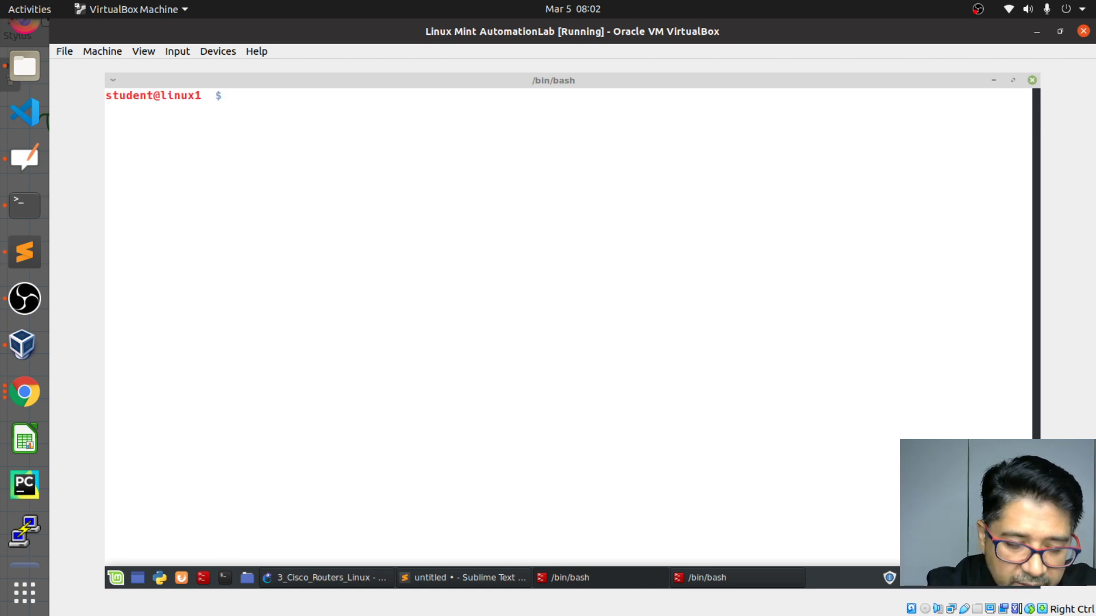
pyautogui.write('cat')
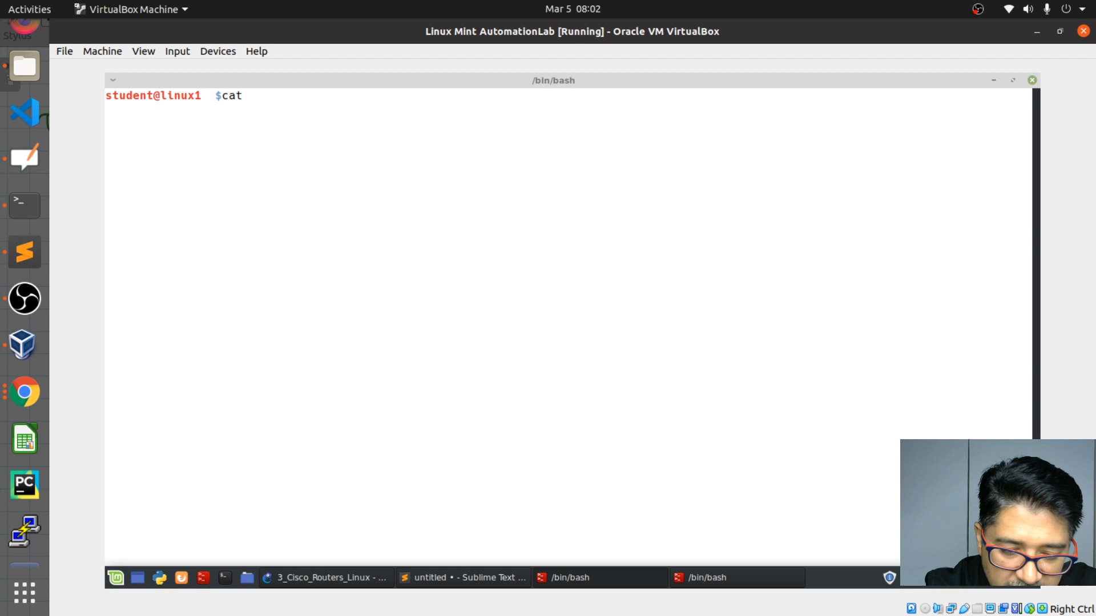
pyautogui.write('/etc/')
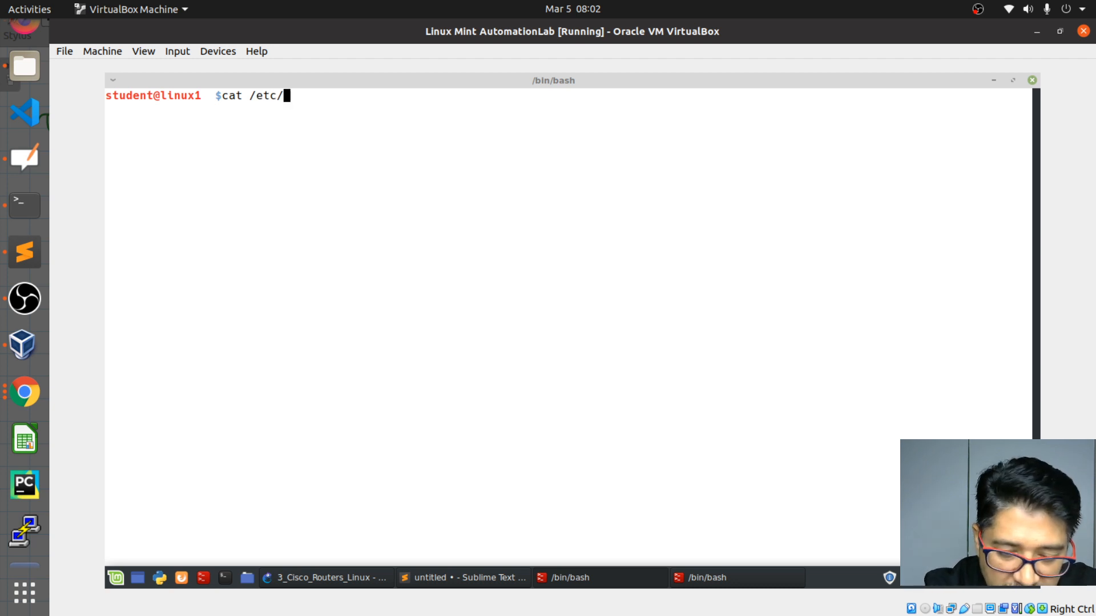
pyautogui.write('ansible/')
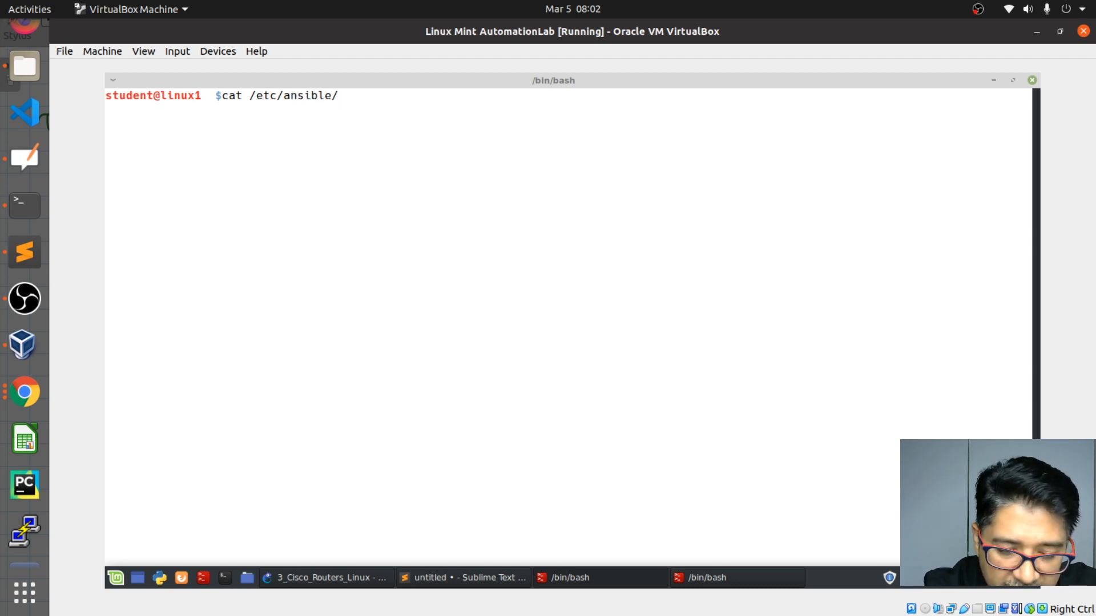
pyautogui.write('ansible.cfg')
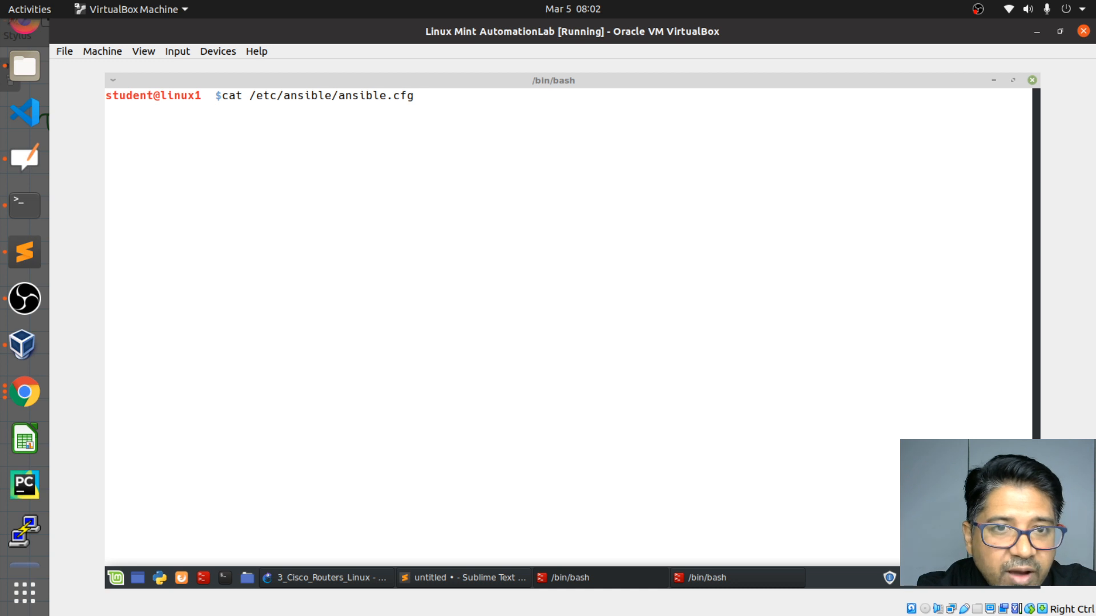
pyautogui.press('Return')
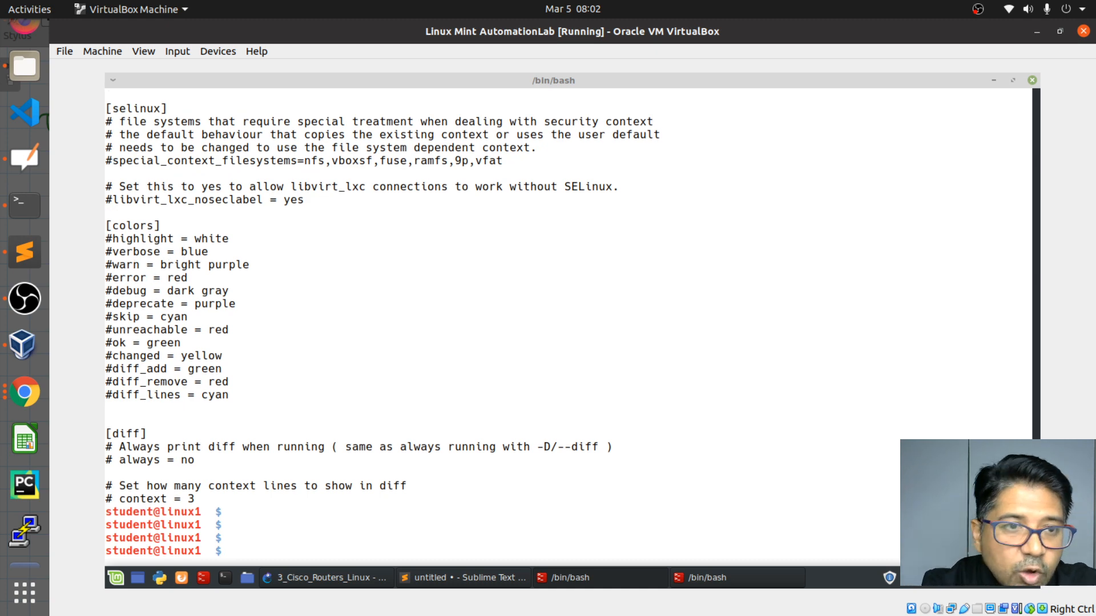
pyautogui.moveTo(399, 391)
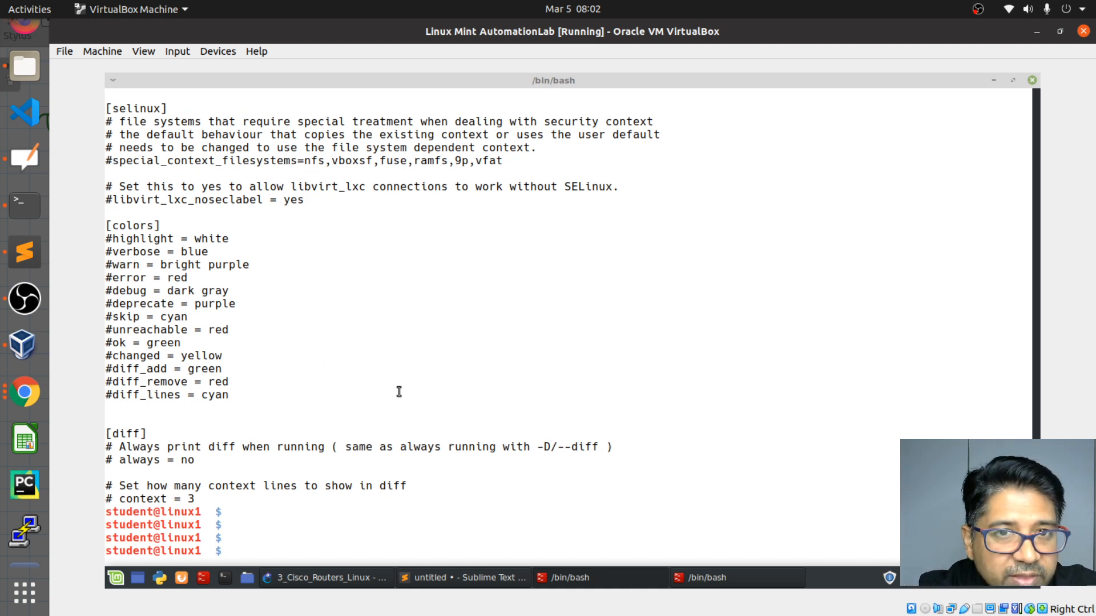
pyautogui.scroll(3)
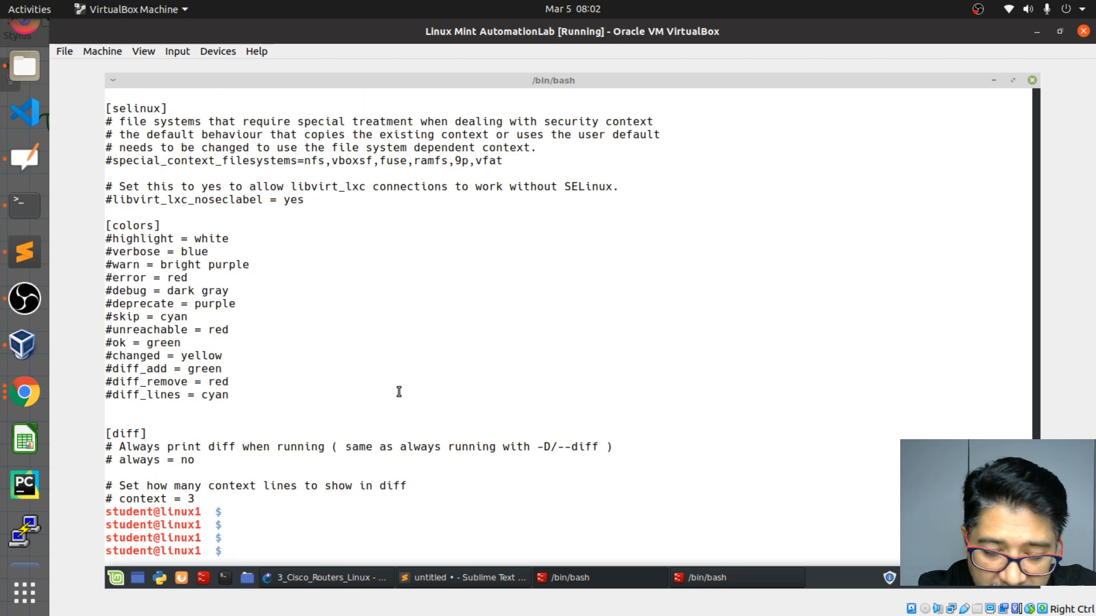
# Open /etc/ansible/ansible.cfg in vim with sudo, entering the administrator password
pyautogui.write('cat /etc/ansible/ansible.cfg')
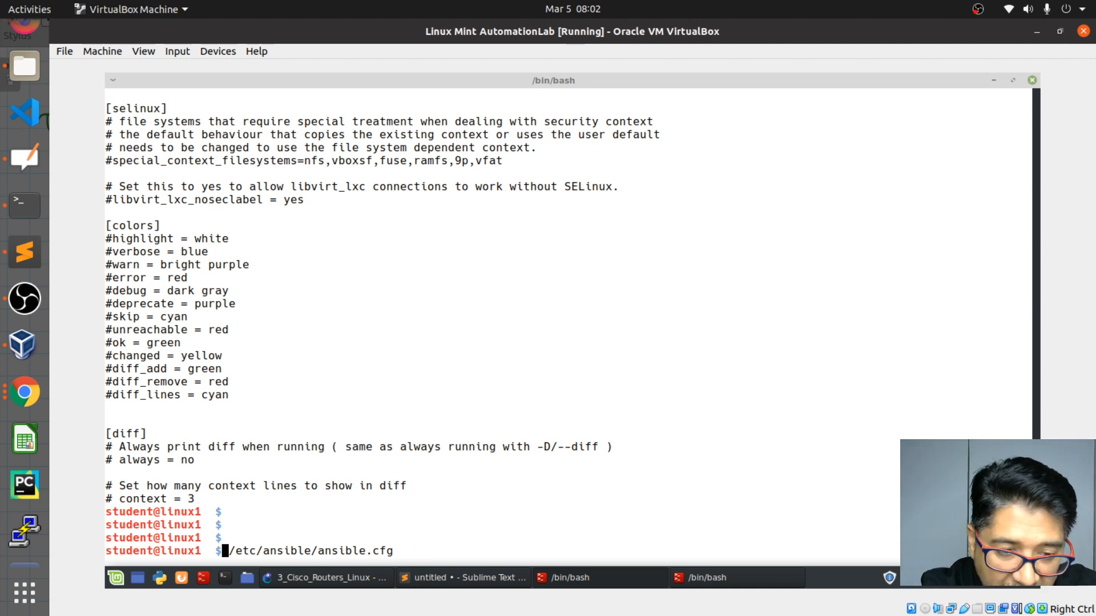
pyautogui.write('sudo')
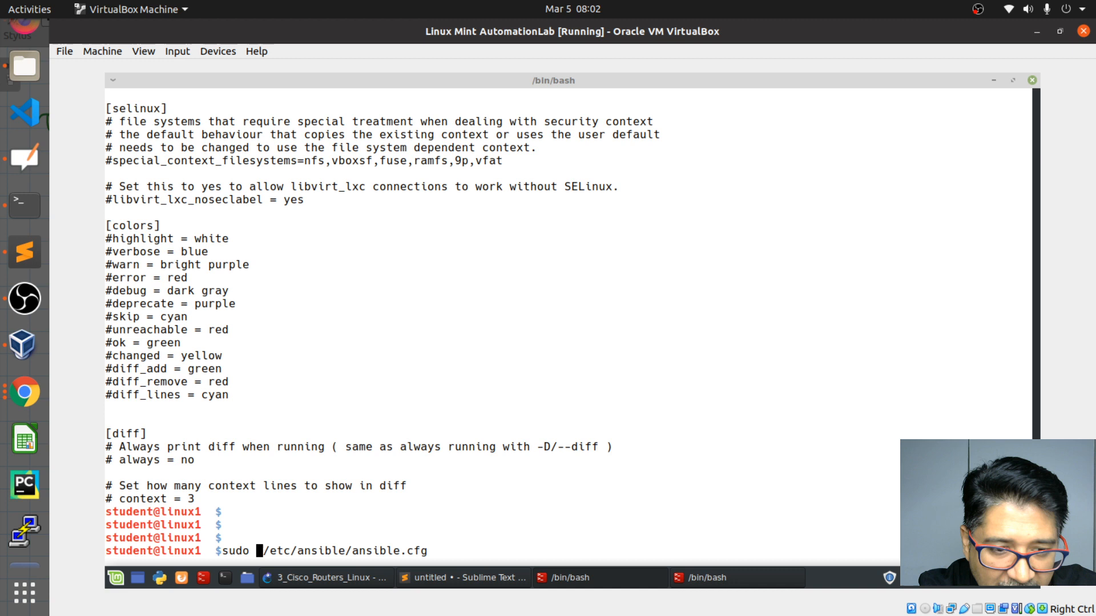
pyautogui.write('vi')
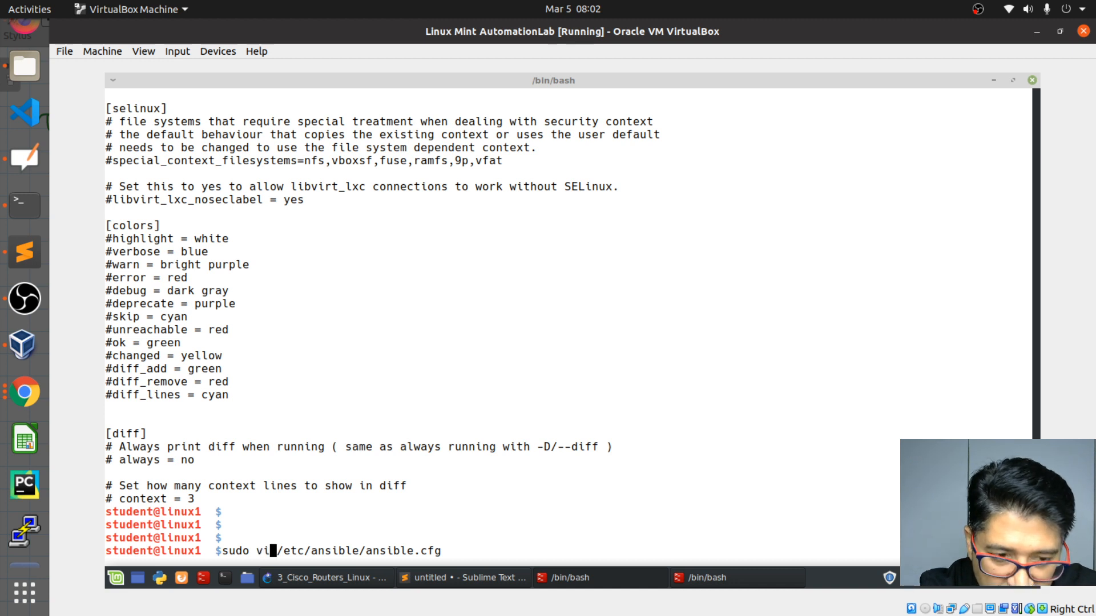
pyautogui.write('m')
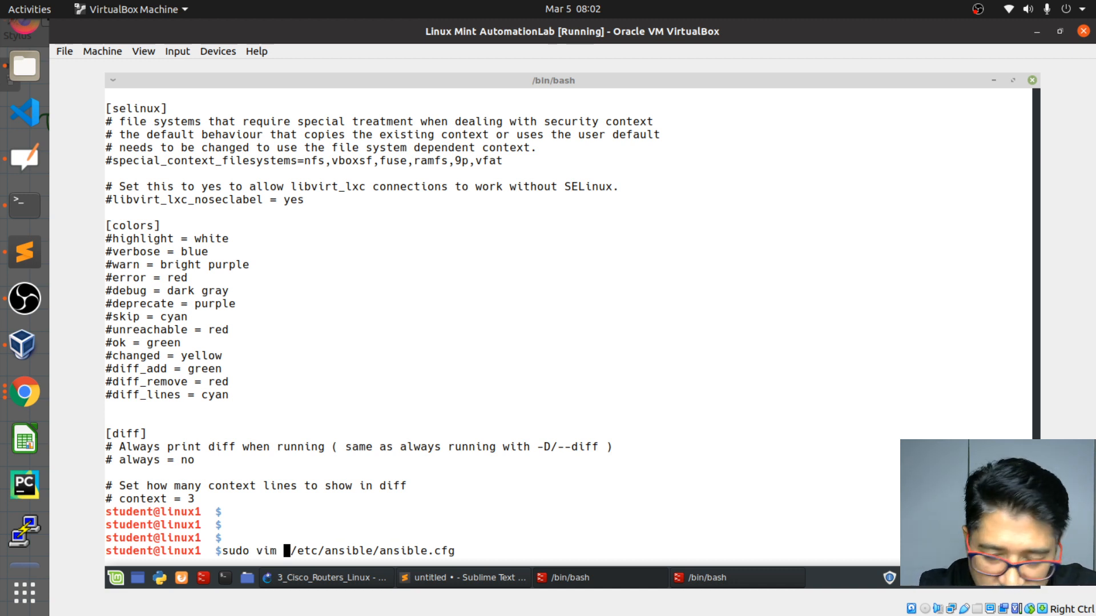
pyautogui.press('Return')
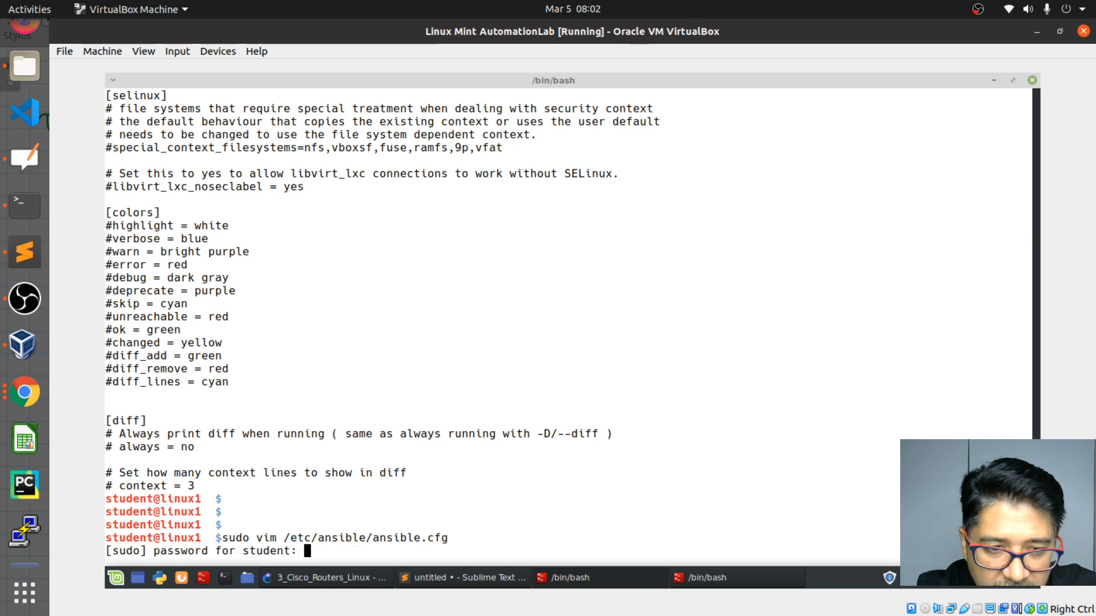
pyautogui.write('*****')
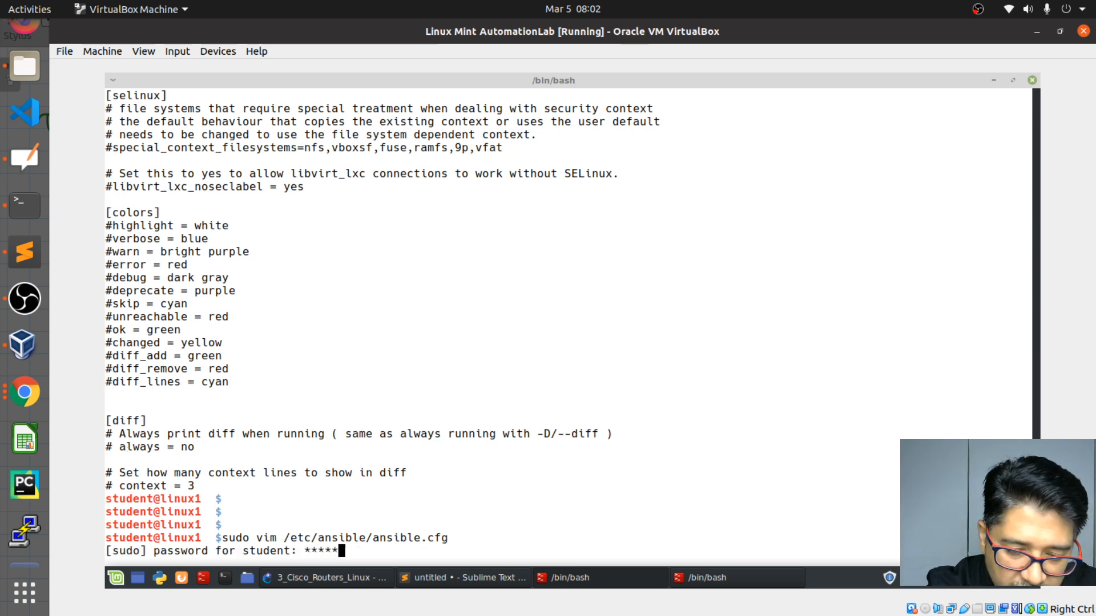
pyautogui.press('Return')
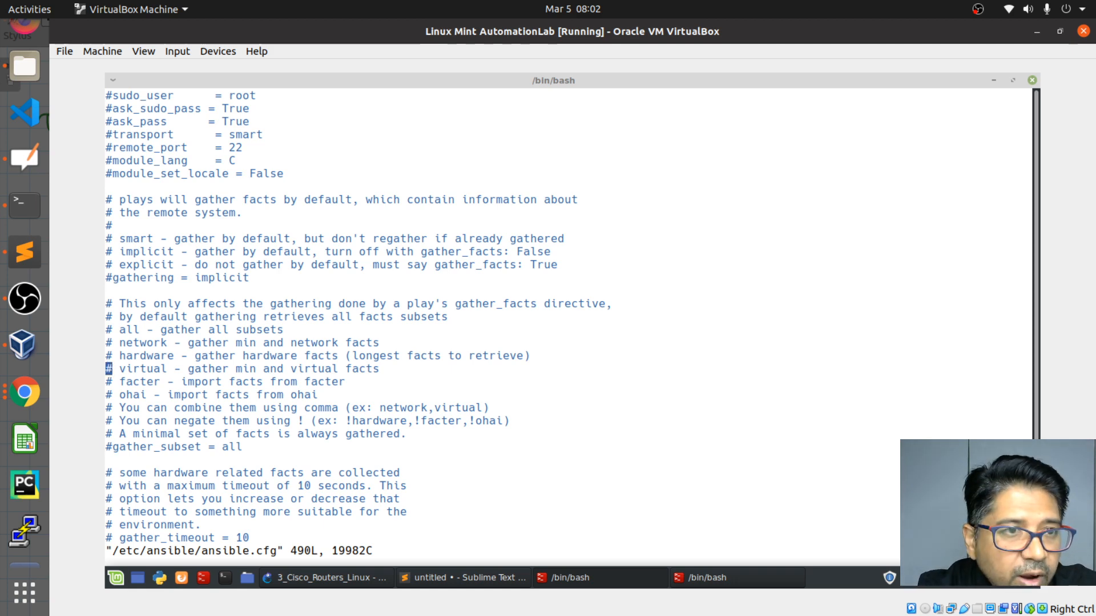
# Copy interpreter_python=auto_silent from the scratch note and insert it under [defaults] in vim
pyautogui.scroll(3)
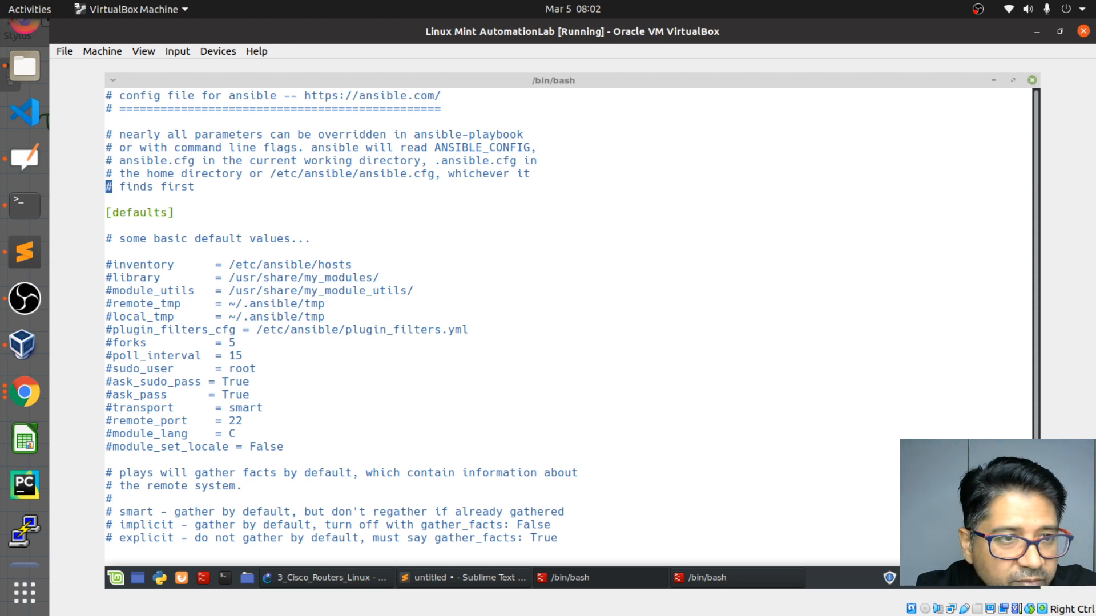
pyautogui.click(109, 225)
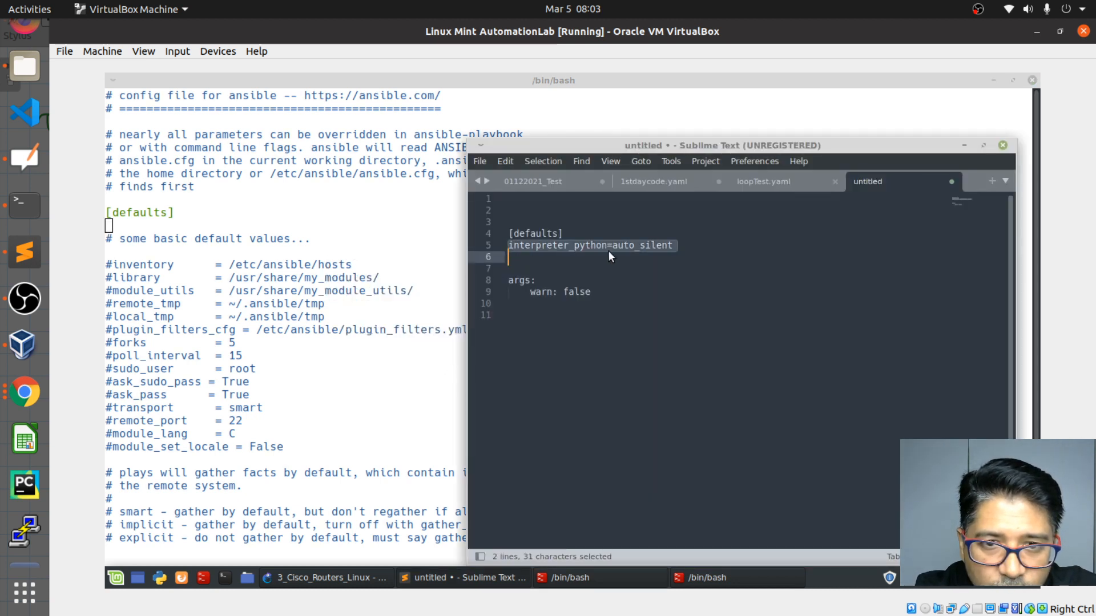
pyautogui.rightClick(591, 251)
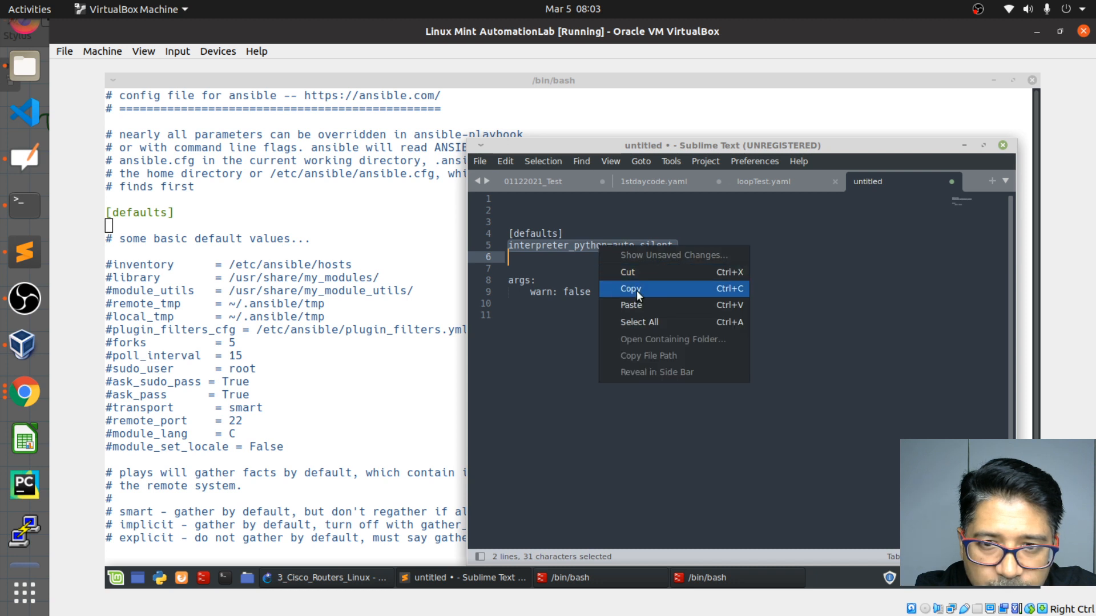
pyautogui.click(630, 289)
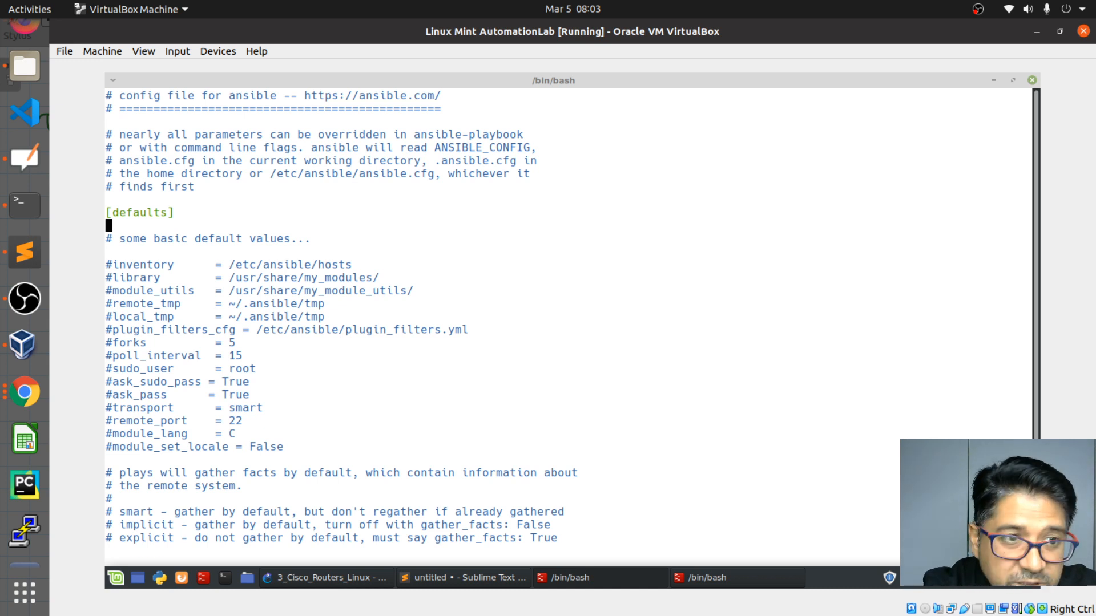
pyautogui.press('i')
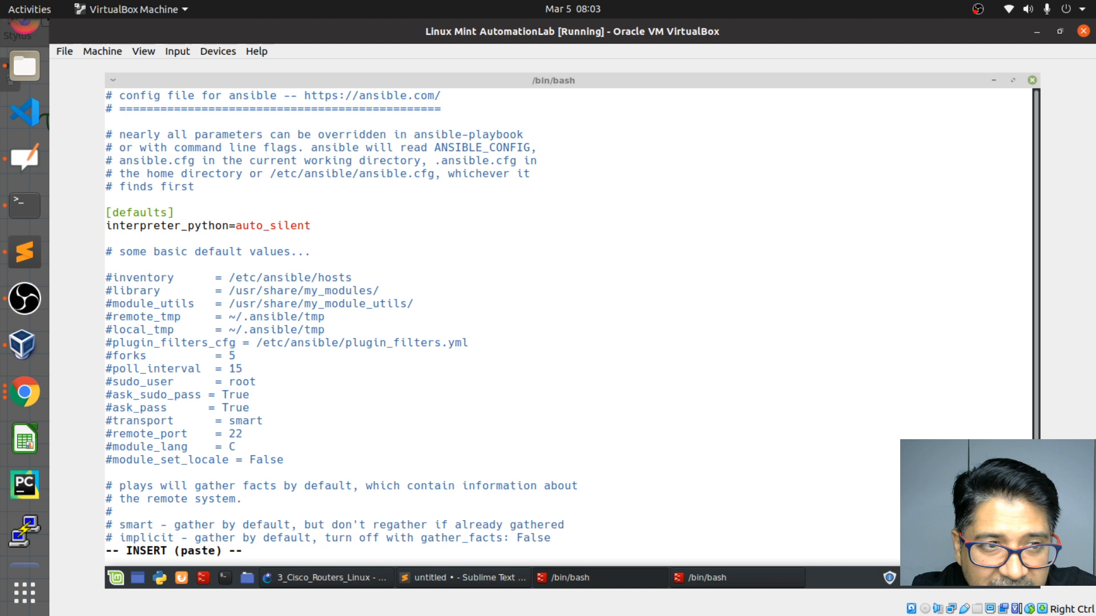
pyautogui.doubleClick(138, 212)
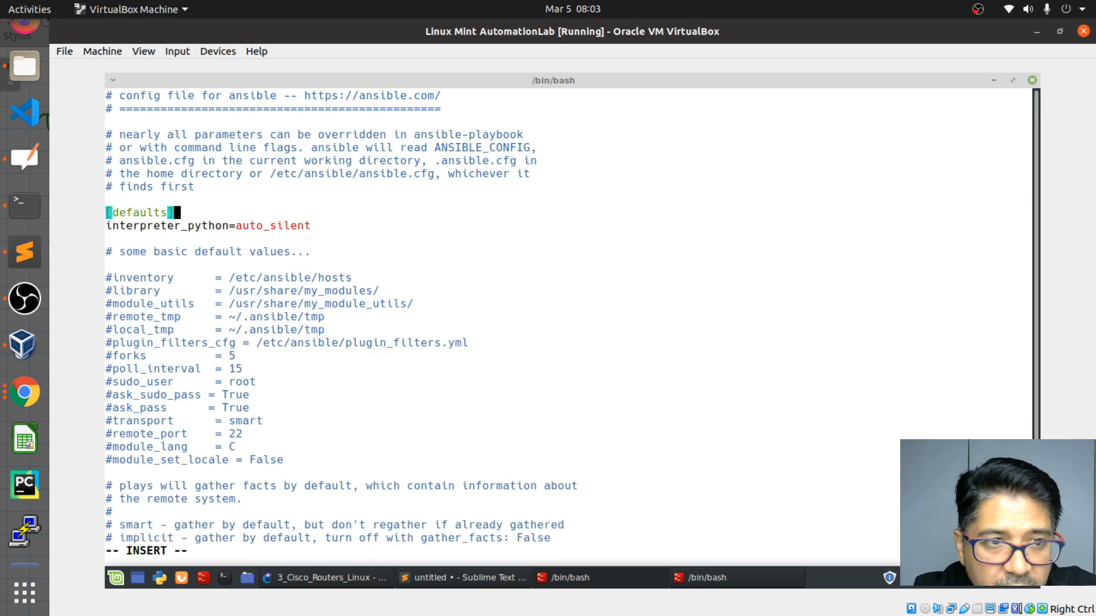
# Type the comment '# This is only use for NAE', fix the typo, and exit insert mode
pyautogui.press('Return')
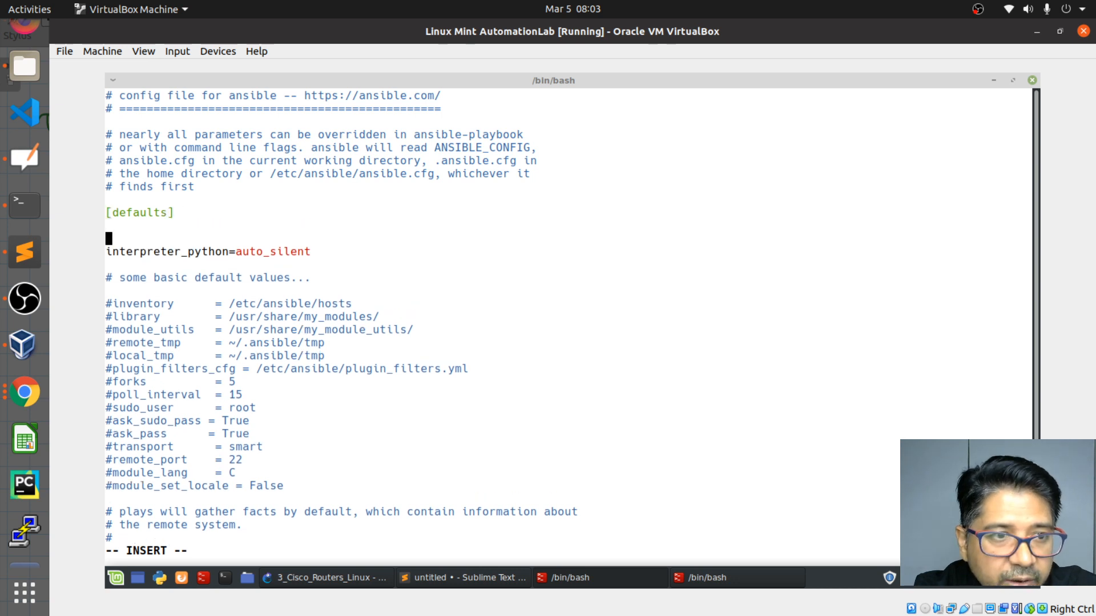
pyautogui.write('#')
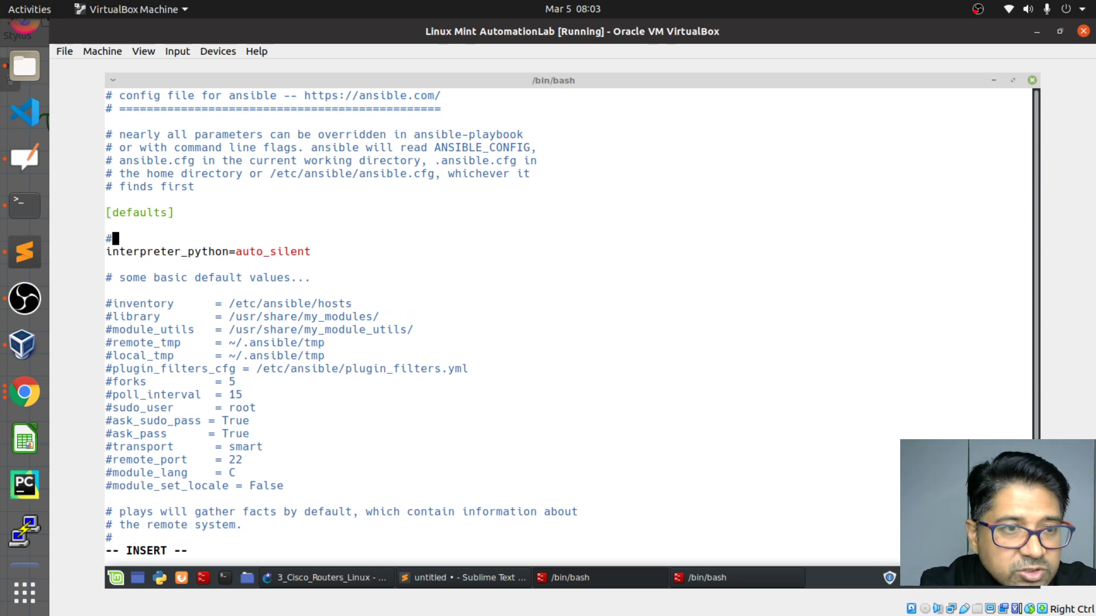
pyautogui.write('This is o')
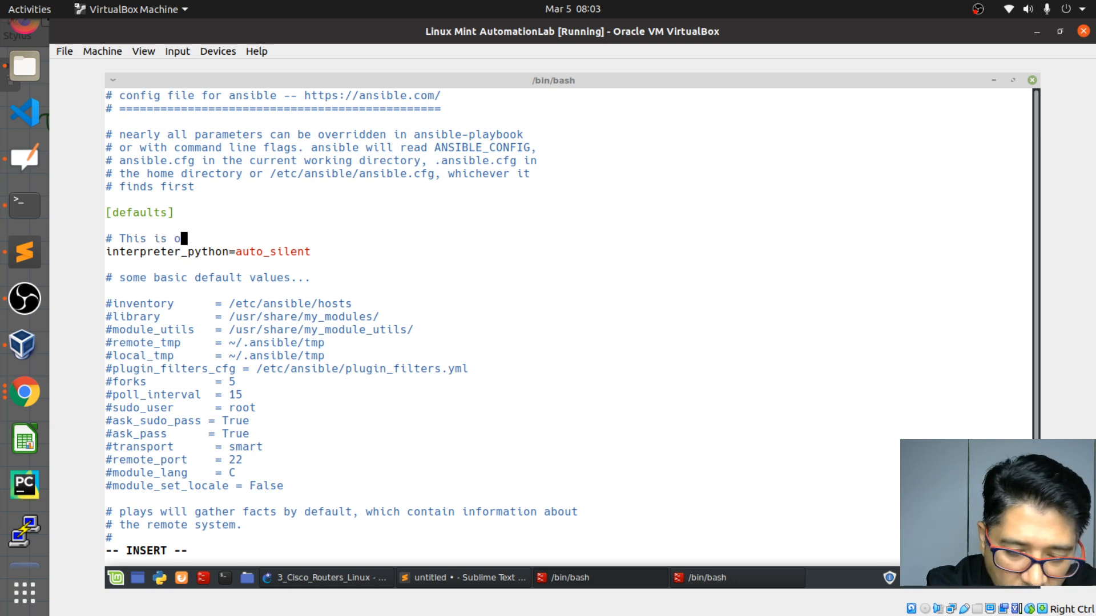
pyautogui.write('ly use')
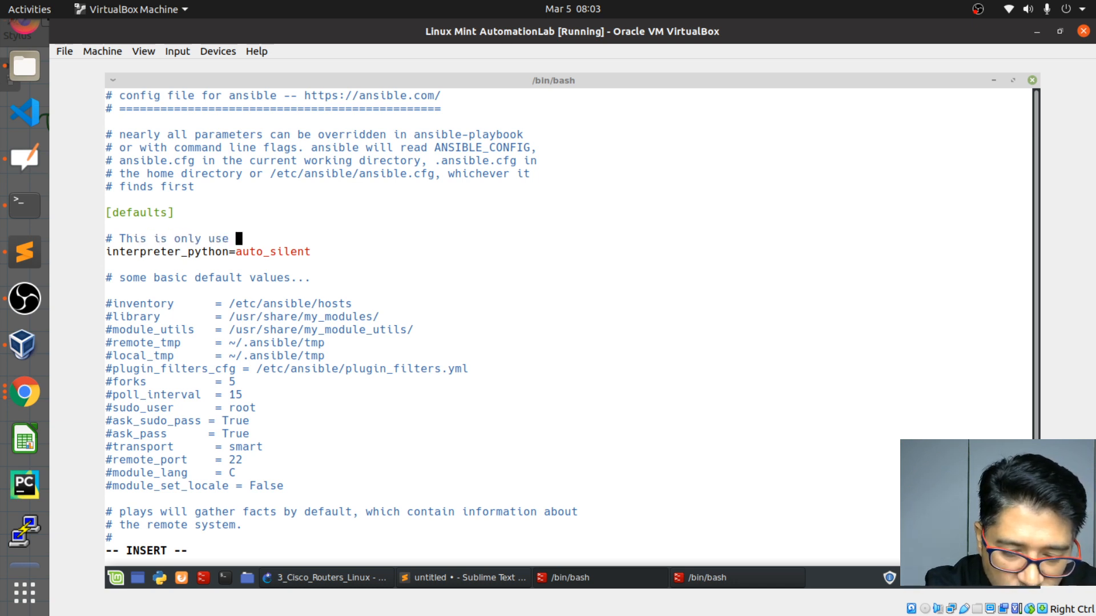
pyautogui.write('for netw')
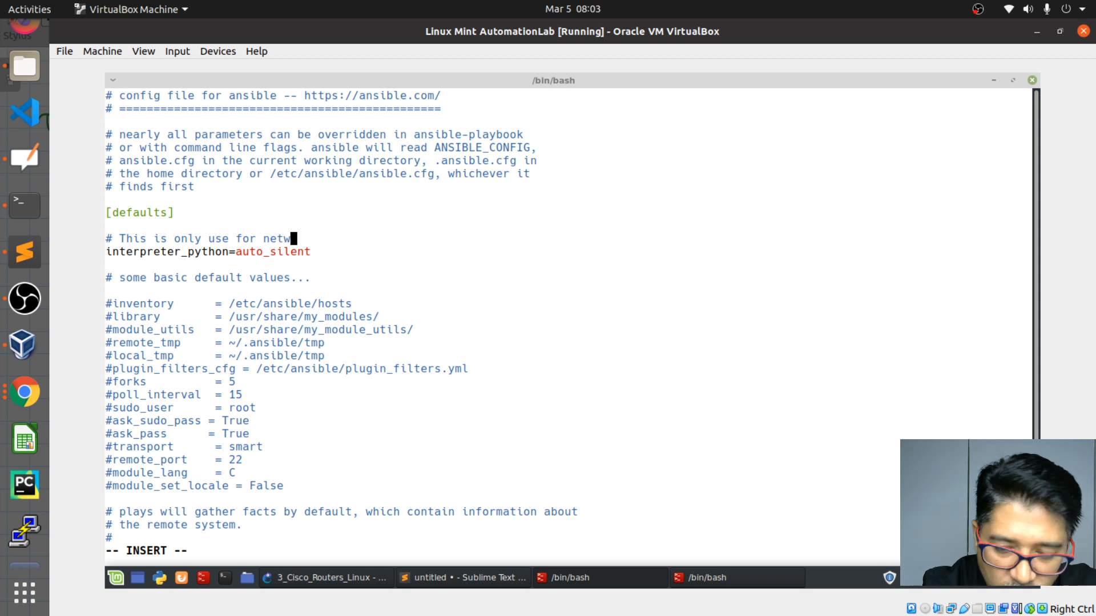
pyautogui.press('BackSpace')
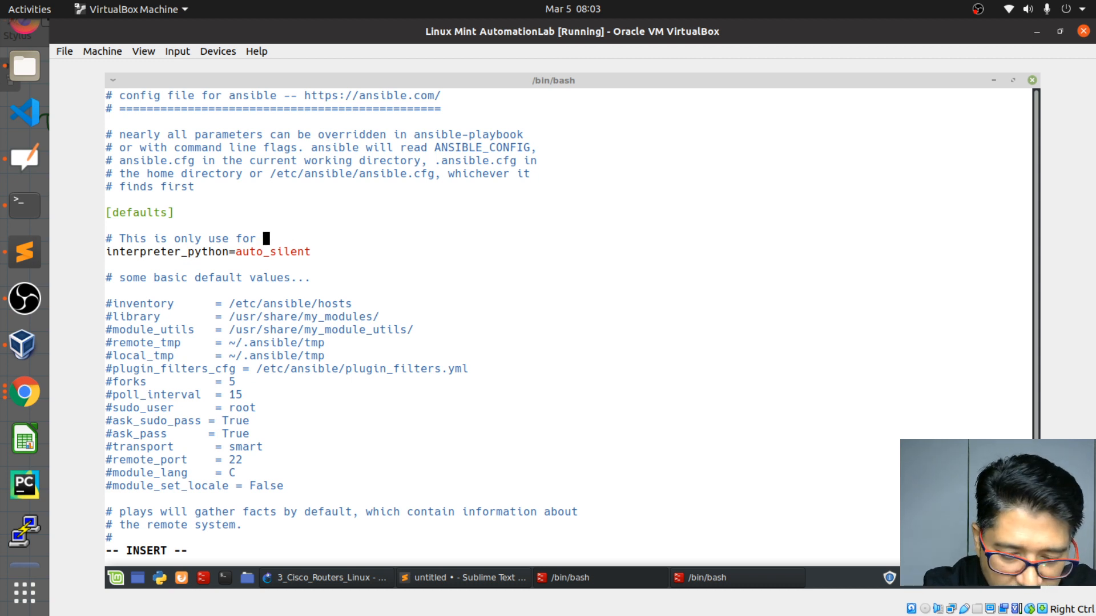
pyautogui.write('NAE')
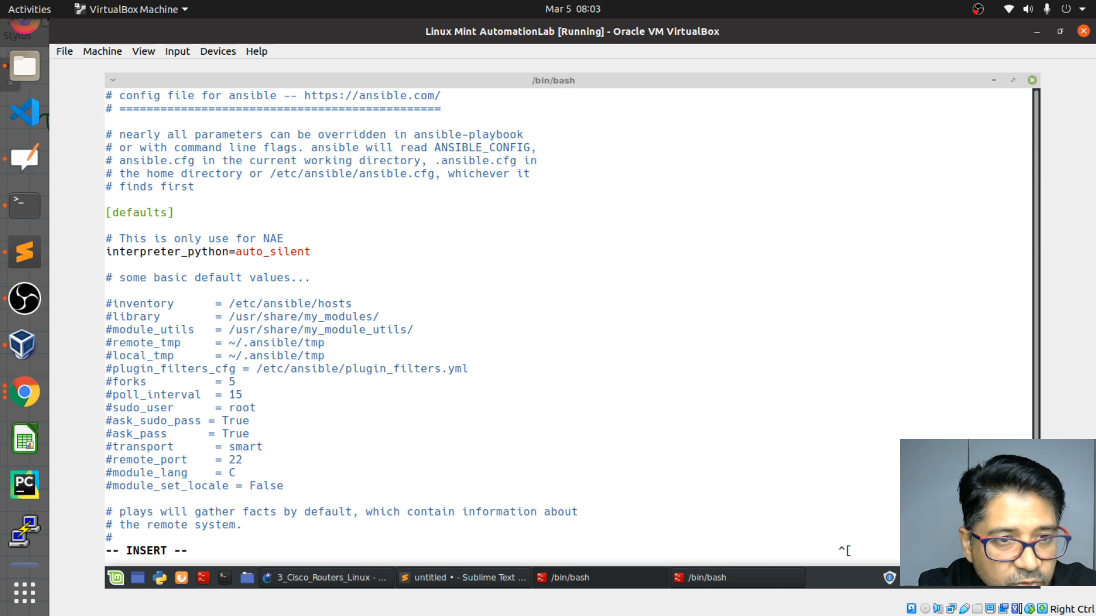
pyautogui.press('Escape')
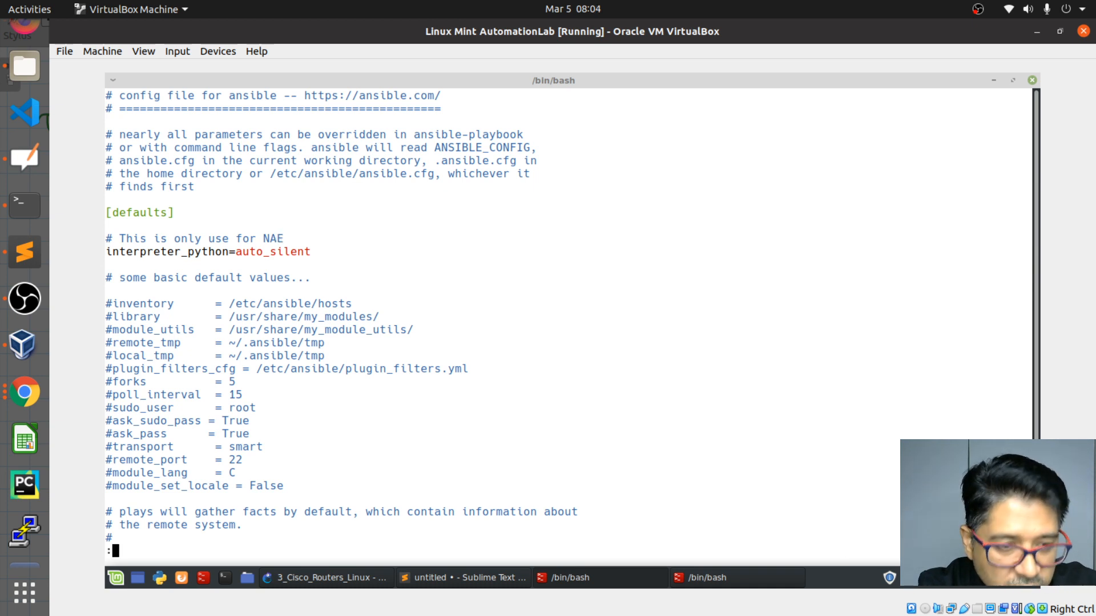
# Save ansible.cfg with :wq! and reprint /etc/ansible/ansible.cfg with cat
pyautogui.write('wq!')
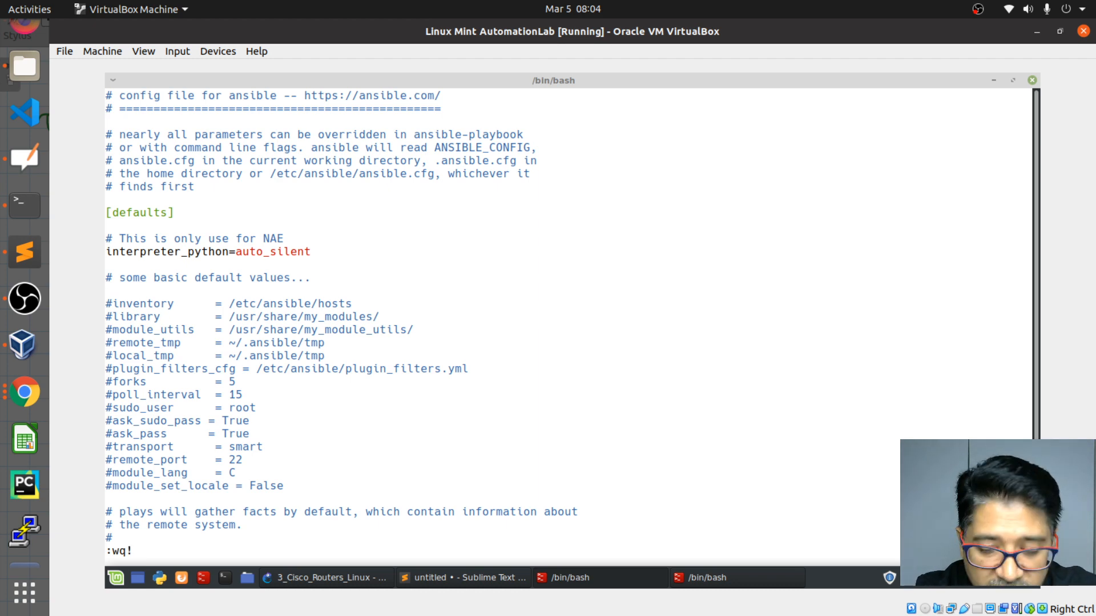
pyautogui.press('Return')
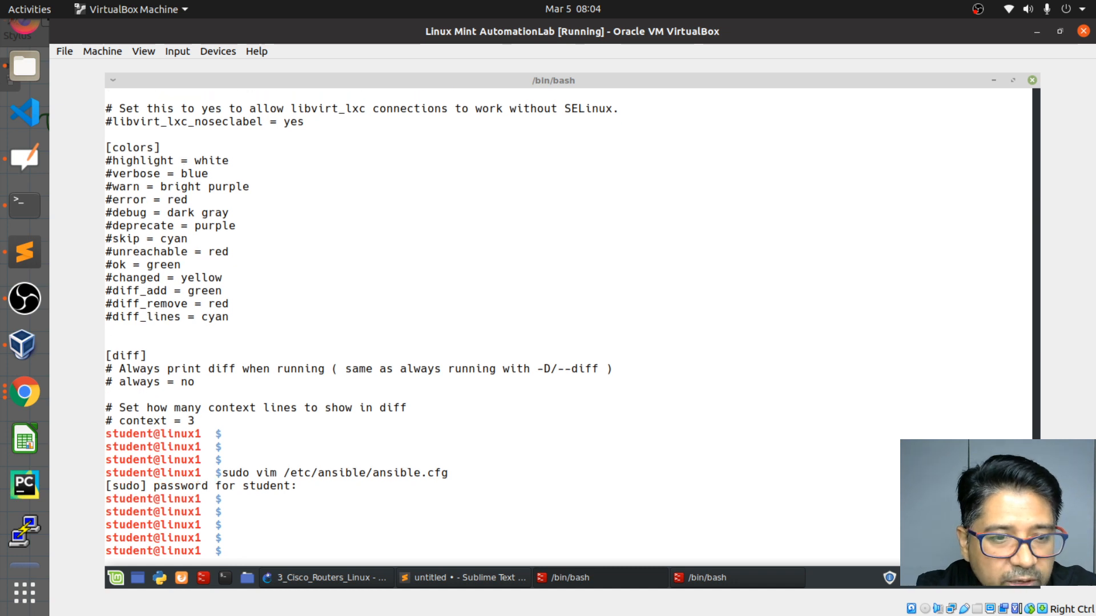
pyautogui.write('cat /etc/ansible/ansible.cfg')
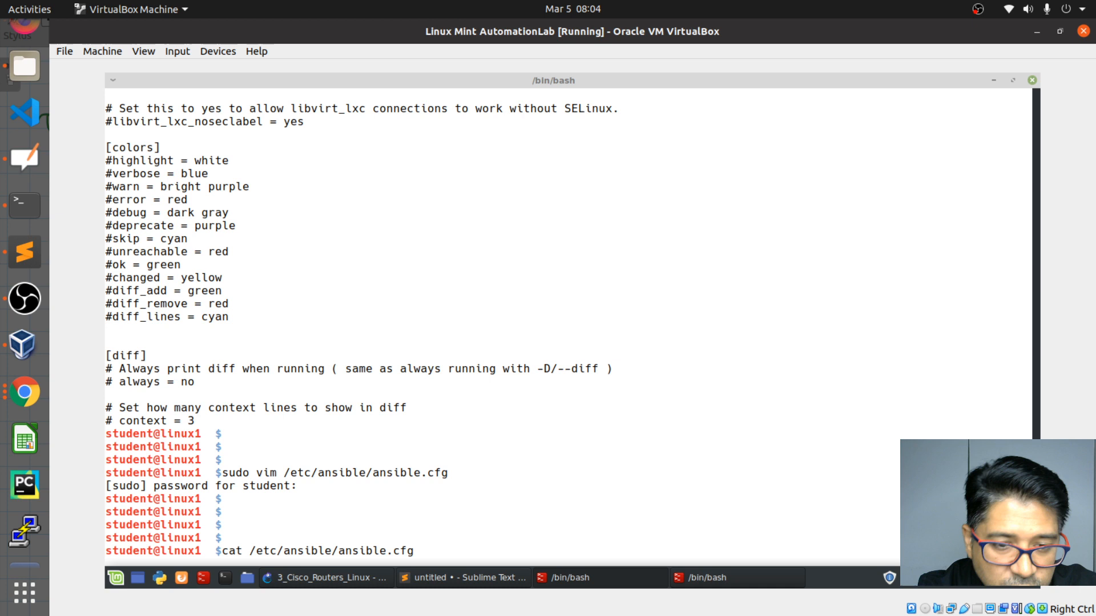
# Enter the command ansible-playbook -i InvenServ loopTest.yaml after checking loopTest.yaml in Sublime Text
pyautogui.write('ansible-playbook -i InvenServ loopTest.yaml')
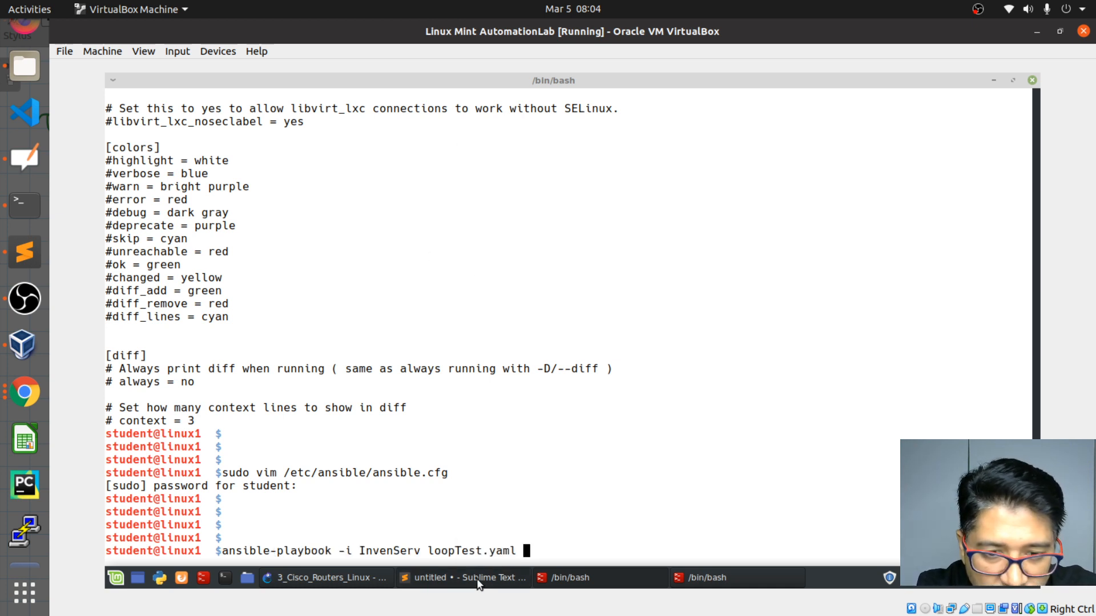
pyautogui.click(461, 578)
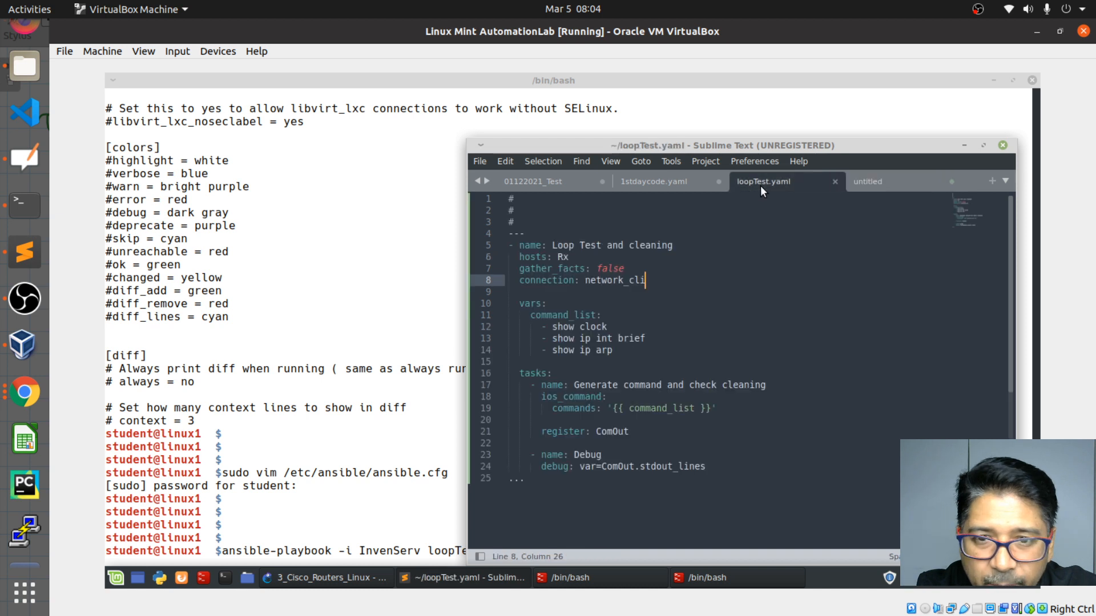
pyautogui.moveTo(628, 377)
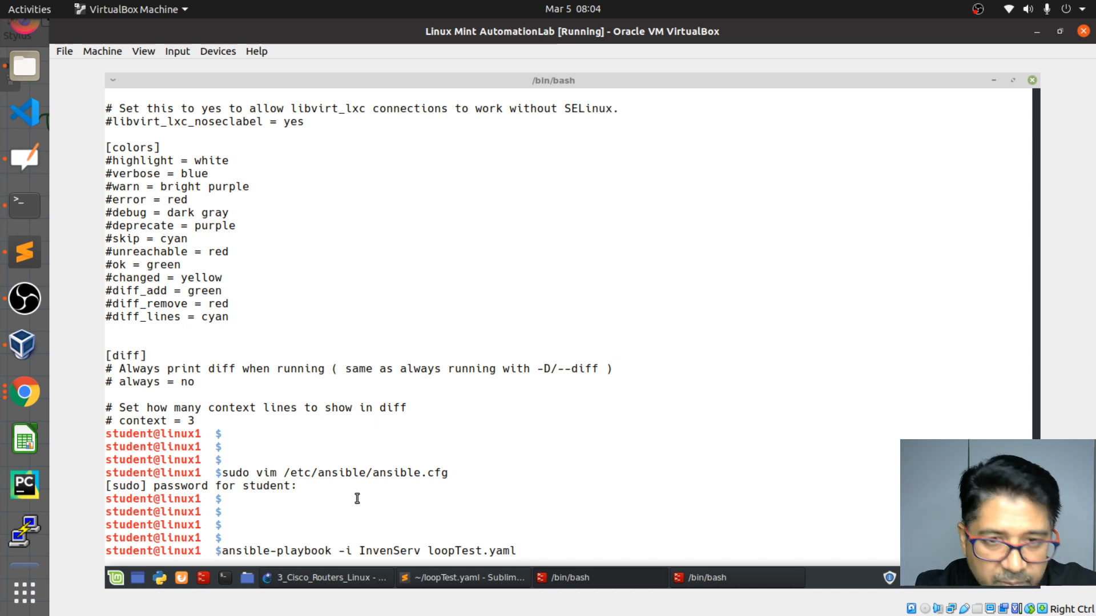
pyautogui.click(463, 577)
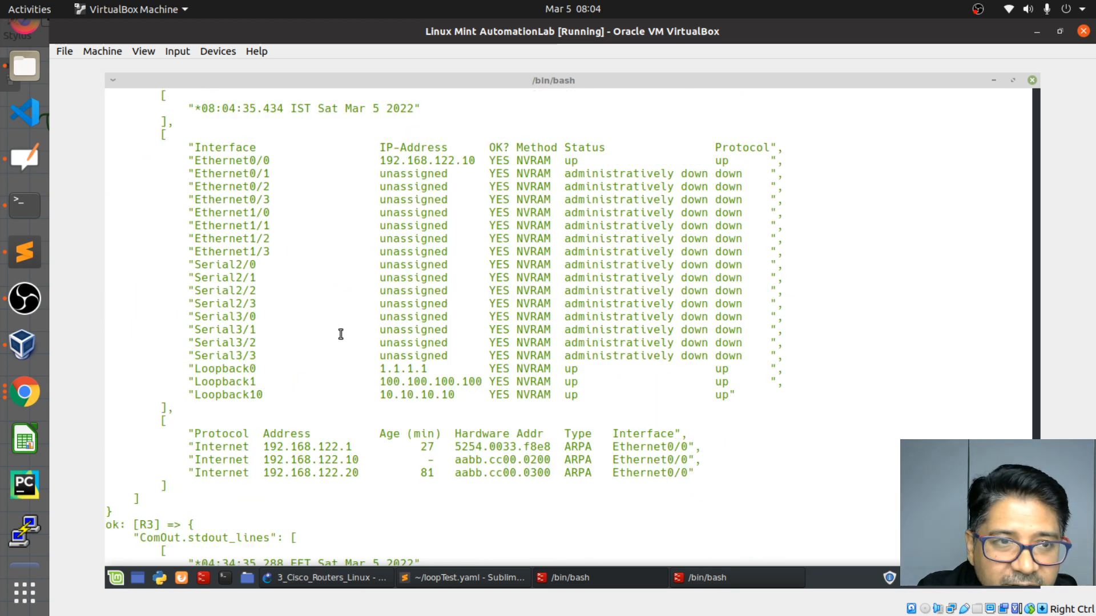
# Scroll through the loopTest.yaml run output to confirm R1–R3 report ok without interpreter warnings
pyautogui.scroll(3)
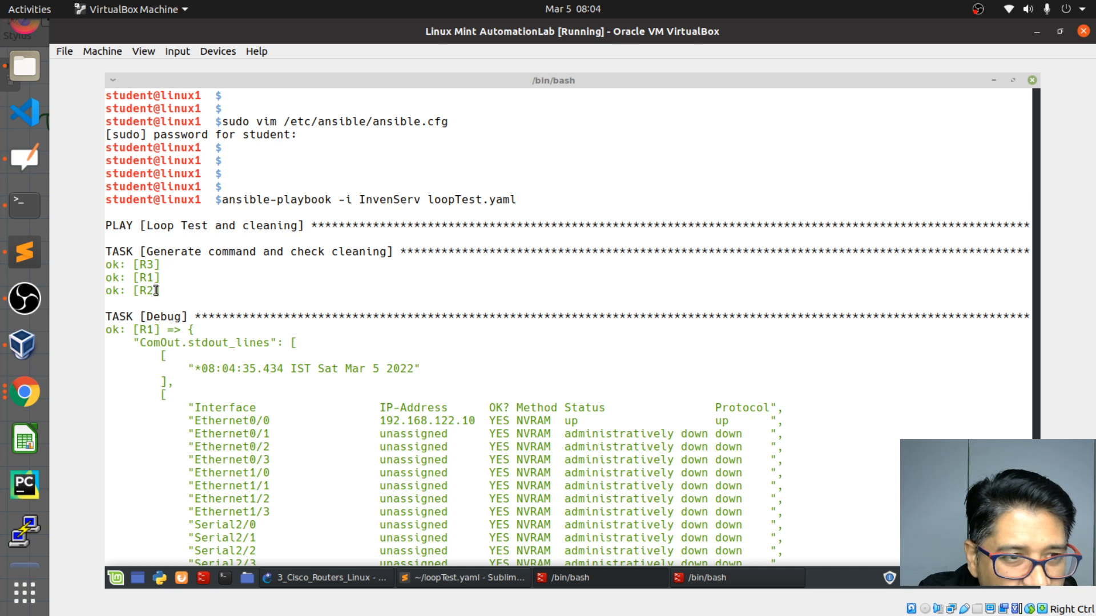
pyautogui.moveTo(442, 341)
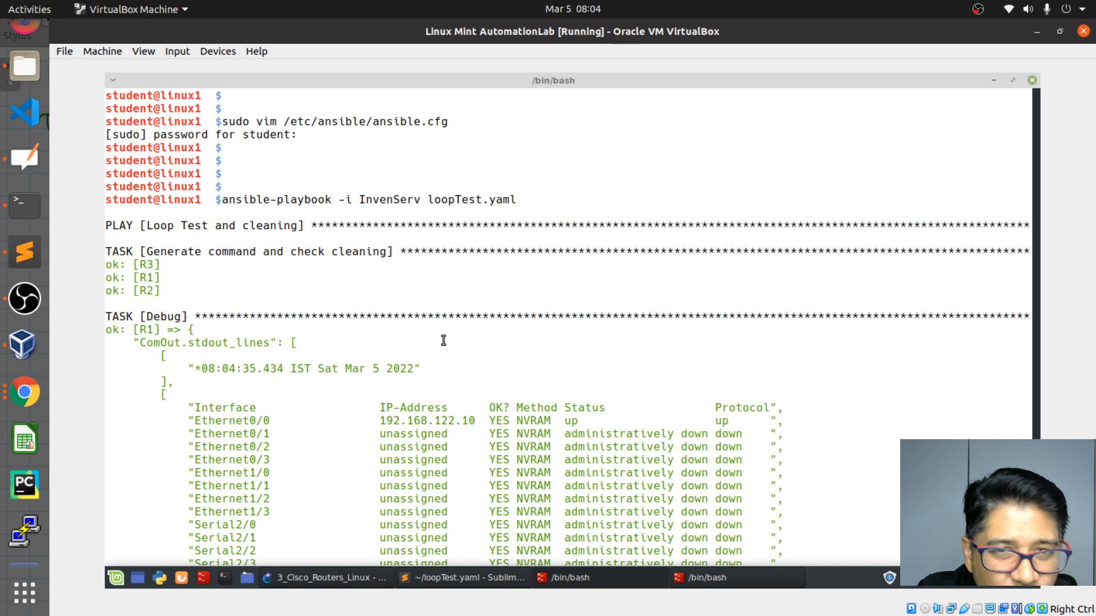
pyautogui.moveTo(427, 444)
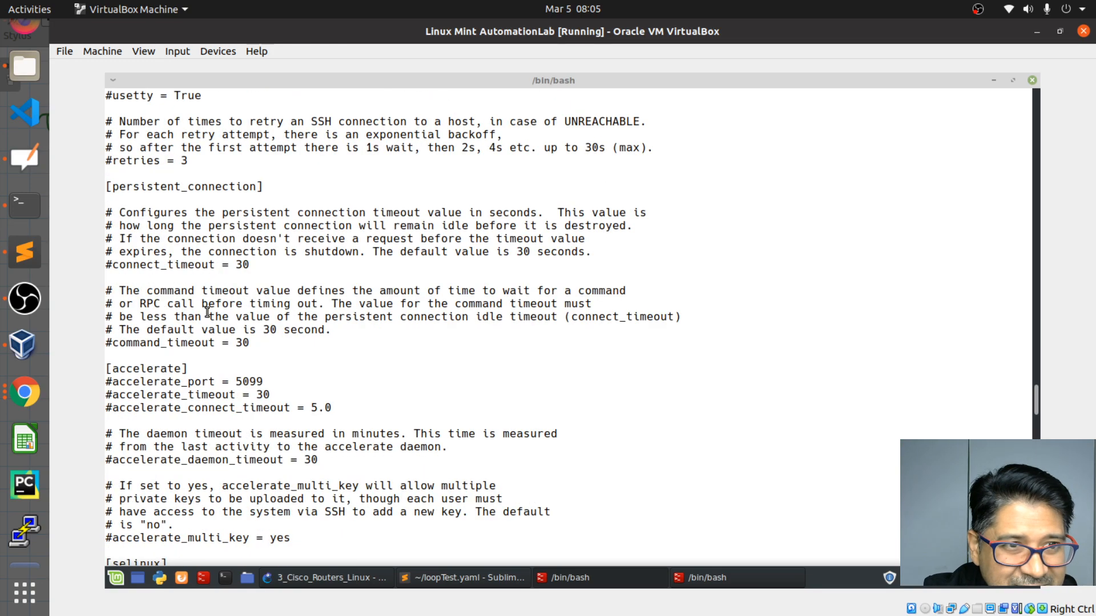
pyautogui.scroll(-3)
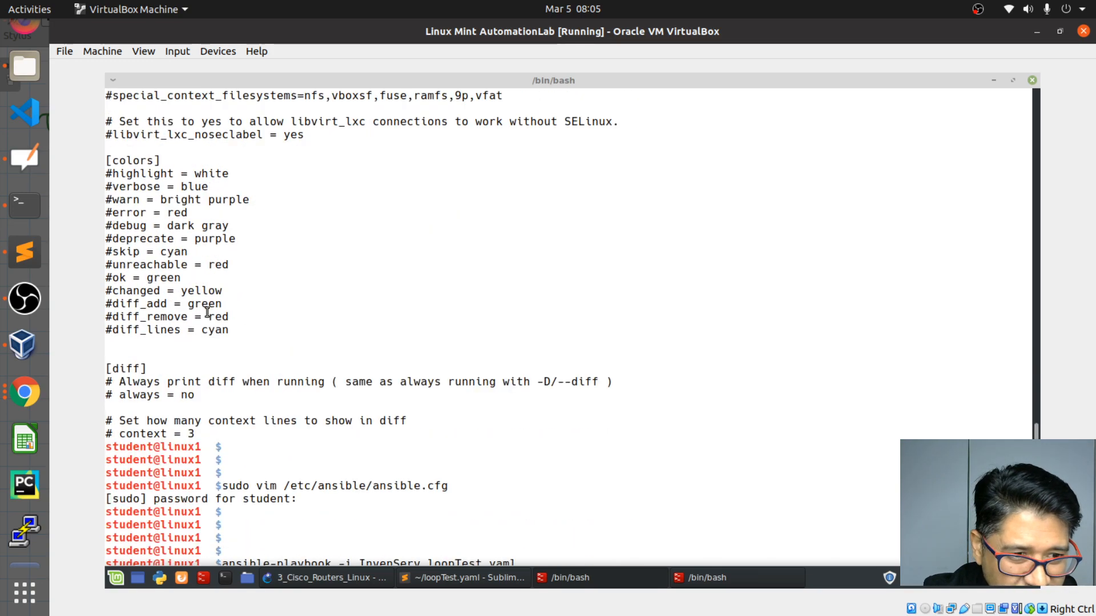
pyautogui.scroll(-3)
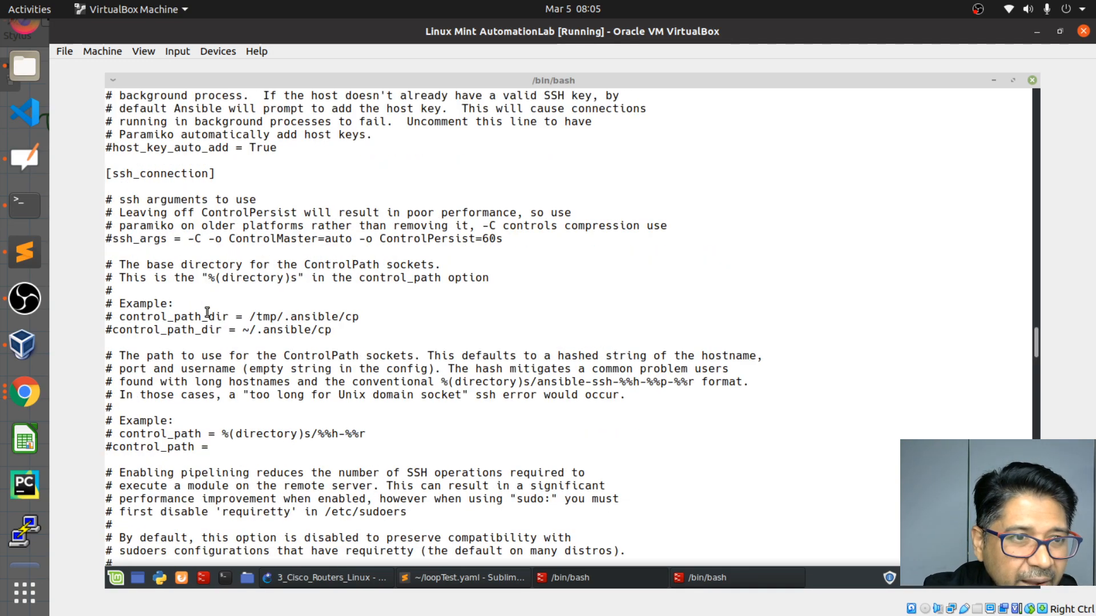
pyautogui.scroll(-3)
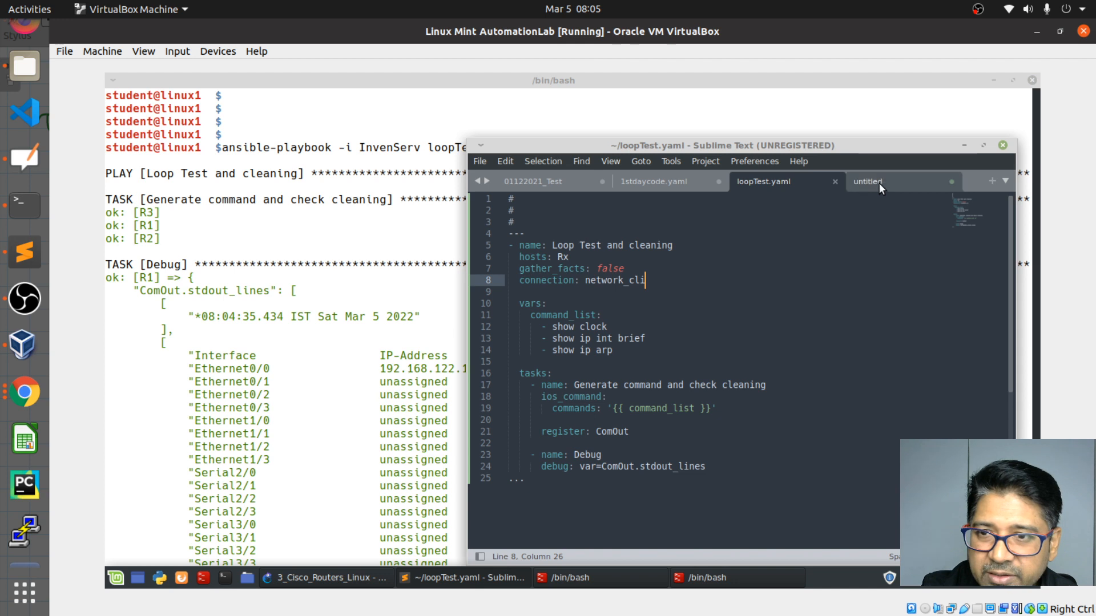
pyautogui.click(868, 182)
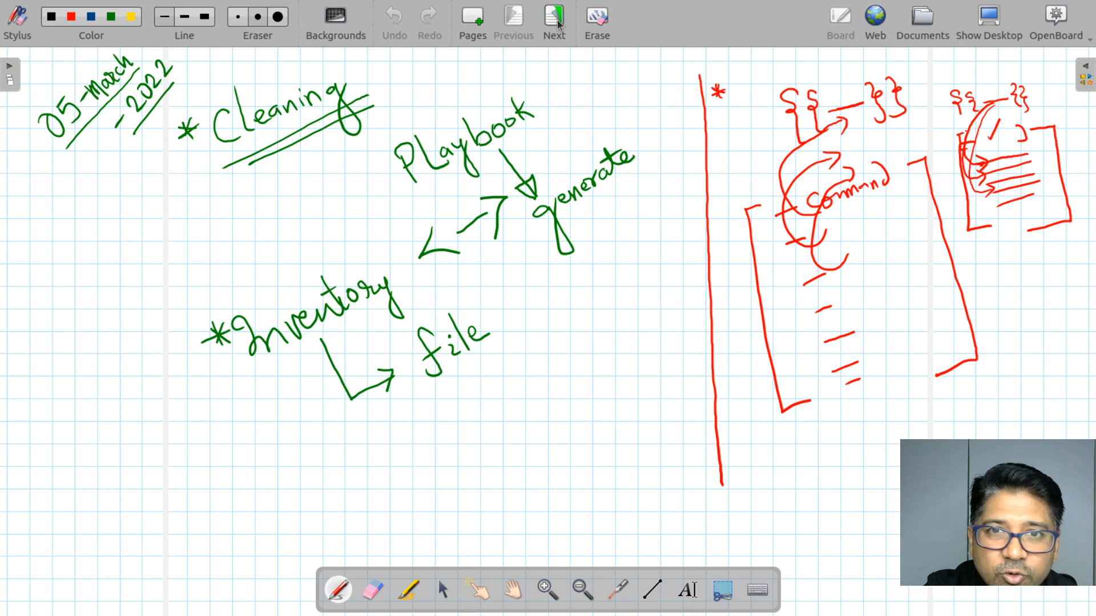
# Advance two OpenBoard pages to reach the with_items and Loop notes
pyautogui.click(553, 18)
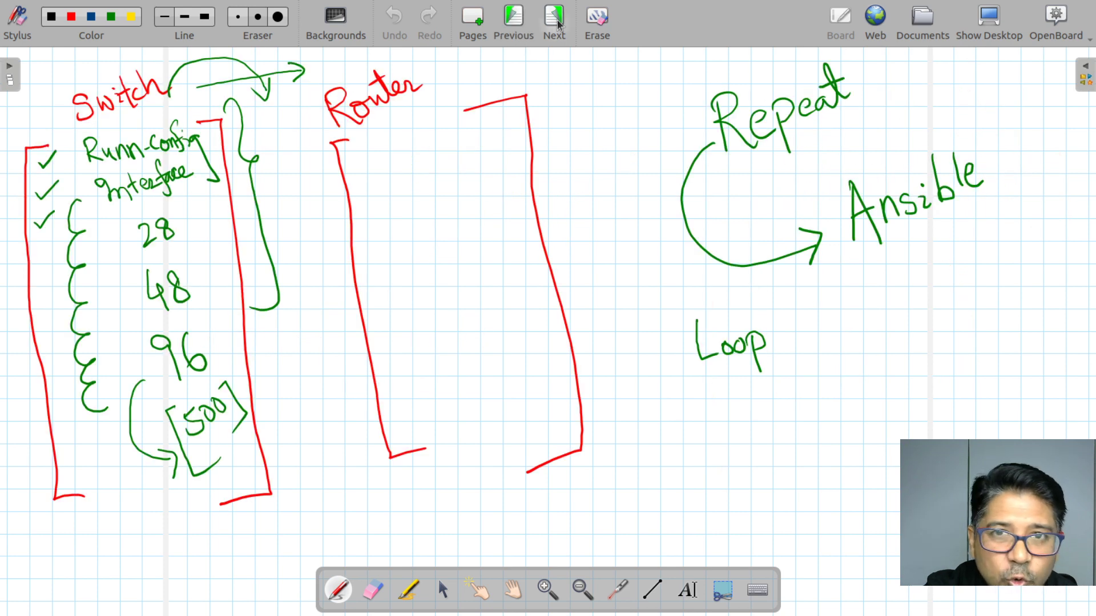
pyautogui.click(553, 14)
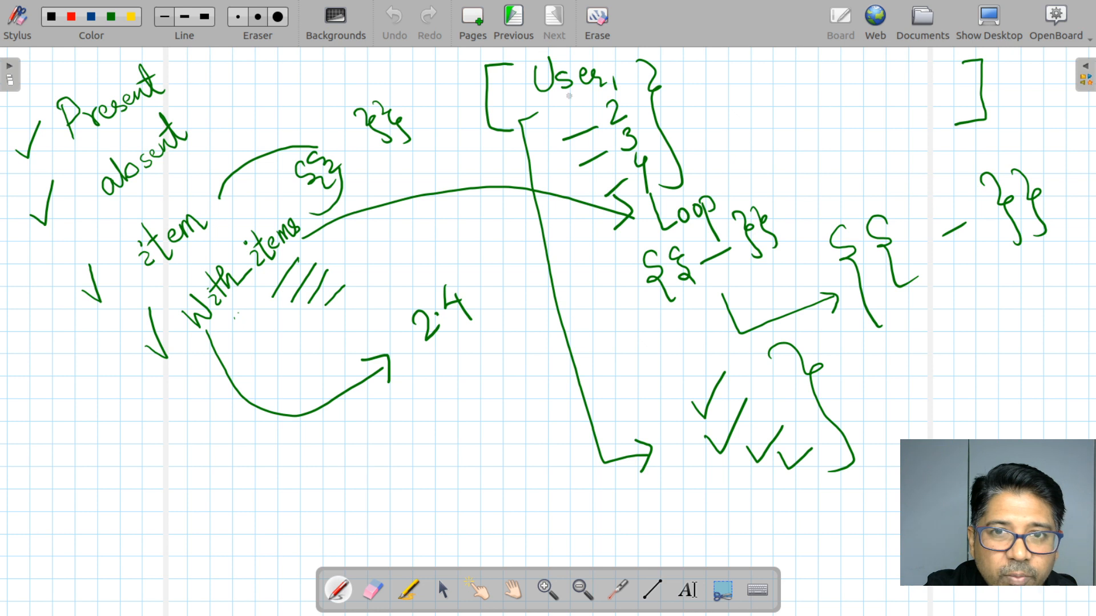